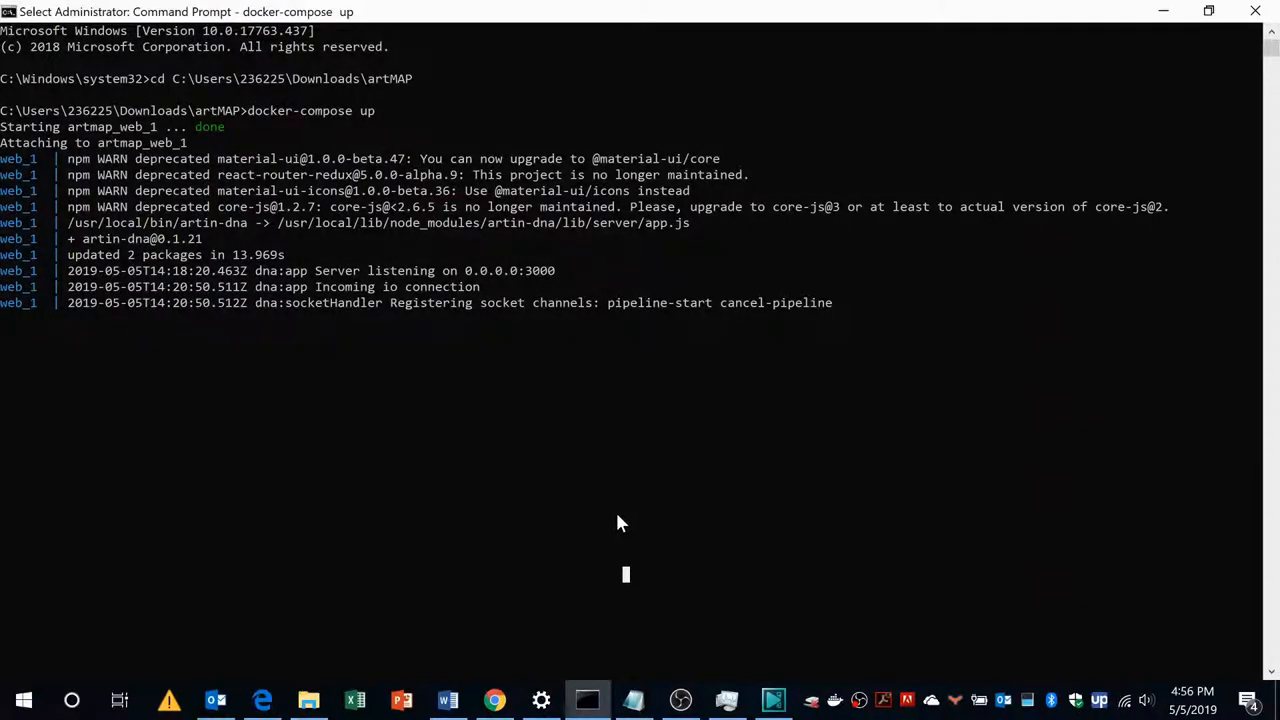
mouse_move(584, 488)
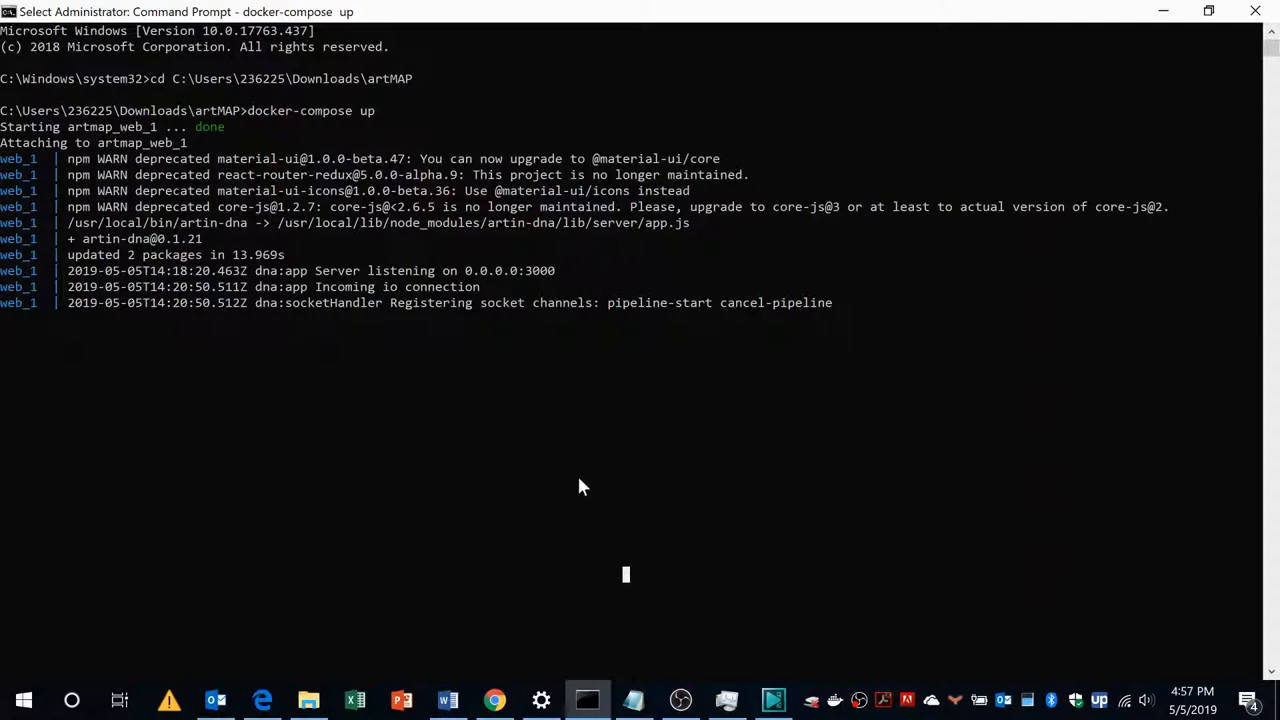
mouse_move(560, 468)
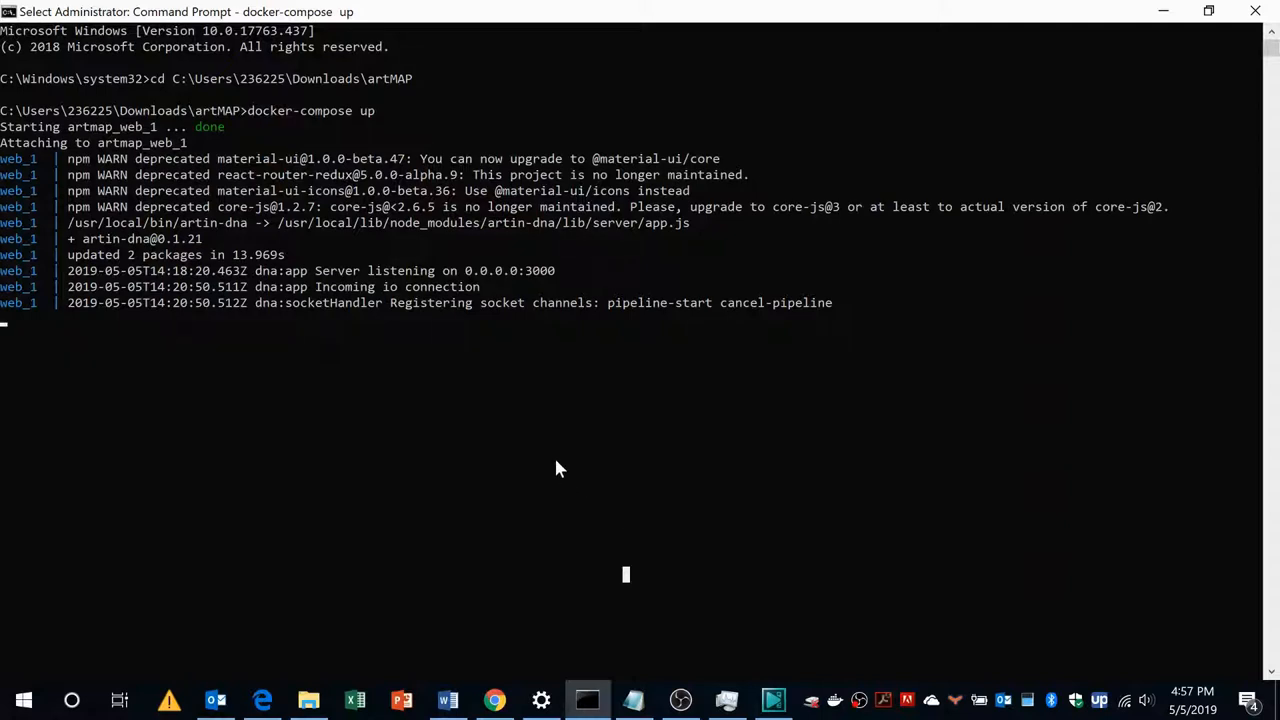
mouse_move(256, 136)
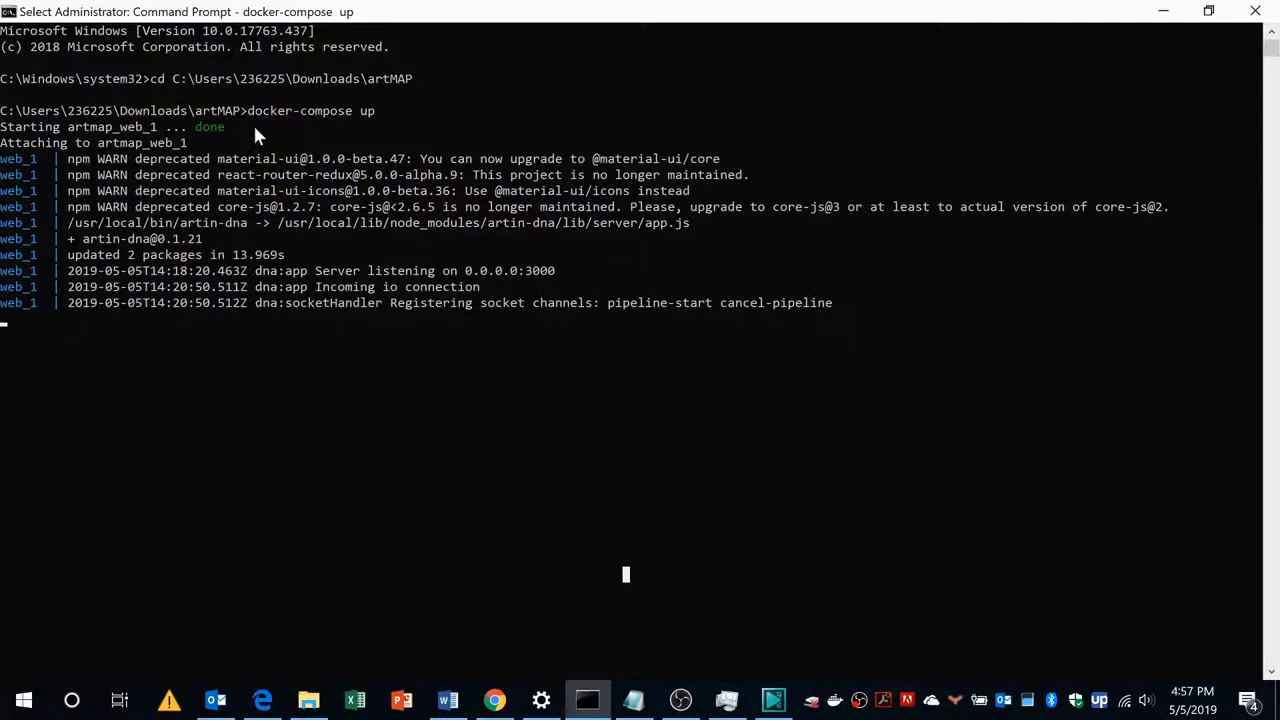
mouse_move(322, 120)
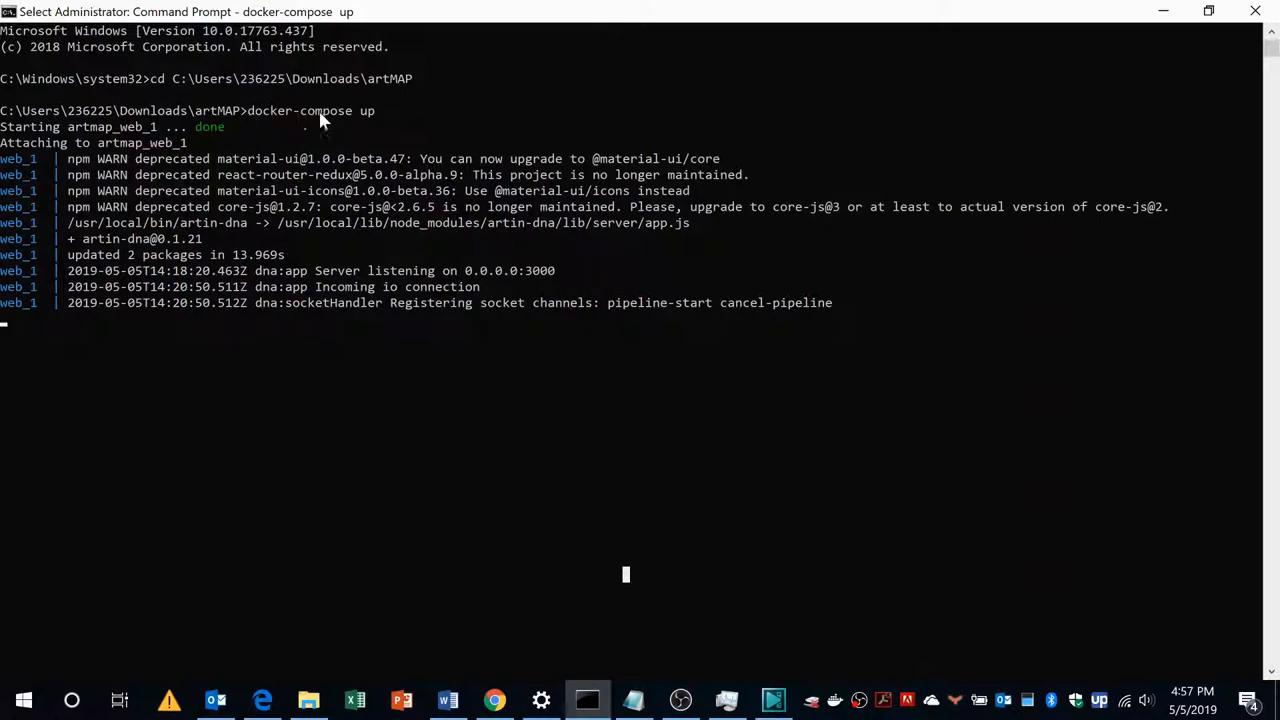
mouse_move(332, 110)
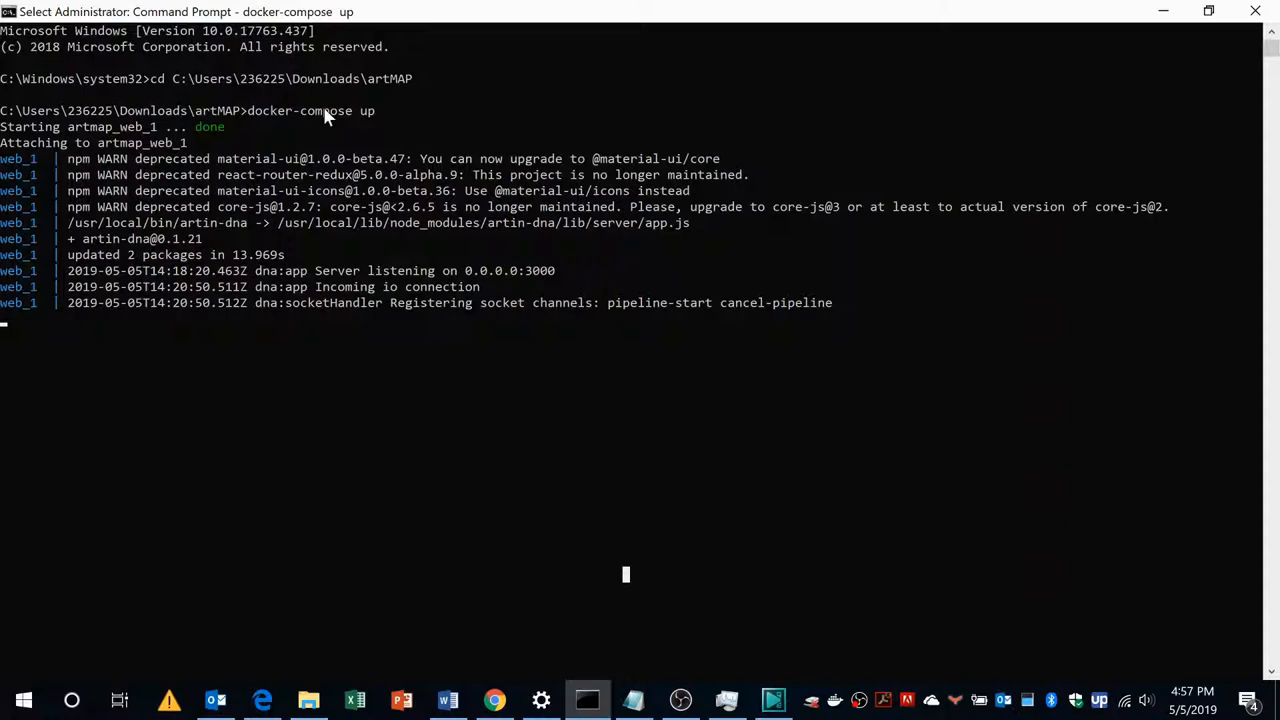
mouse_move(330, 280)
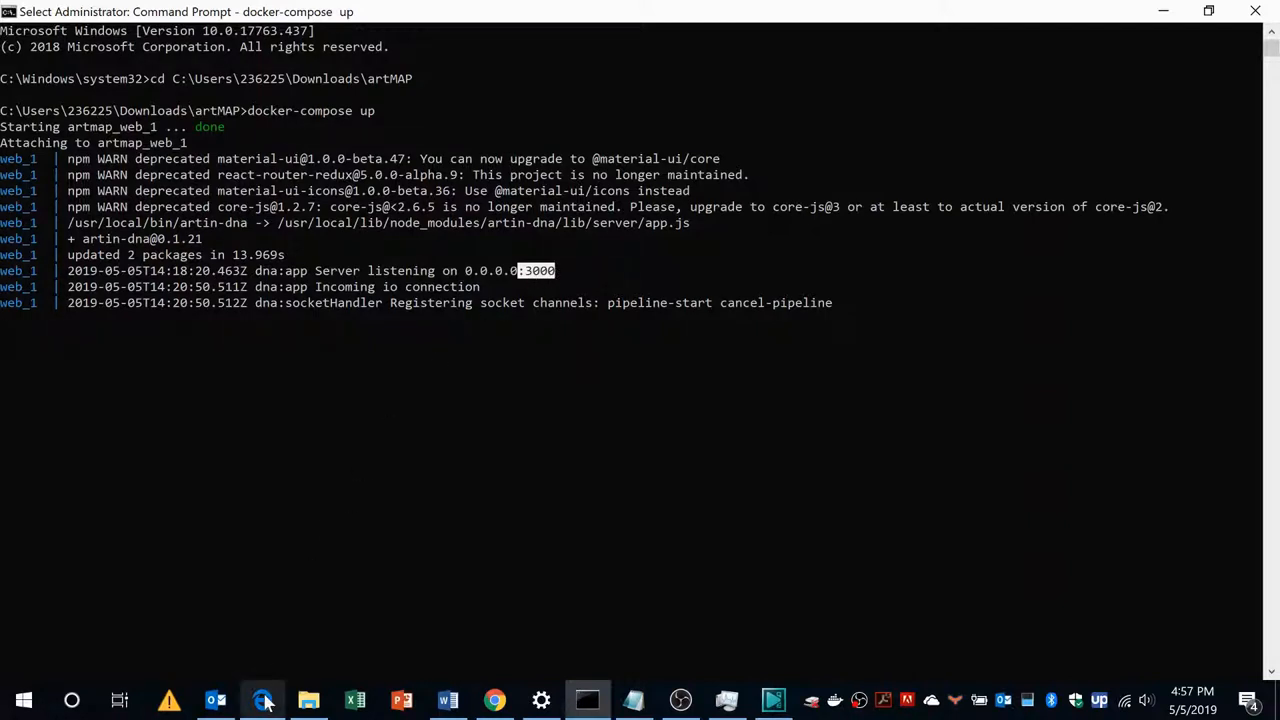
Bring Edge forward and load the artMAP web app at localhost:3000
click(260, 700)
text(loc)
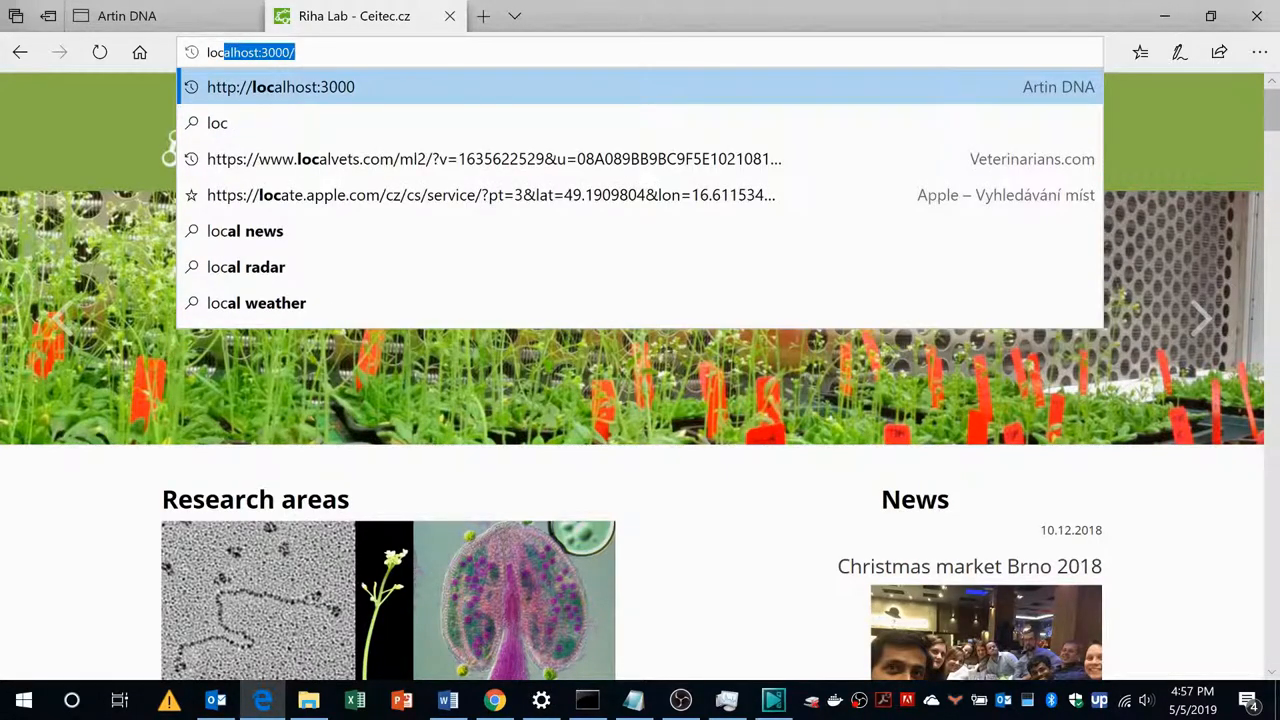
text(alhost:3000/)
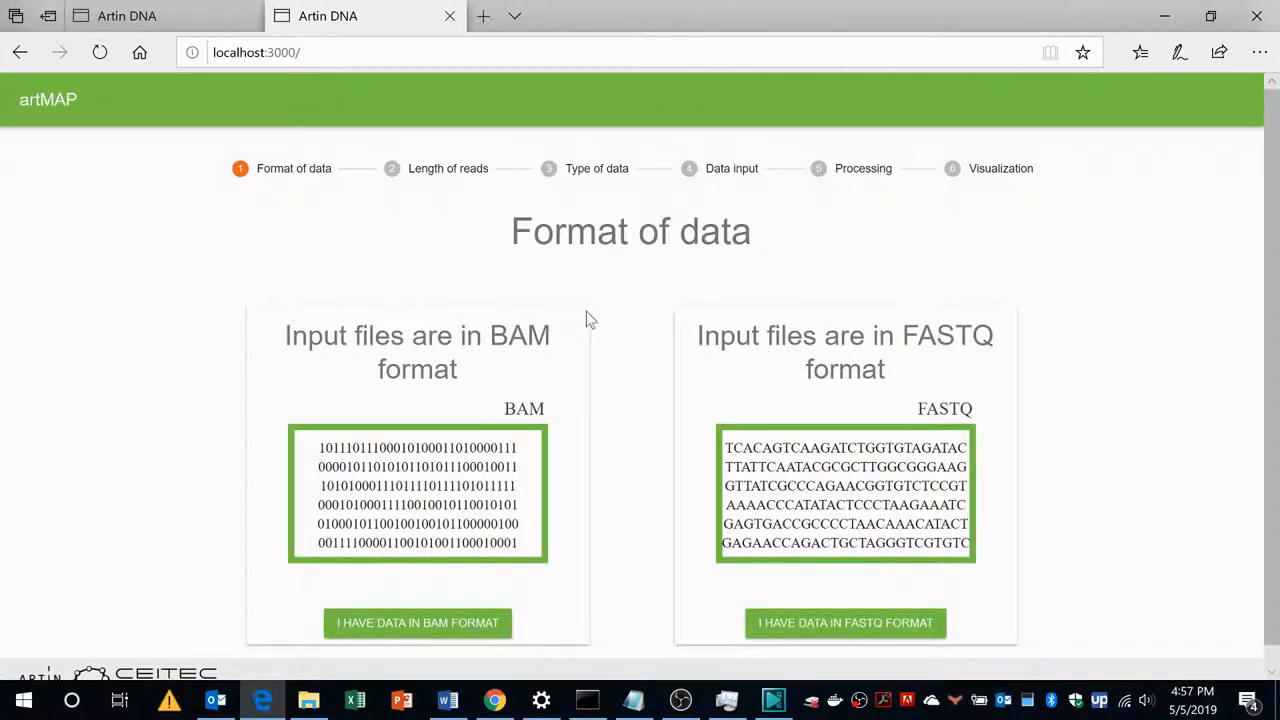
mouse_move(598, 308)
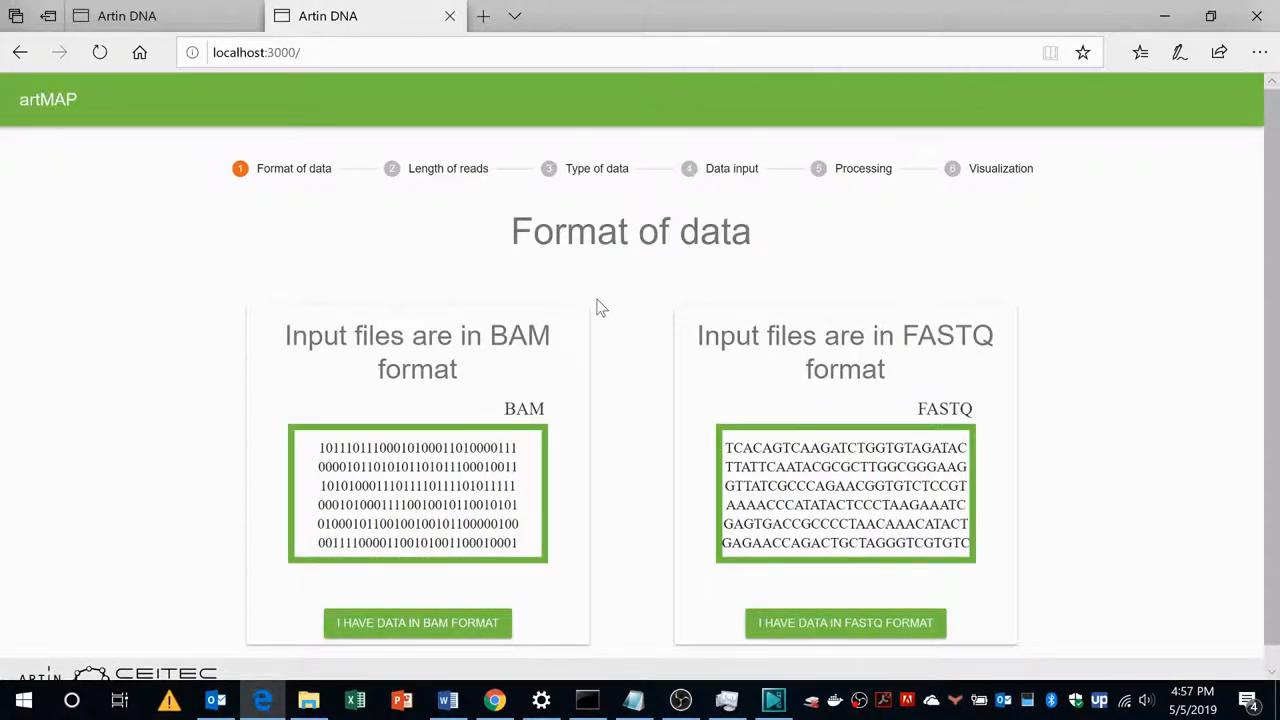
mouse_move(640, 262)
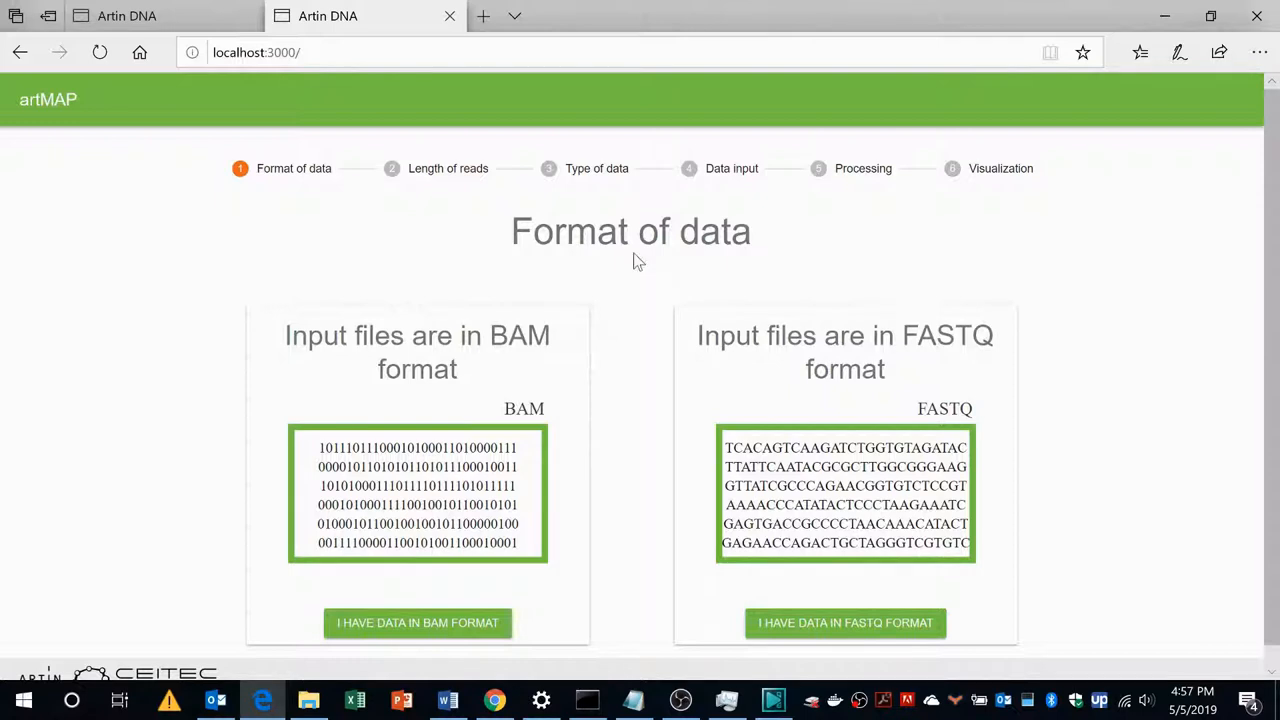
mouse_move(278, 214)
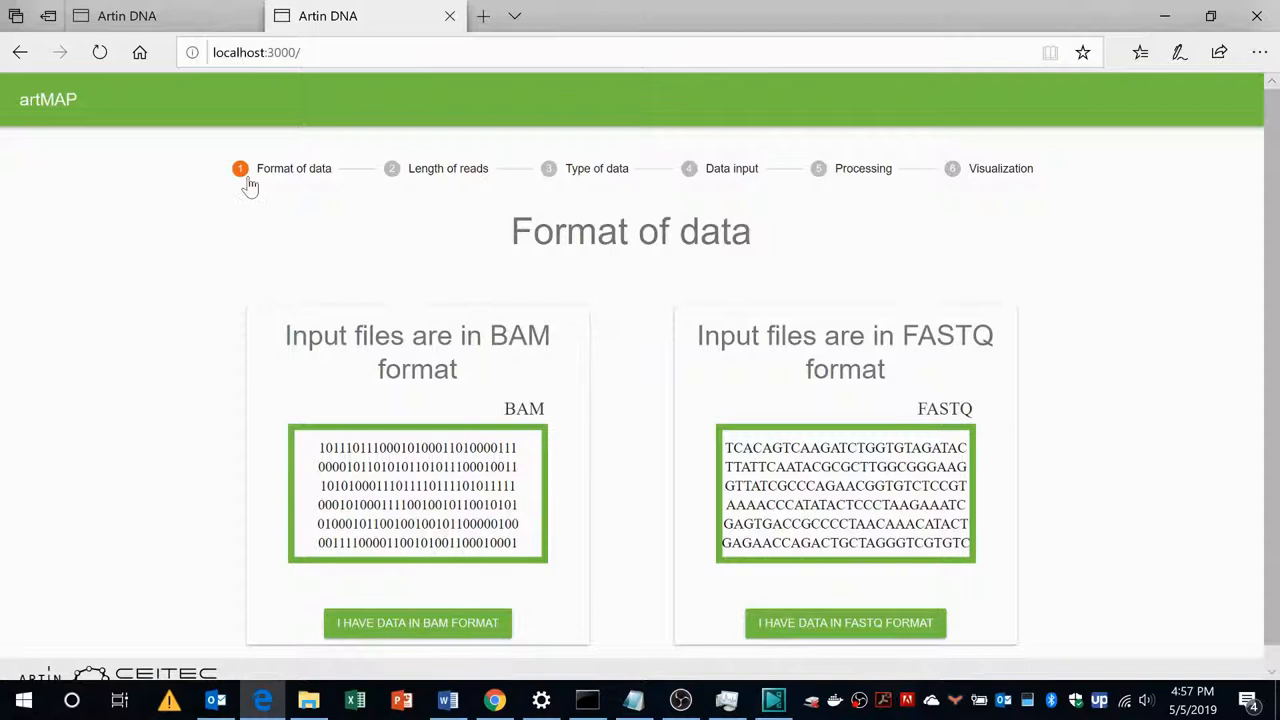
mouse_move(708, 176)
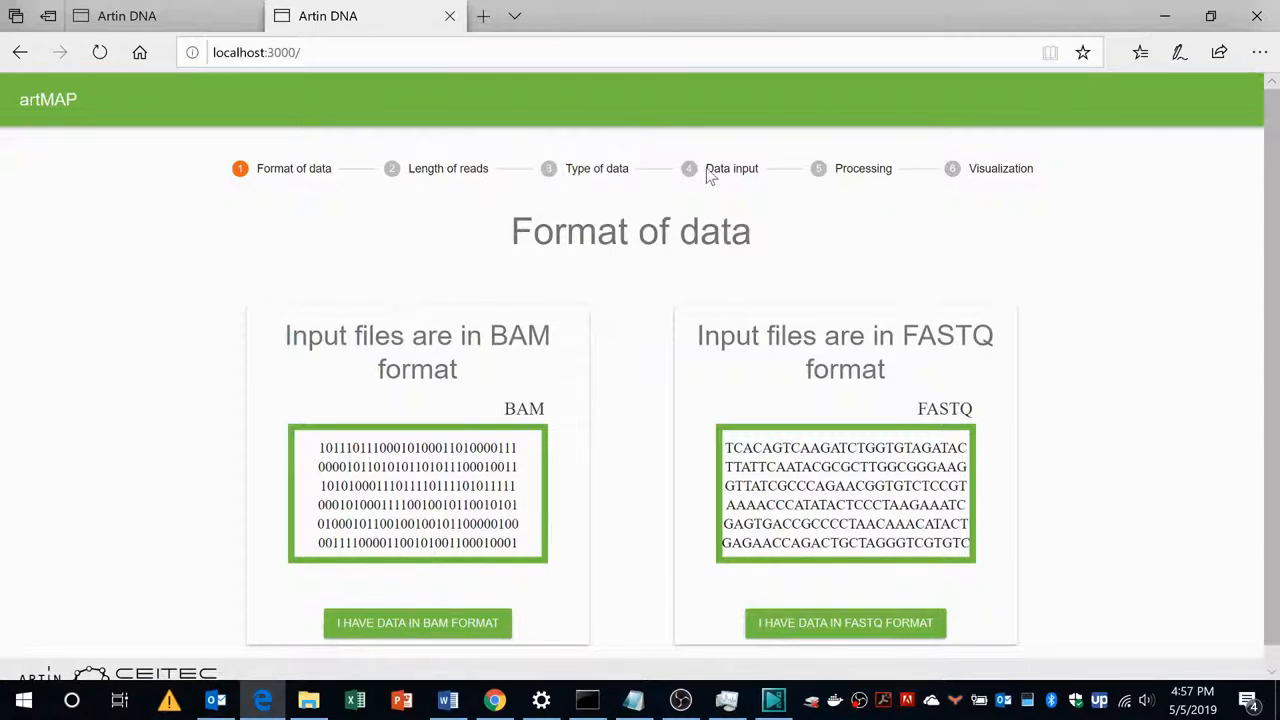
scroll(up, 3)
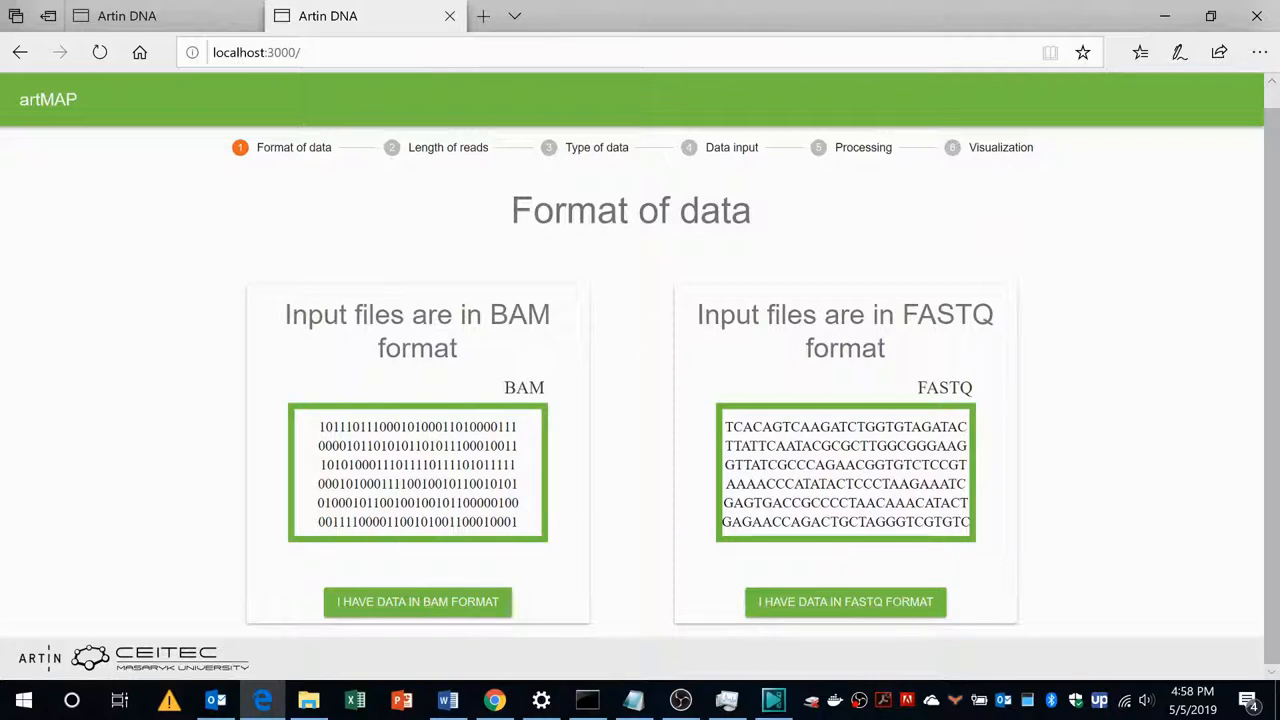
mouse_move(884, 282)
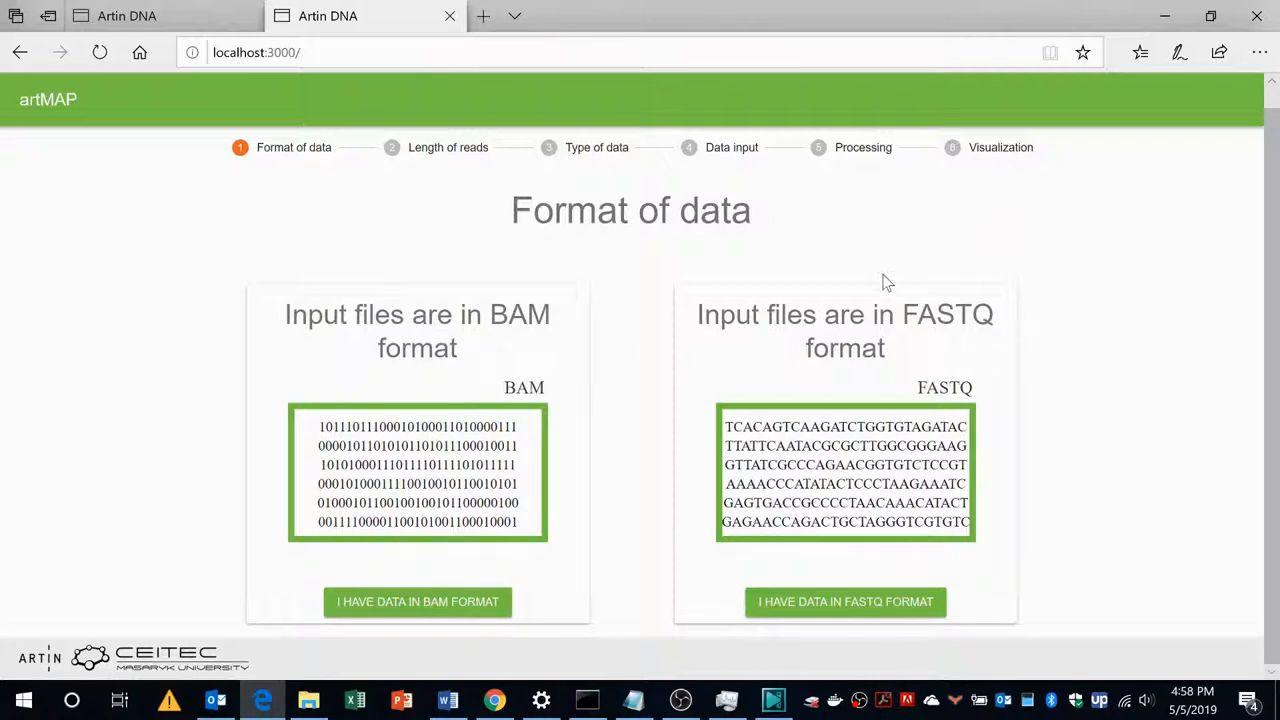
mouse_move(648, 384)
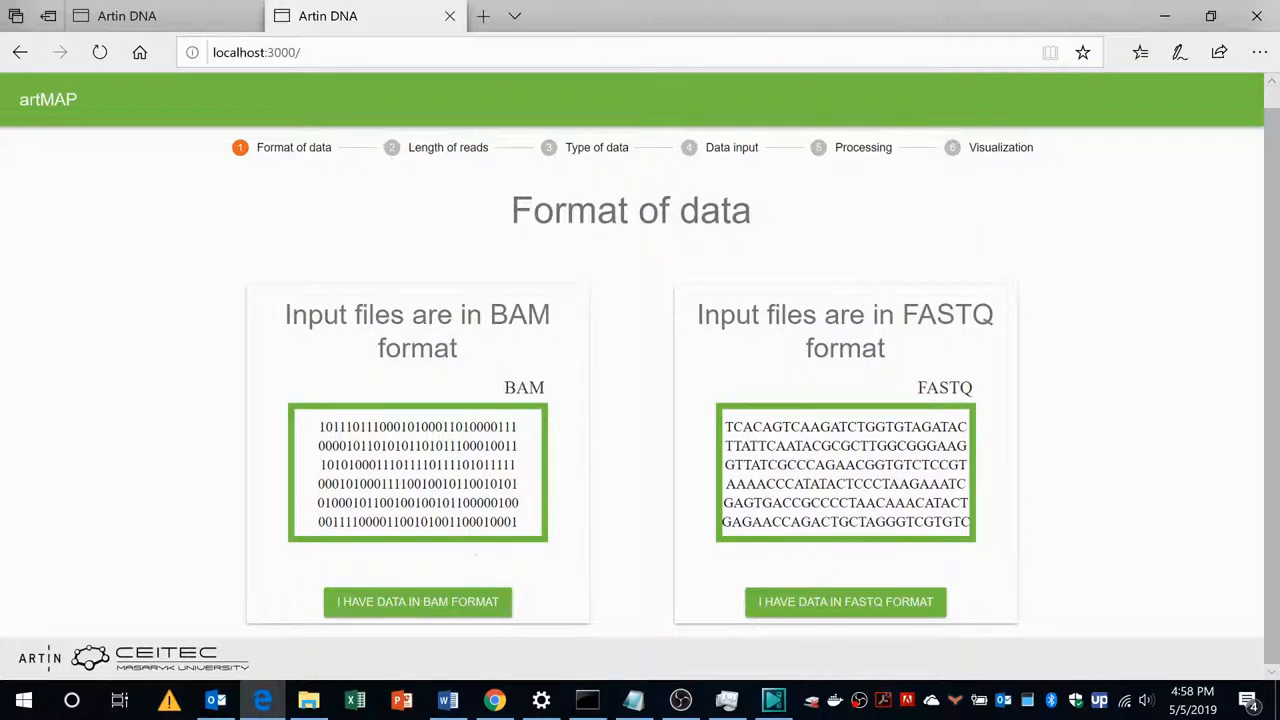
mouse_move(416, 600)
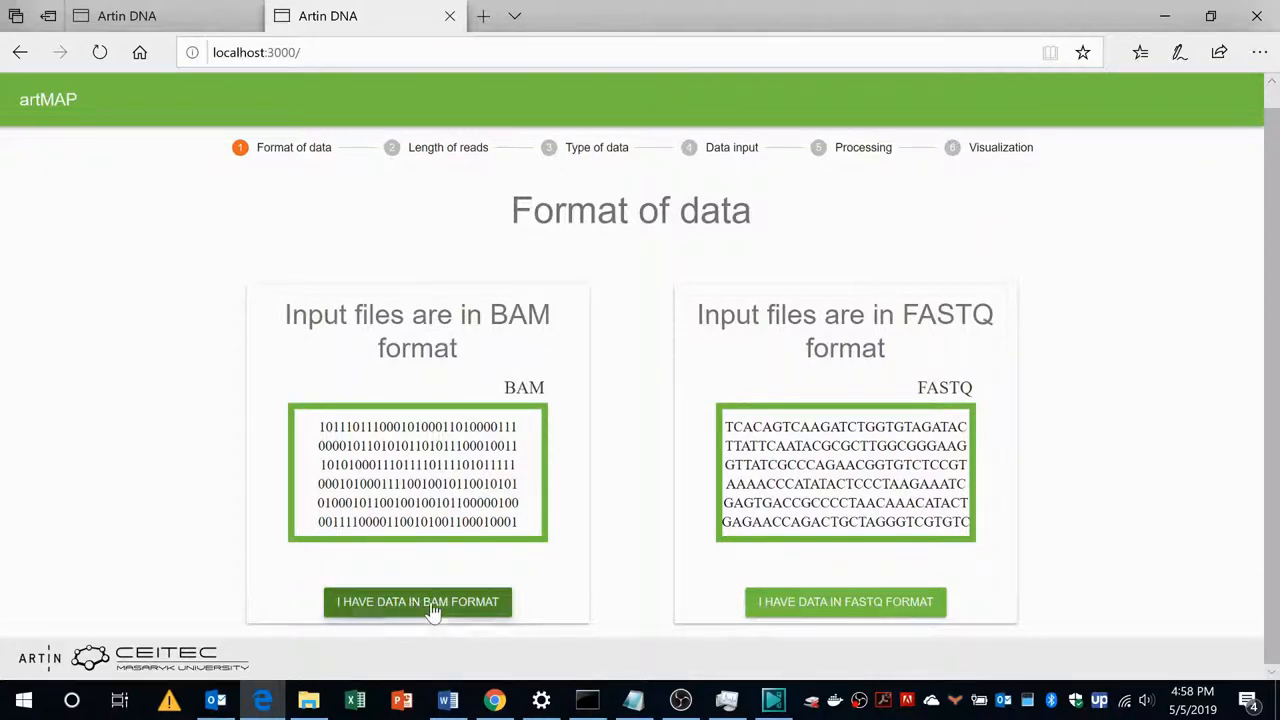
Choose 'I have data in BAM format', advancing to the Length of reads step
click(416, 600)
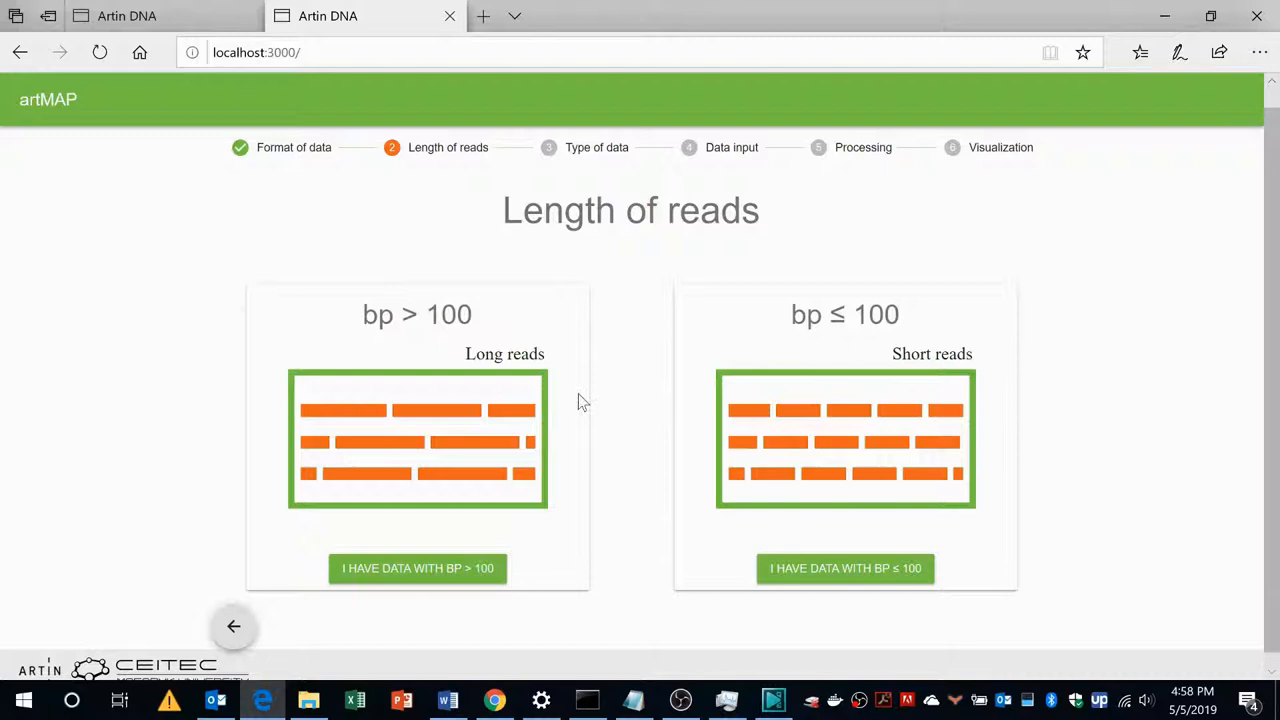
mouse_move(612, 248)
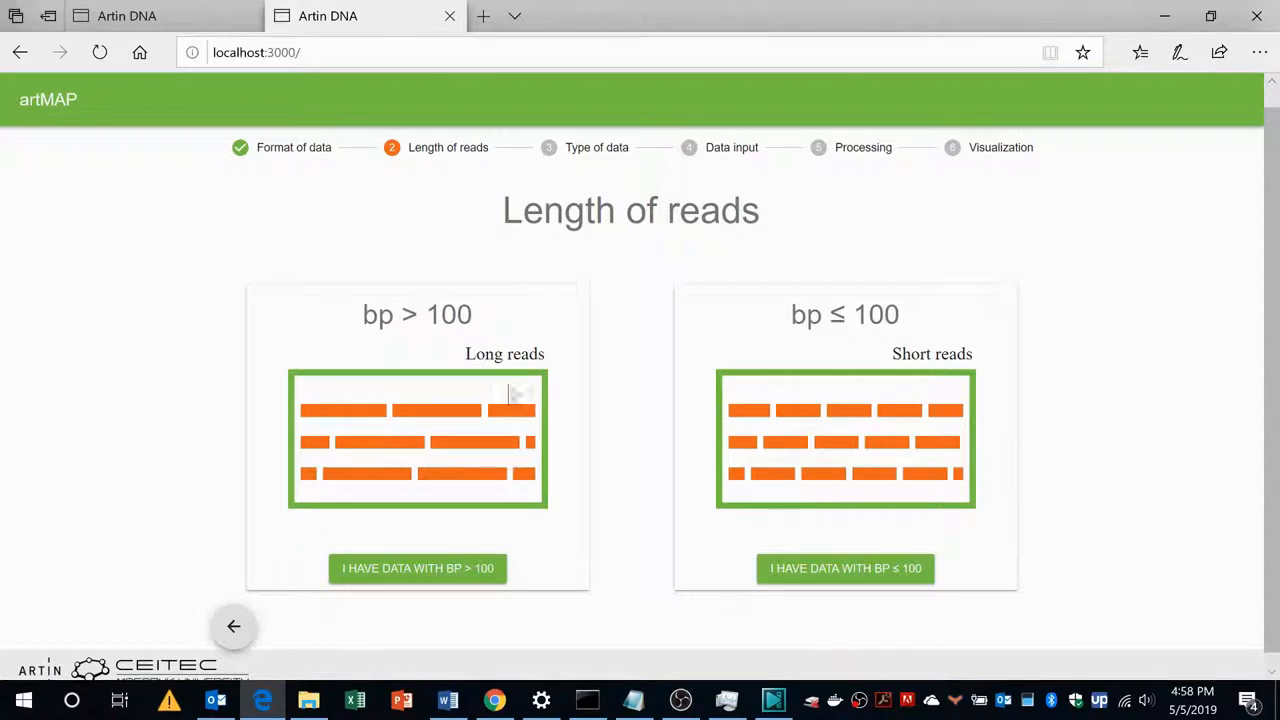
mouse_move(890, 388)
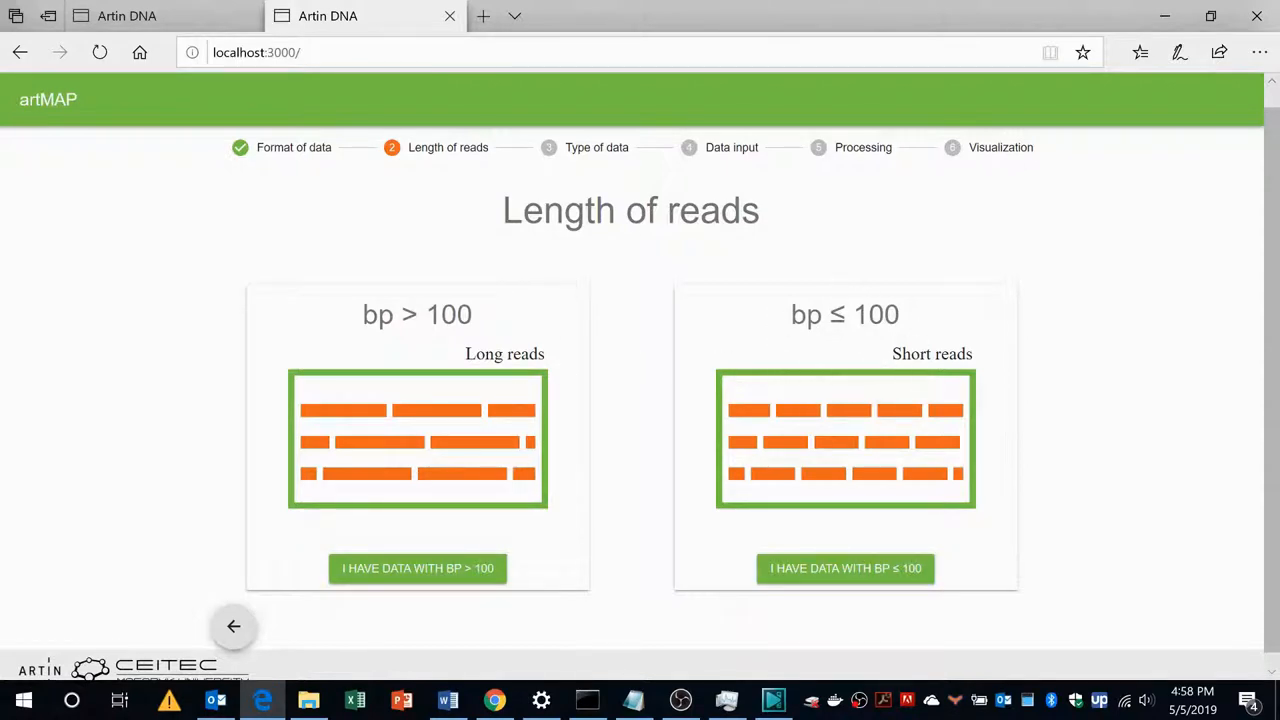
mouse_move(844, 568)
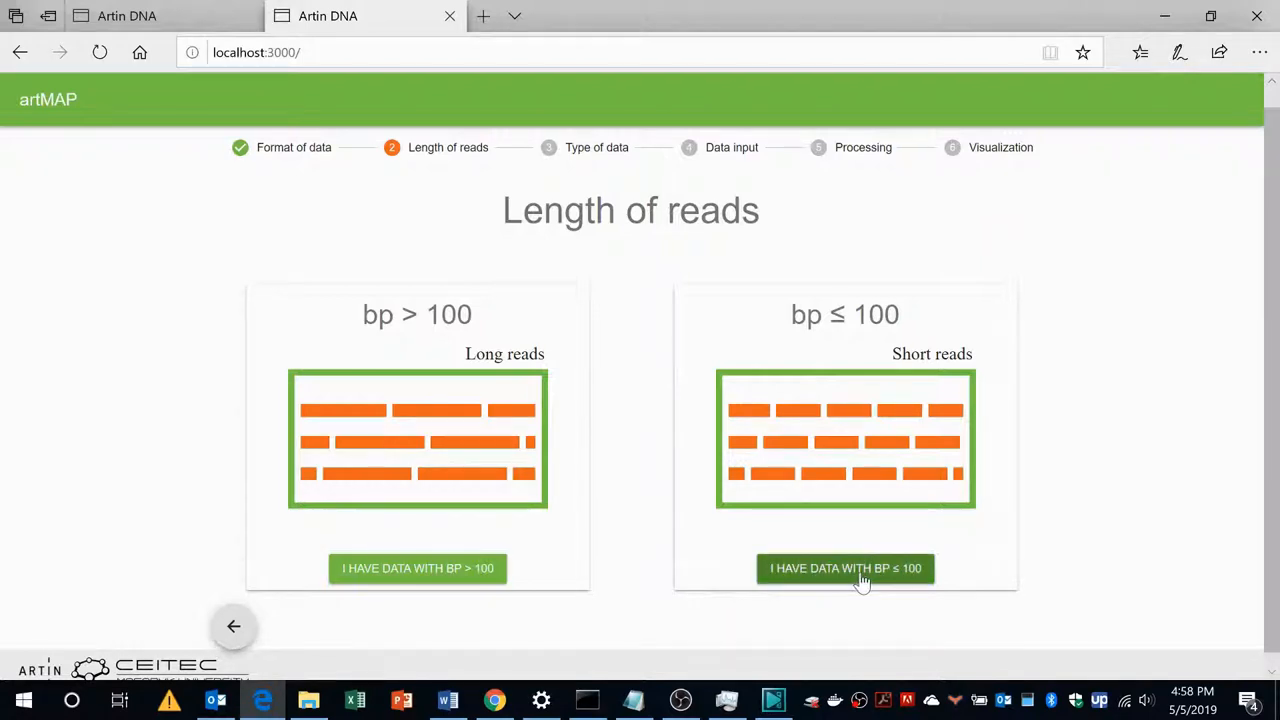
Choose reads with bp ≤ 100, advancing to the Type of data step
click(844, 568)
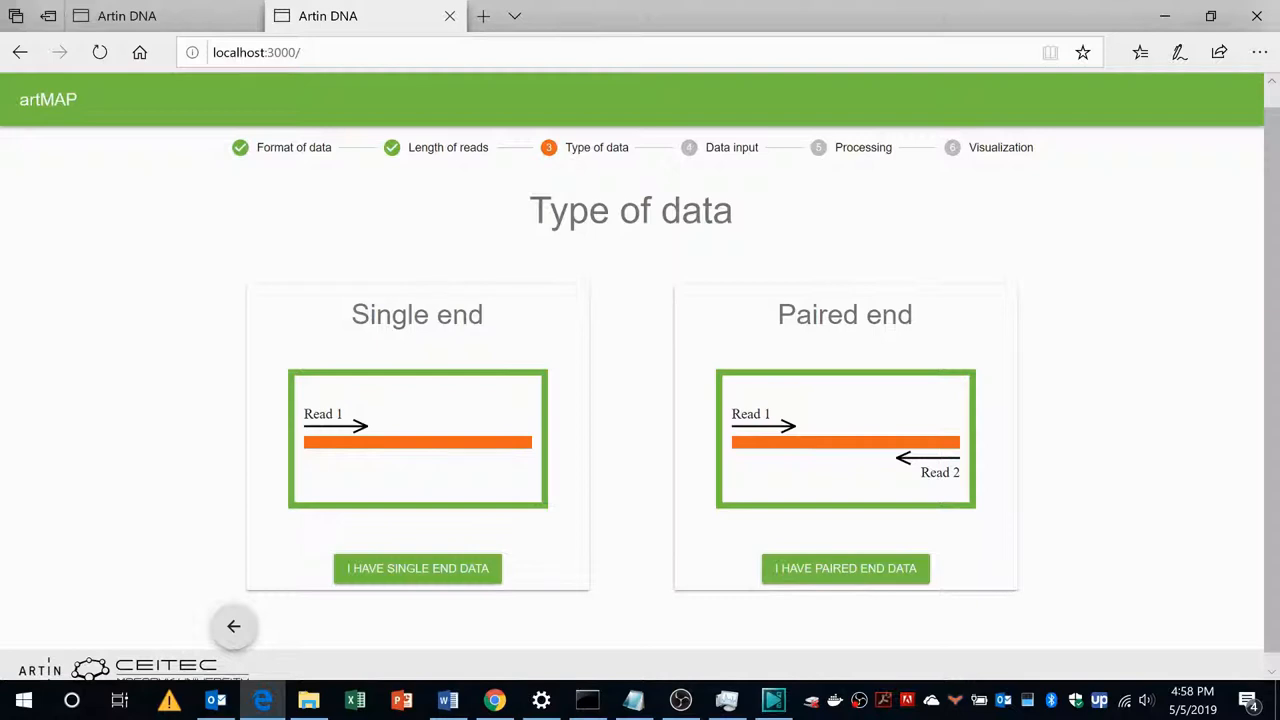
mouse_move(420, 338)
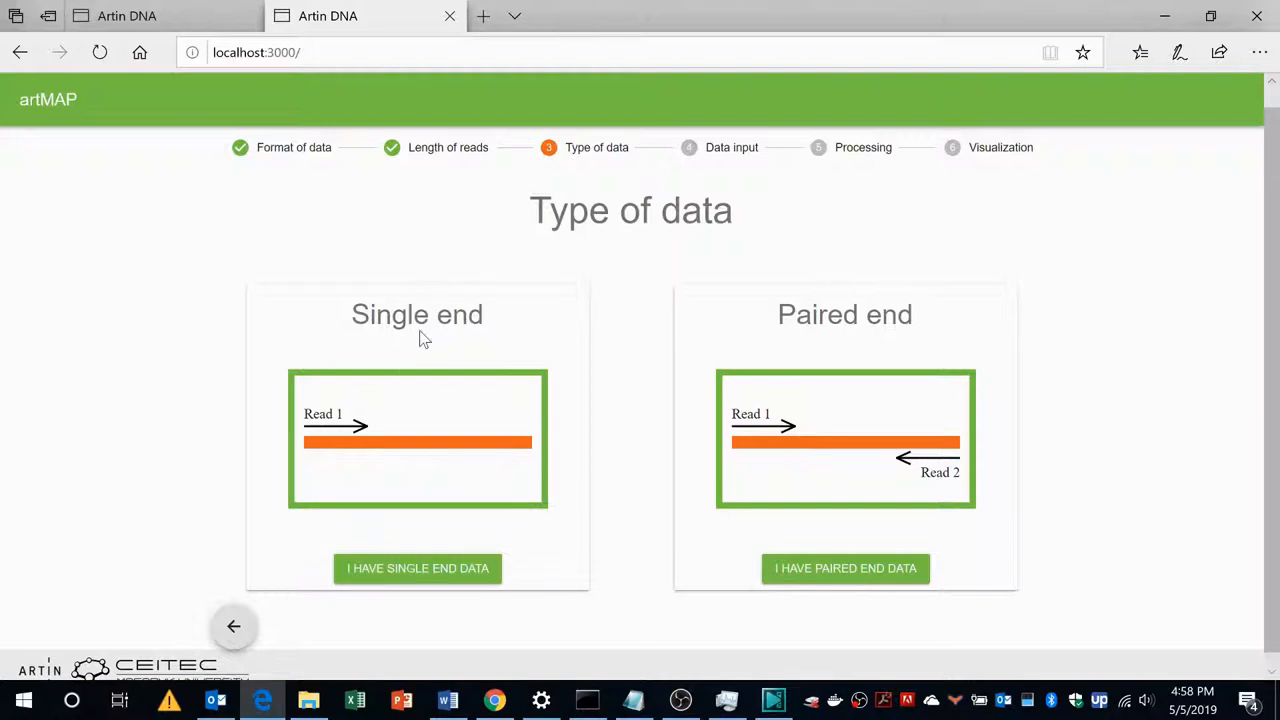
mouse_move(418, 568)
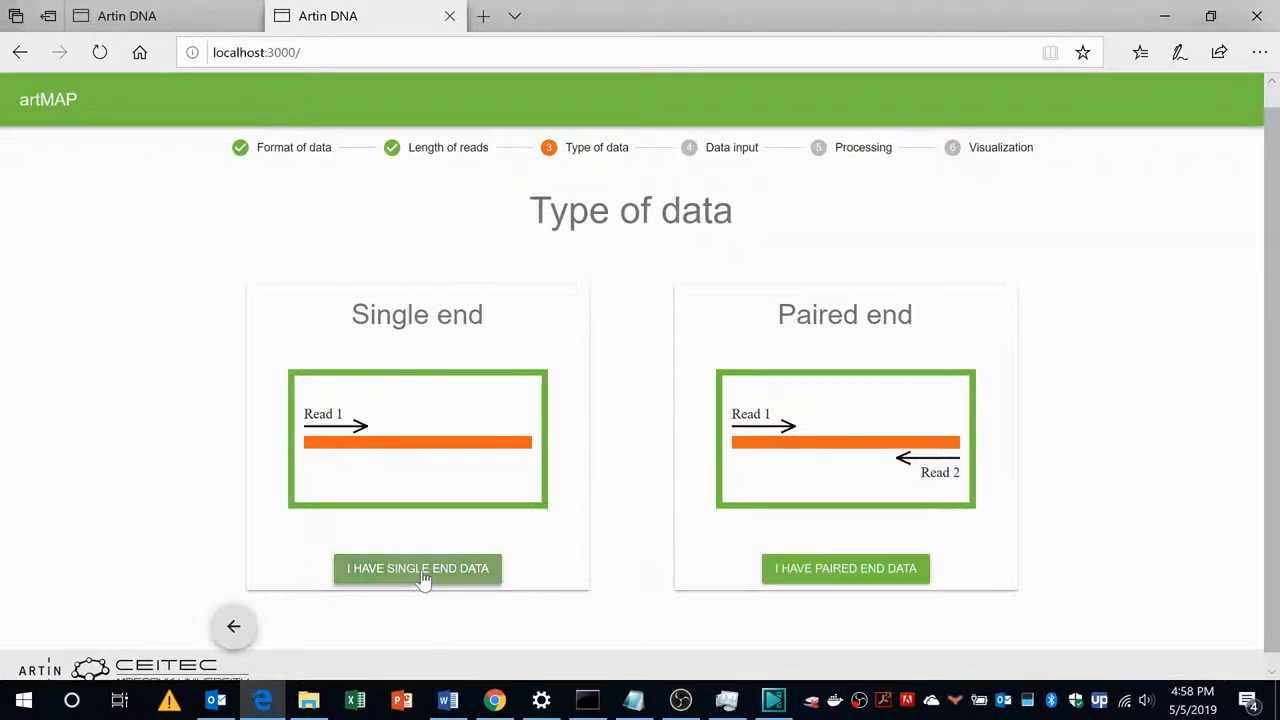
click(416, 568)
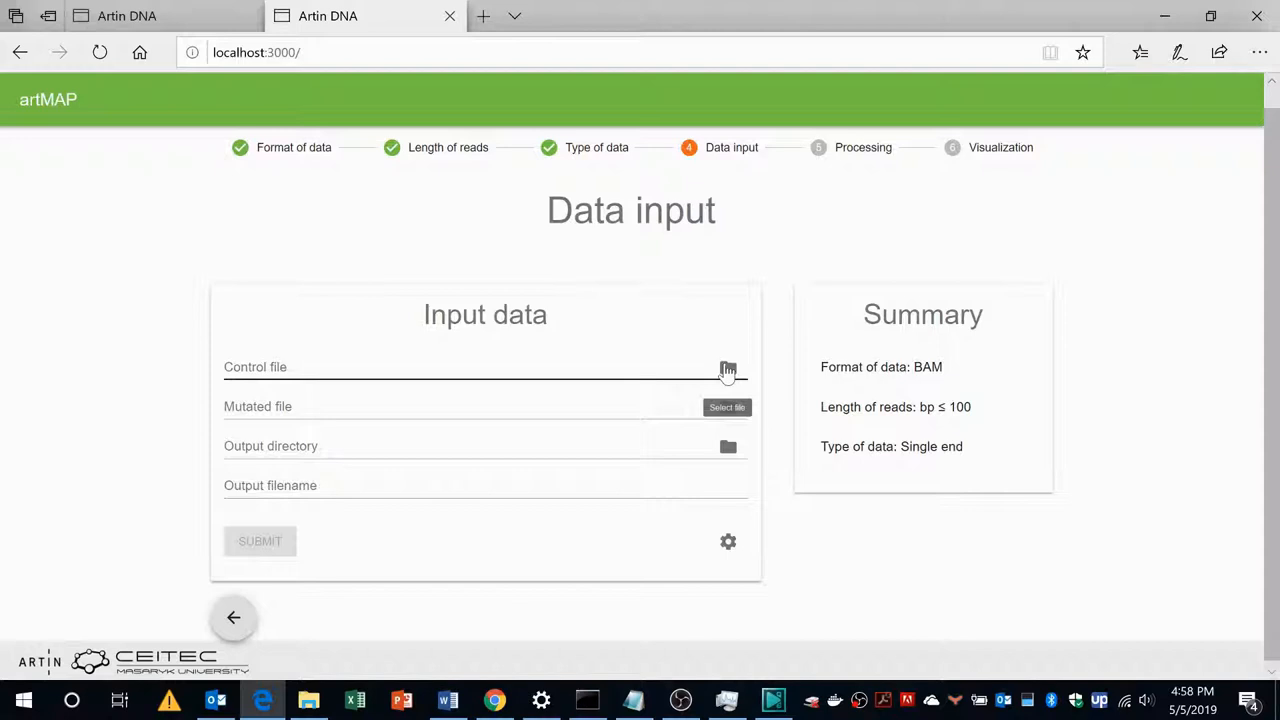
mouse_move(732, 438)
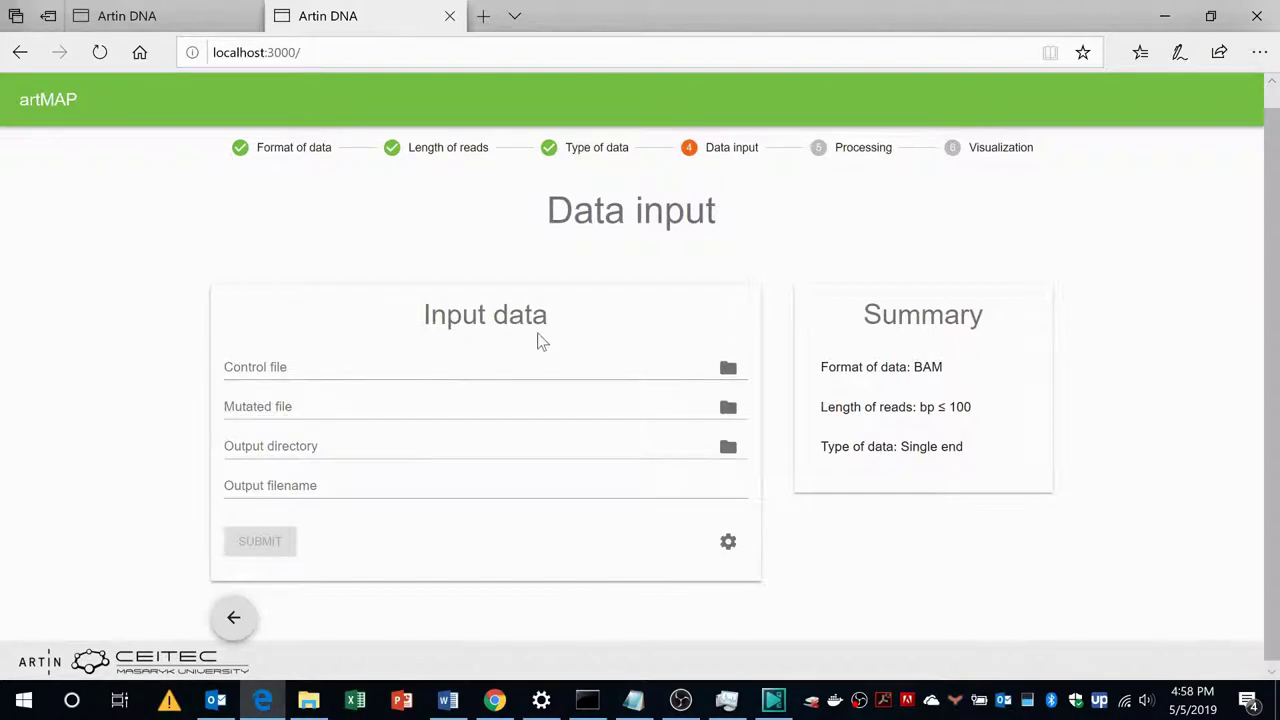
mouse_move(500, 302)
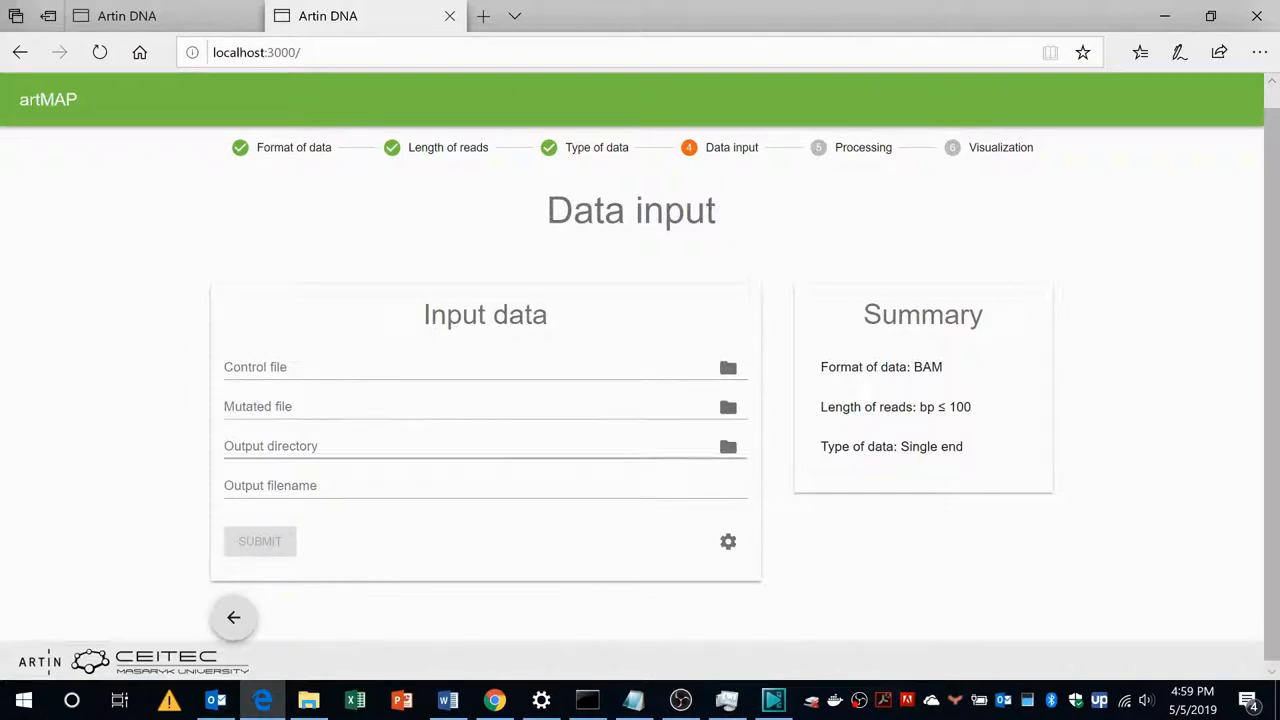
click(232, 616)
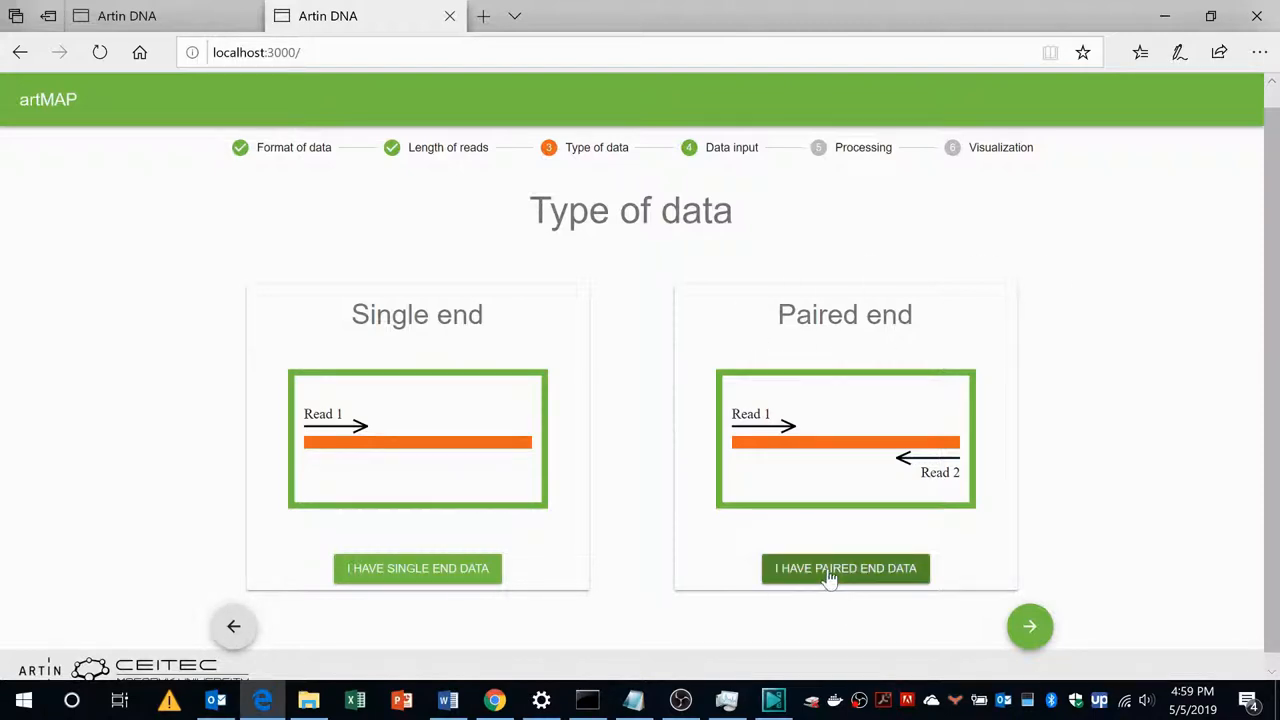
click(844, 568)
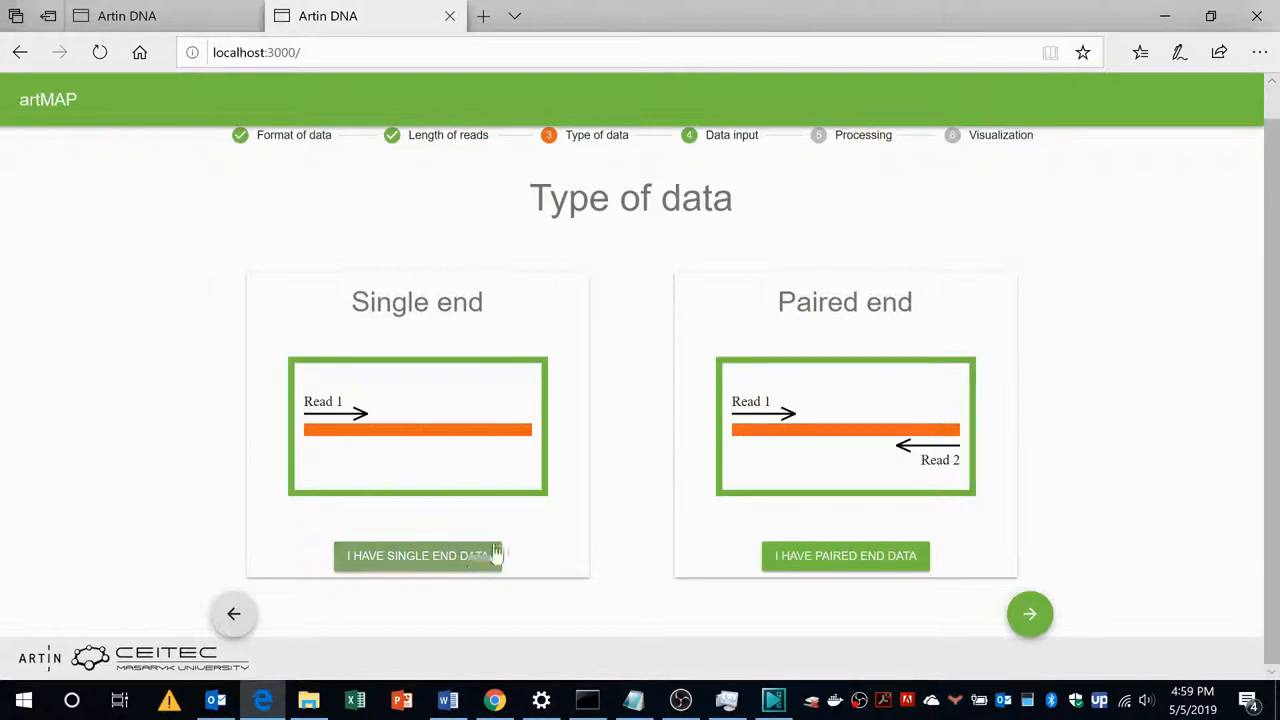
click(416, 556)
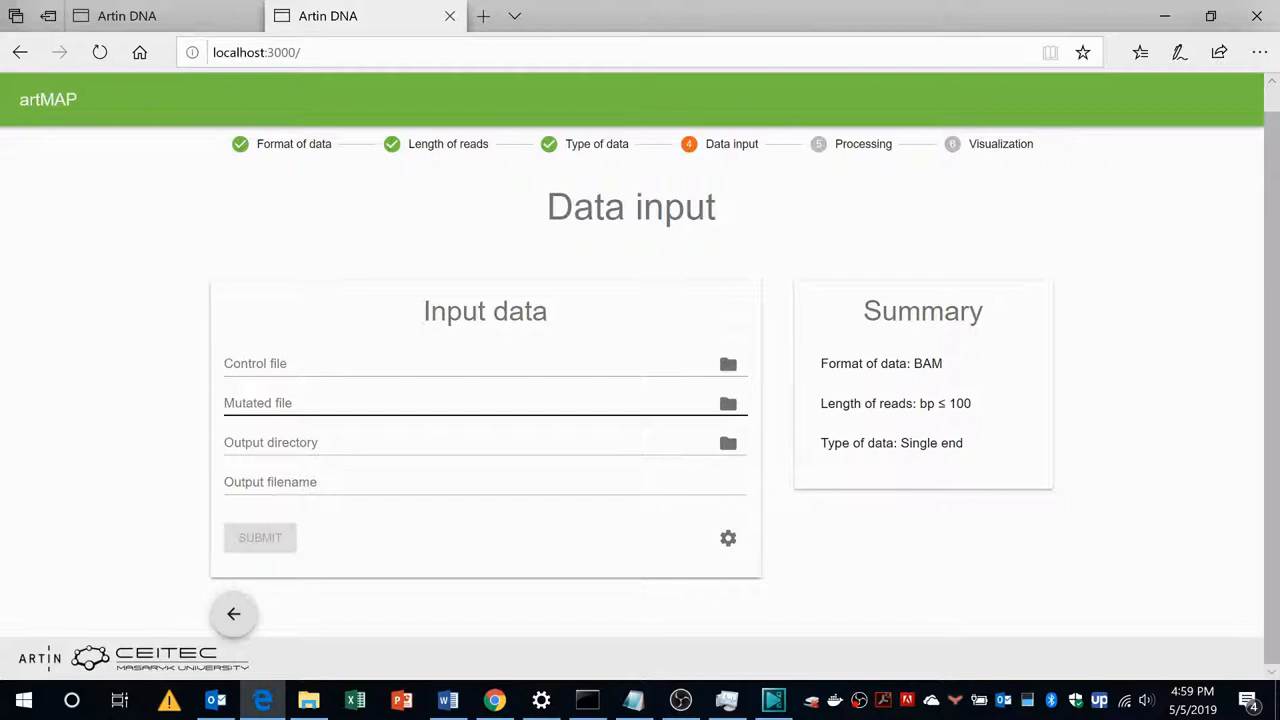
mouse_move(728, 364)
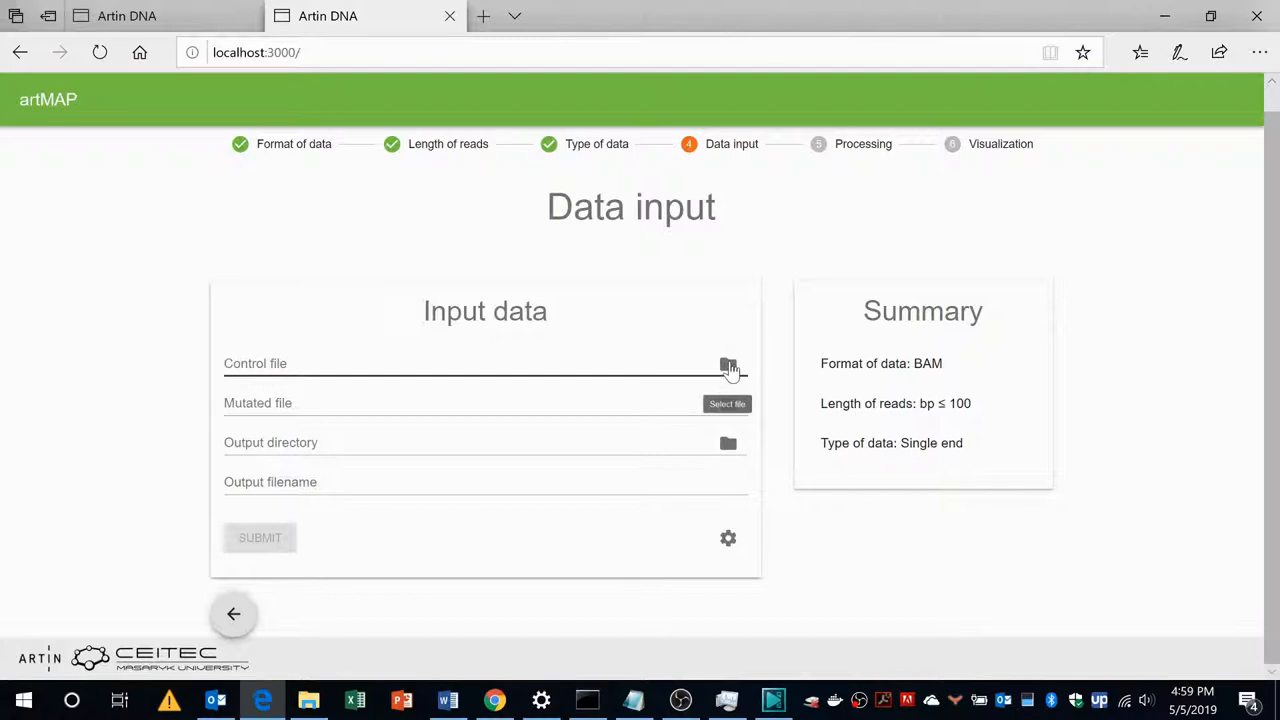
Bring up the Control file browser listing root folders including sharedFolder, after checking docker-compose
click(728, 364)
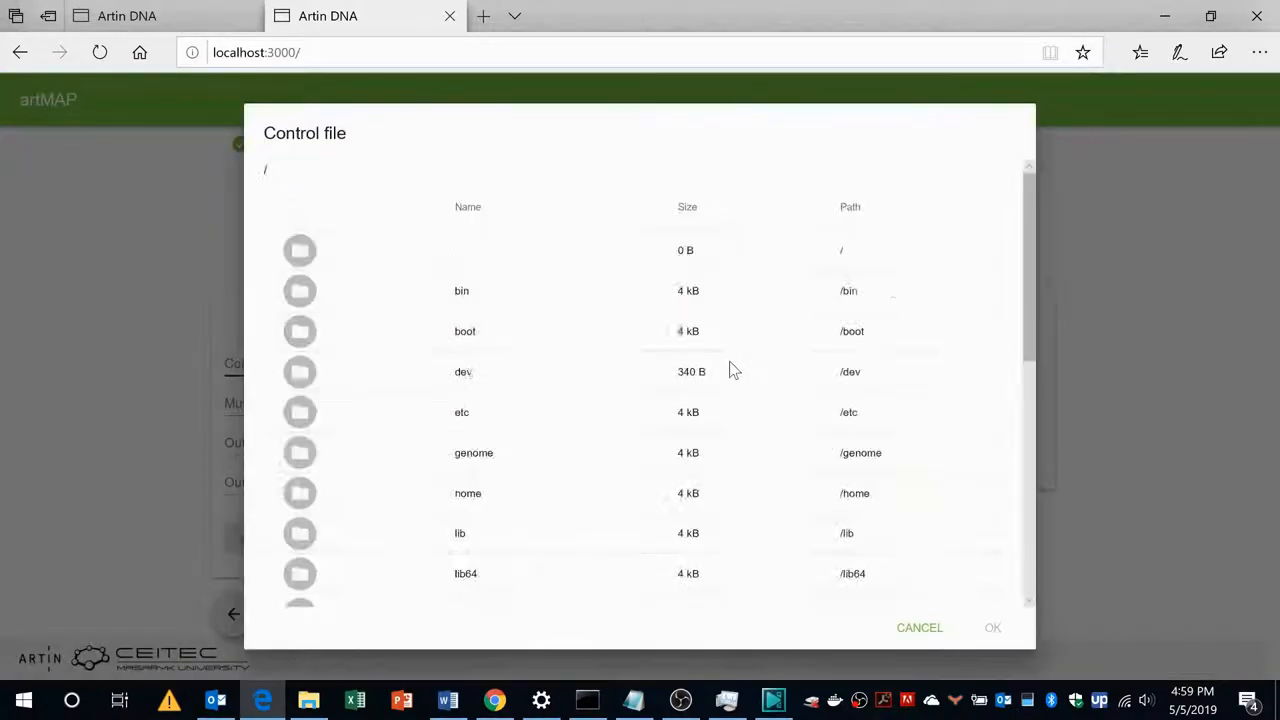
mouse_move(520, 340)
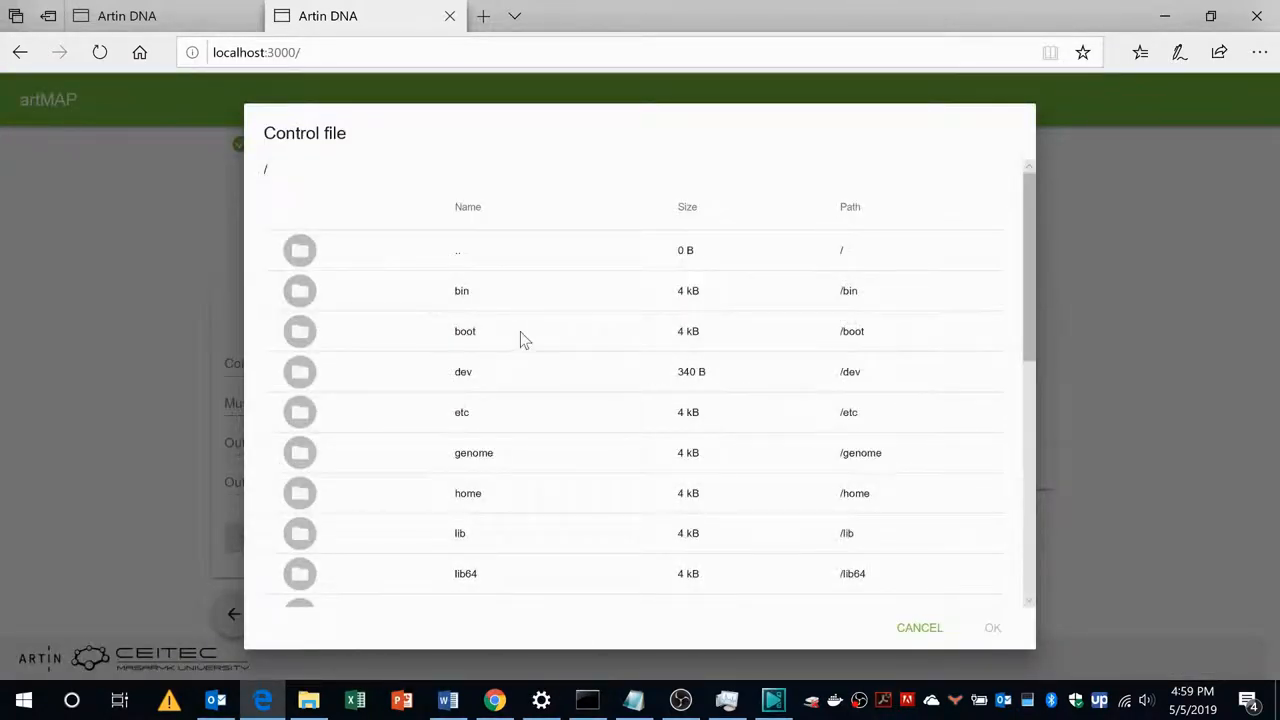
scroll(down, 3)
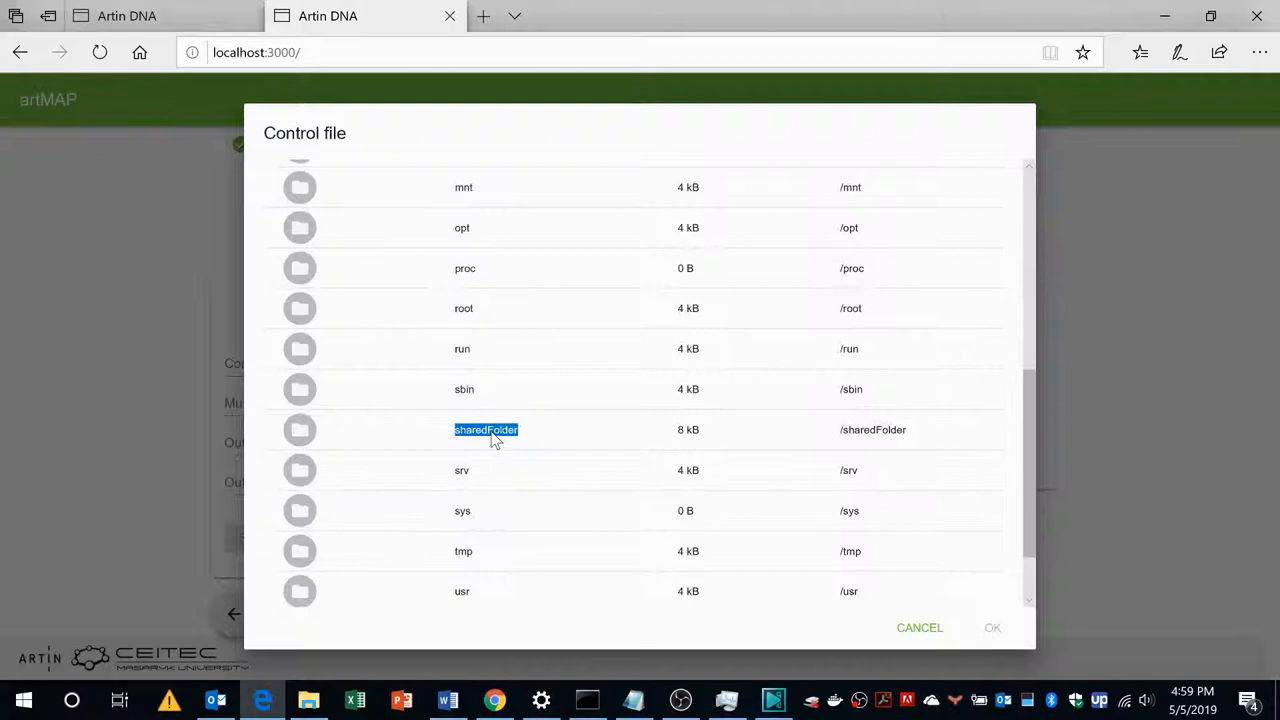
mouse_move(500, 444)
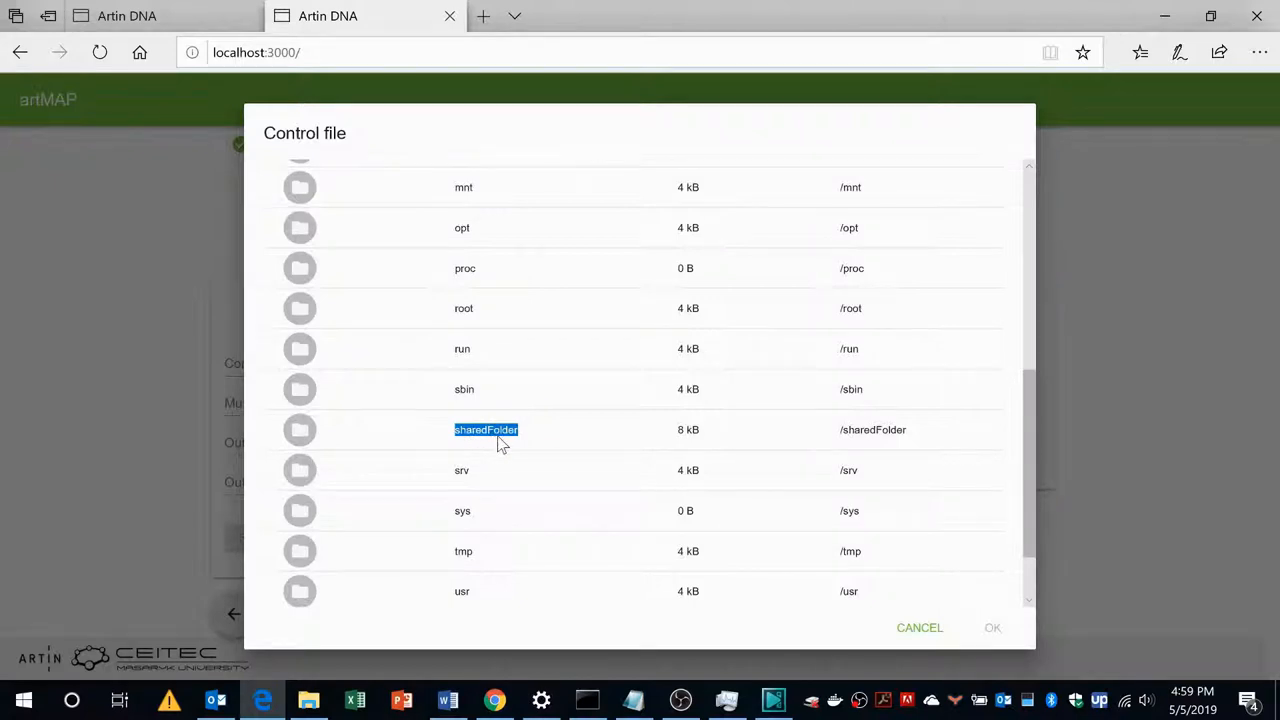
mouse_move(628, 624)
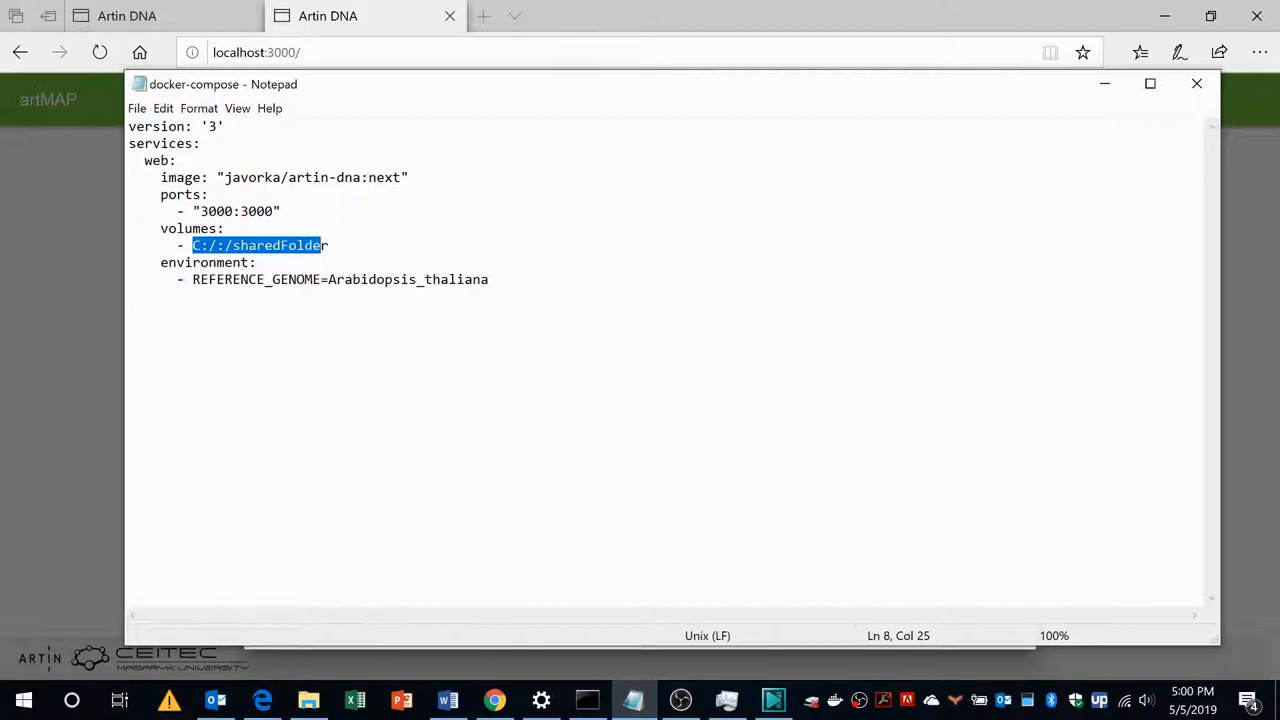
click(264, 700)
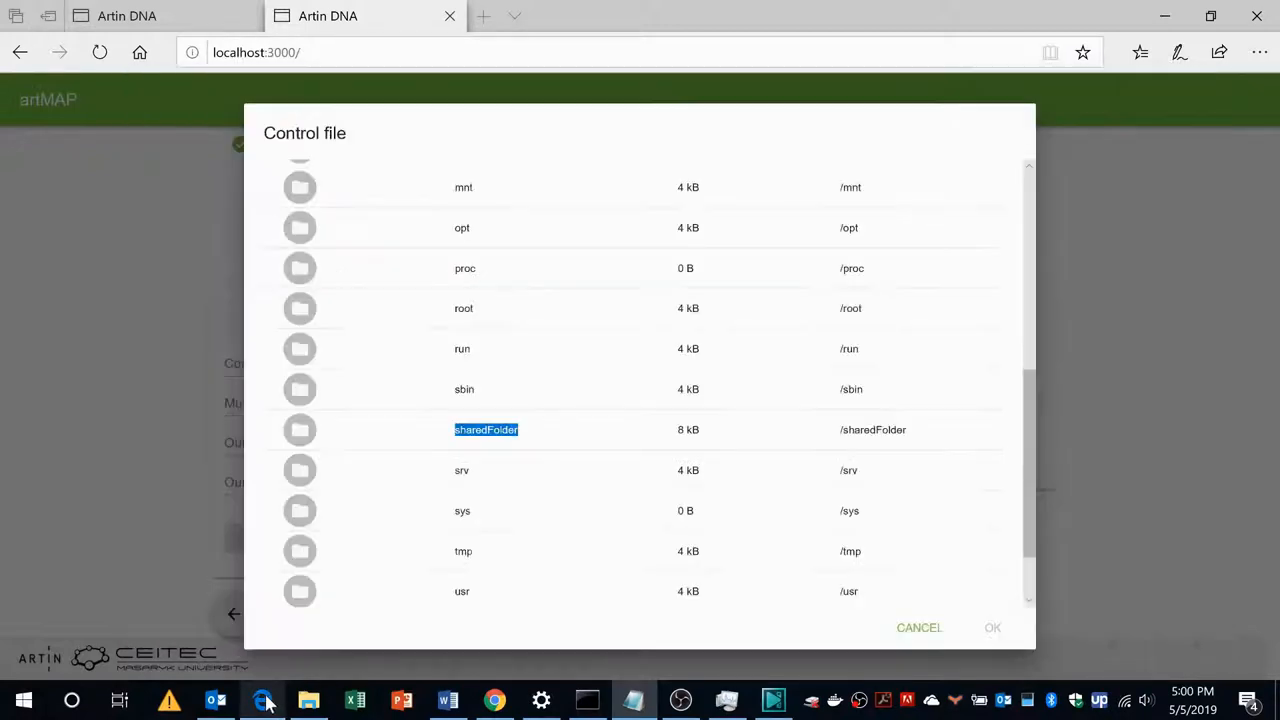
Set the control file to /sharedFolder/Users/236225/Downloads/test/Control.bam
click(486, 428)
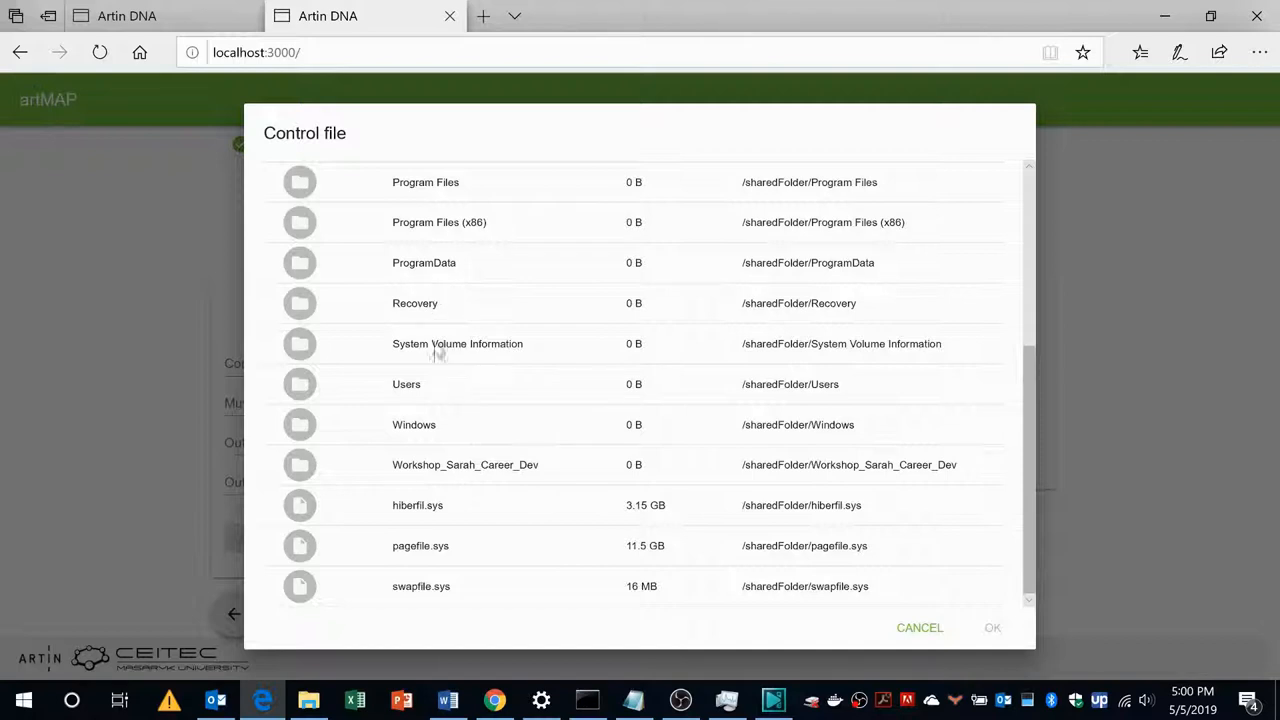
mouse_move(436, 350)
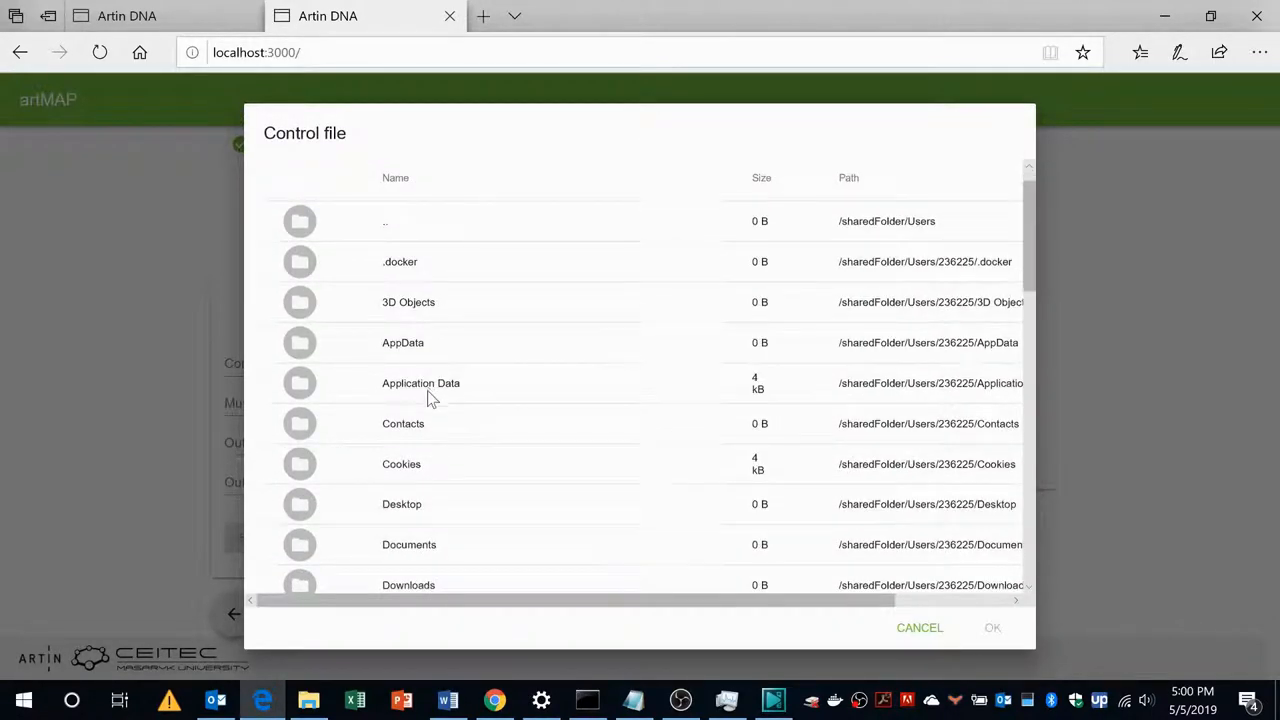
scroll(down, 3)
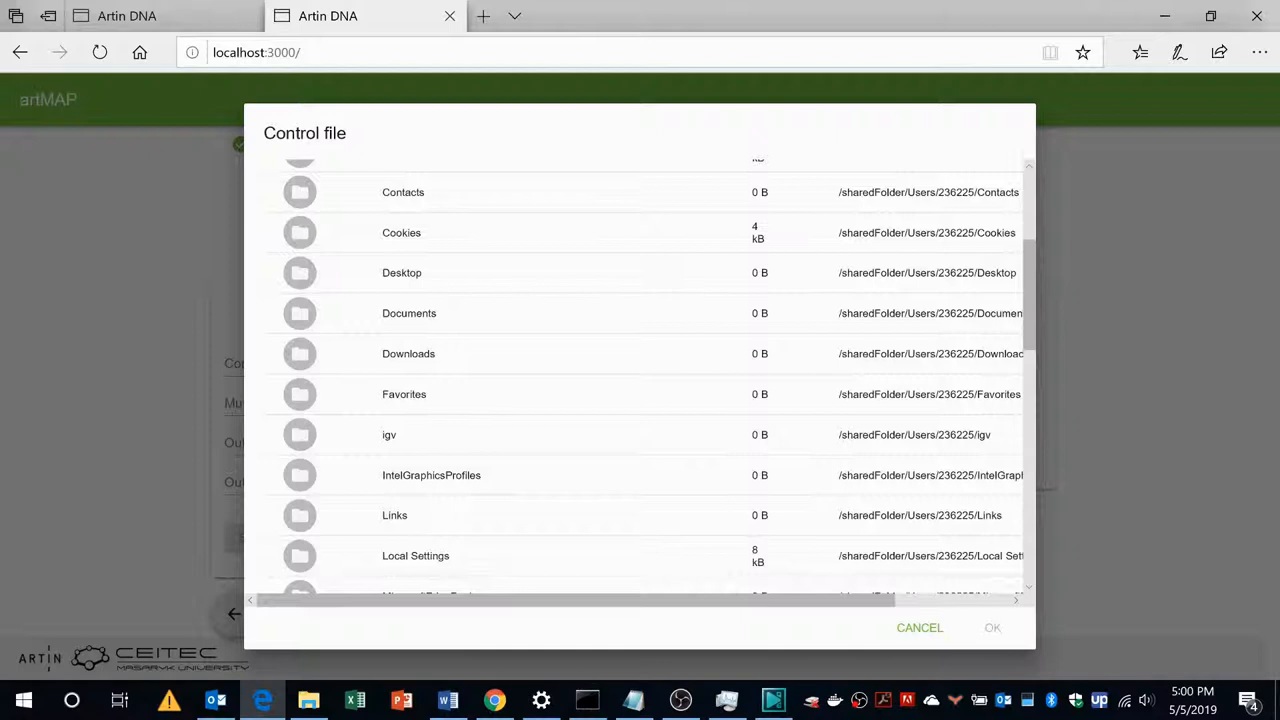
mouse_move(410, 368)
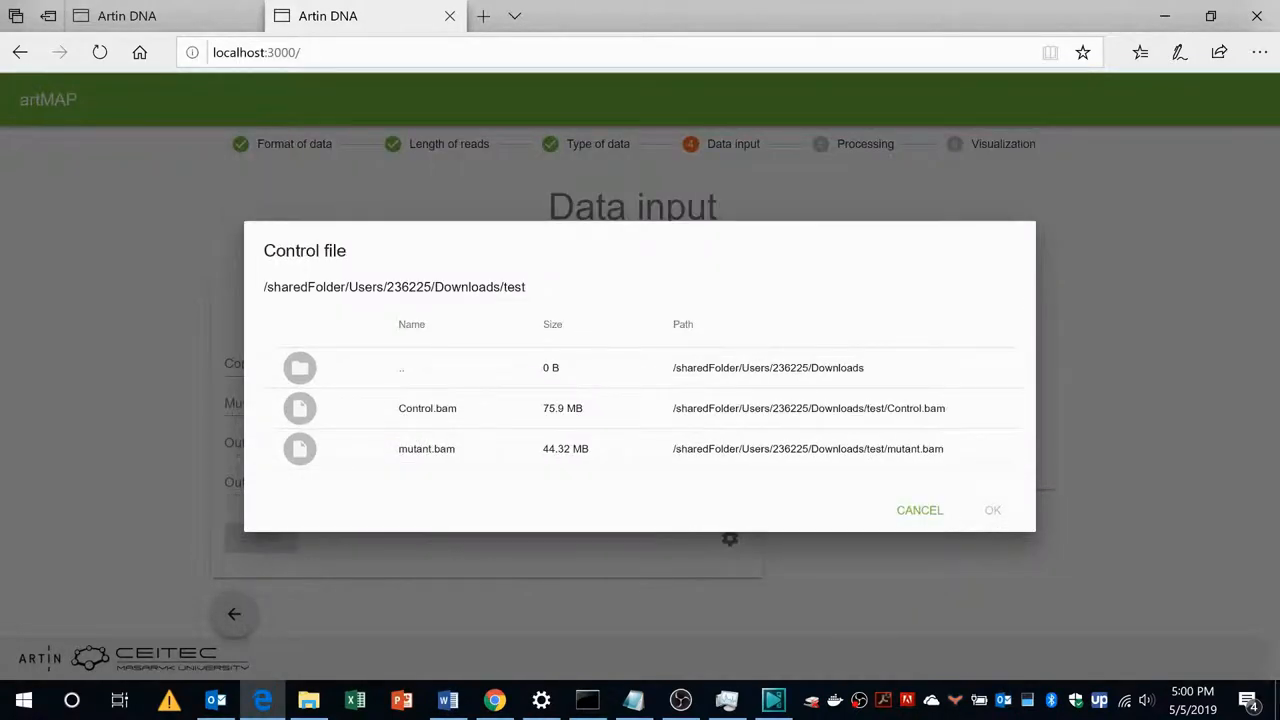
click(428, 408)
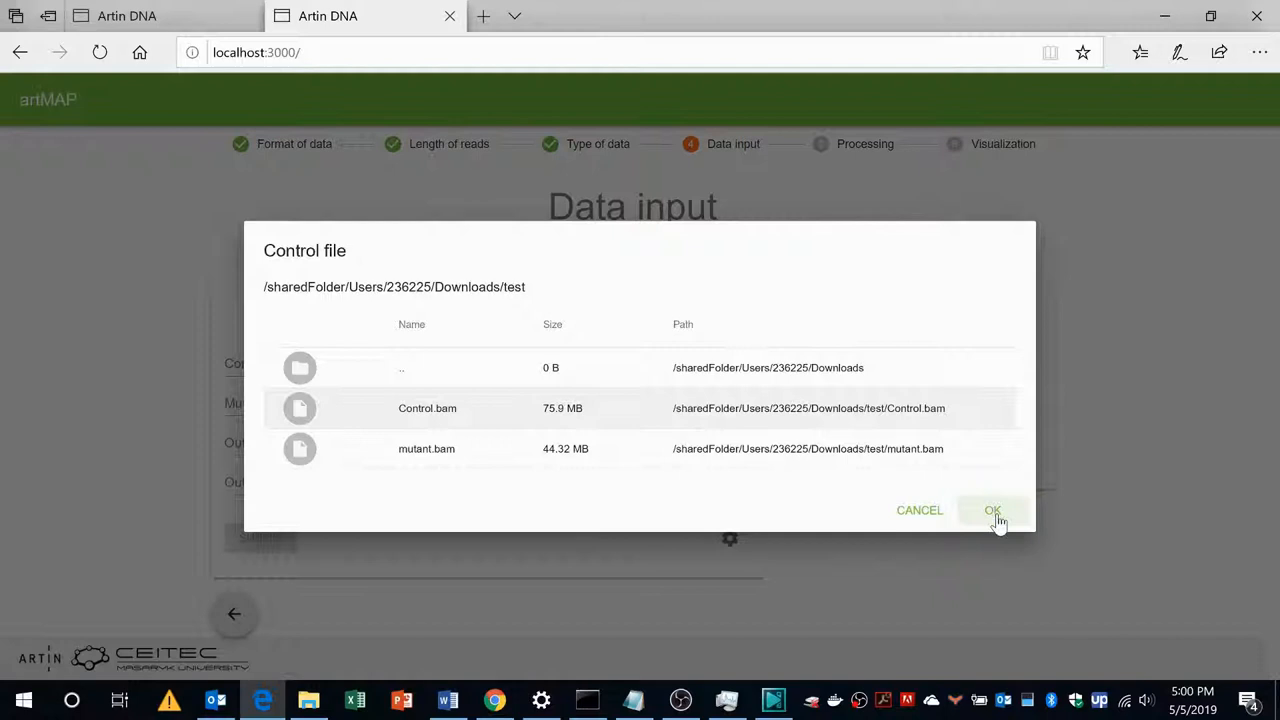
click(992, 510)
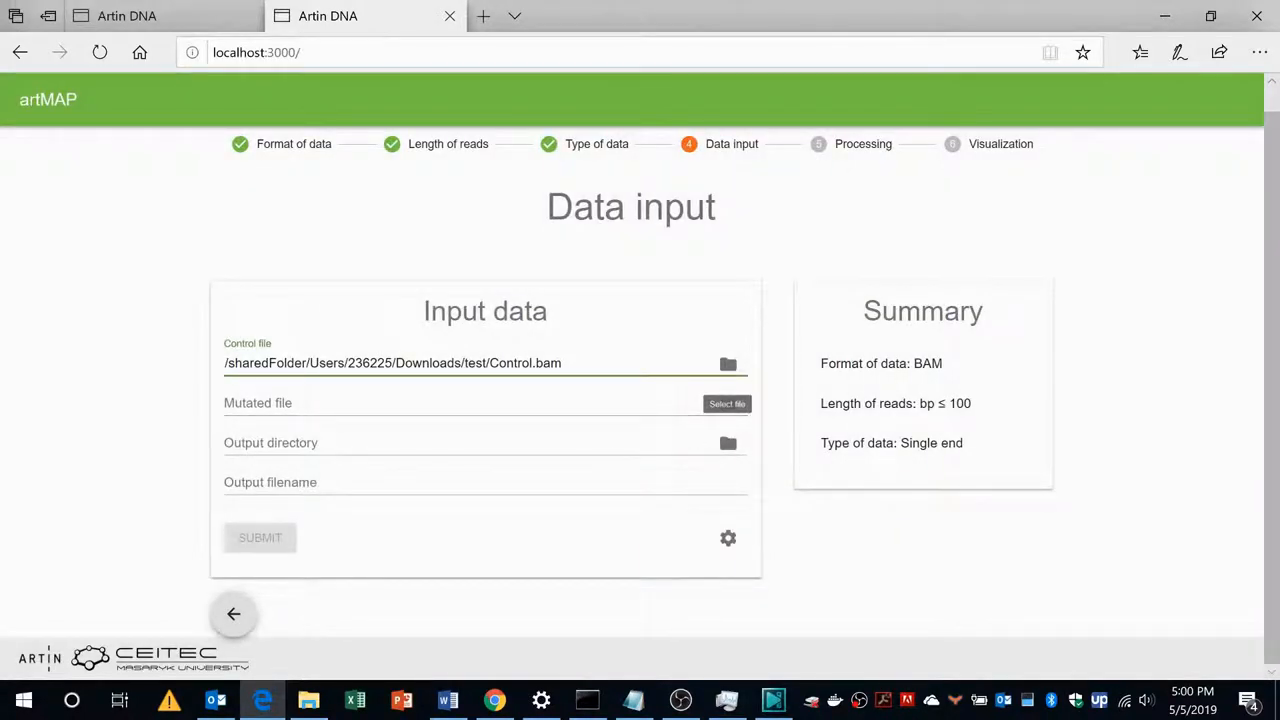
Set the mutated file to /sharedFolder/Users/236225/Downloads/test/mutant.bam
click(726, 404)
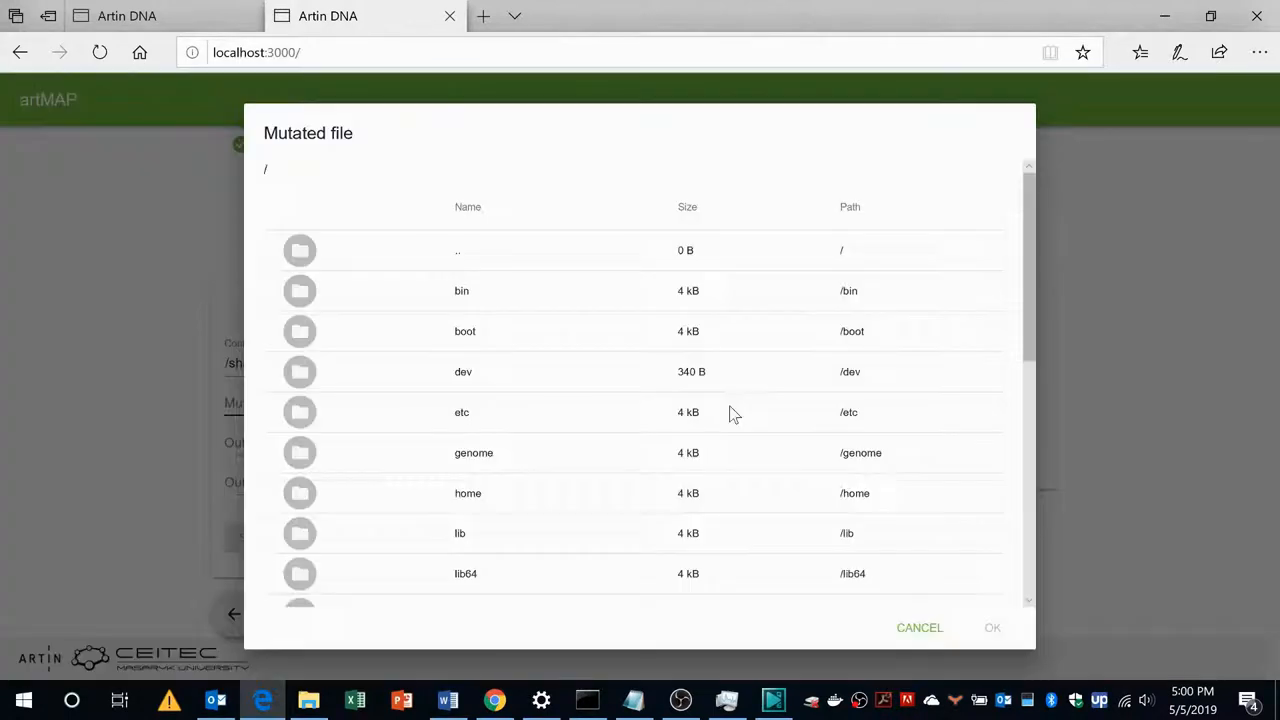
scroll(down, 3)
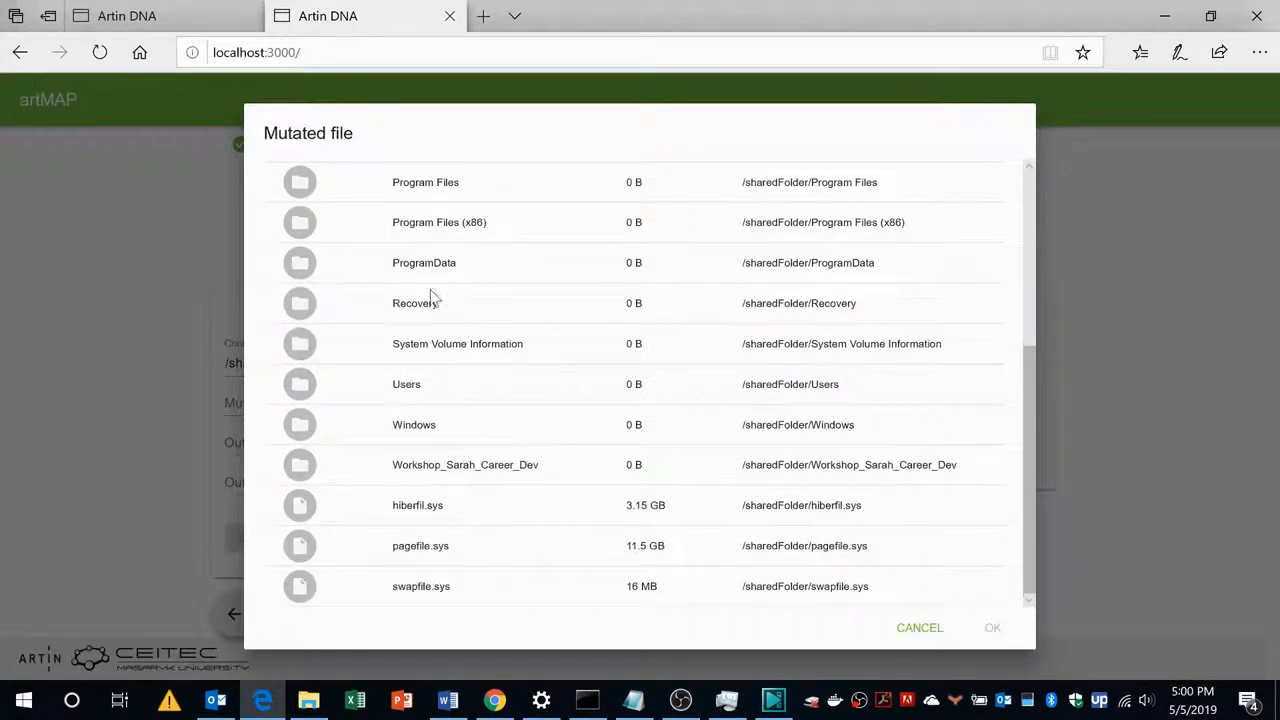
double_click(406, 384)
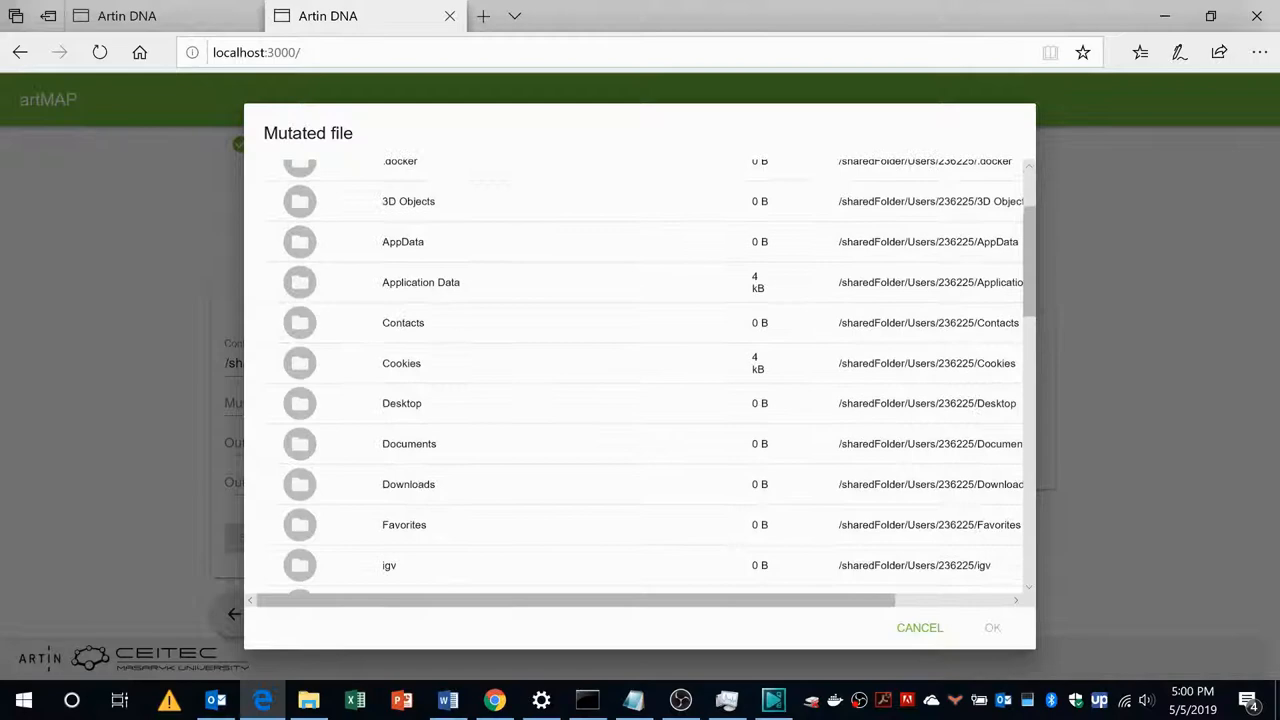
double_click(408, 484)
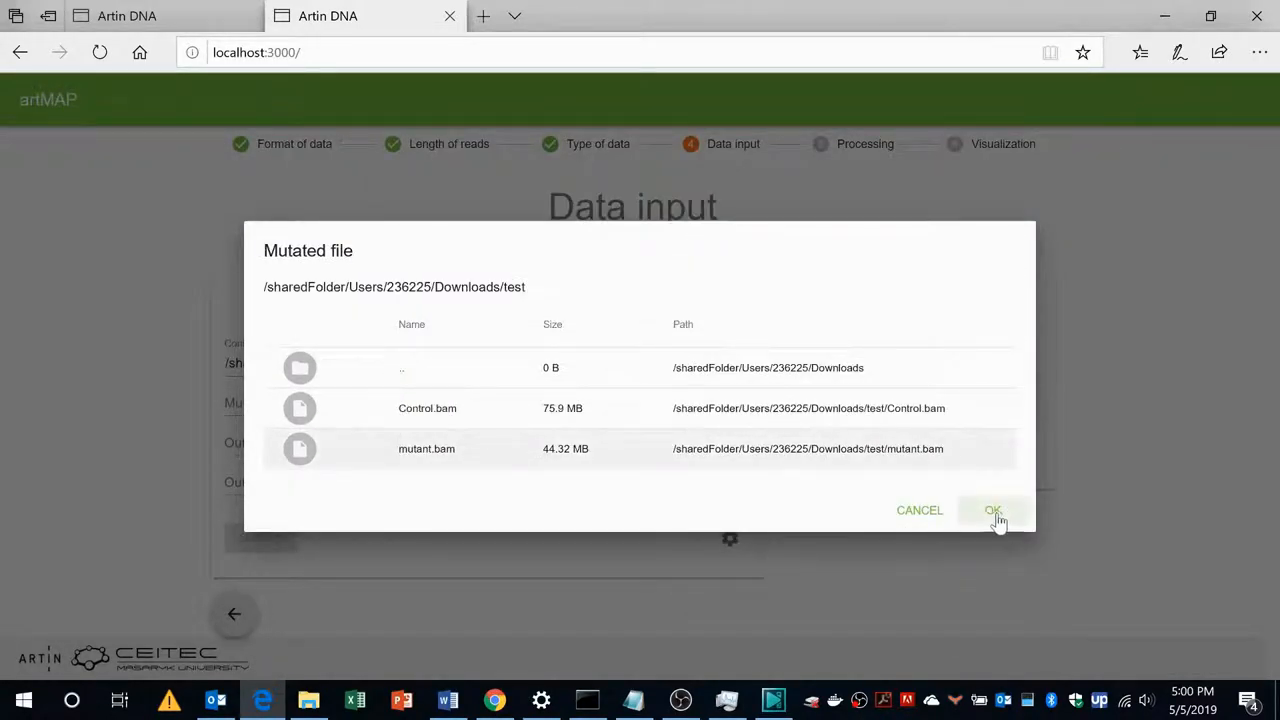
click(992, 510)
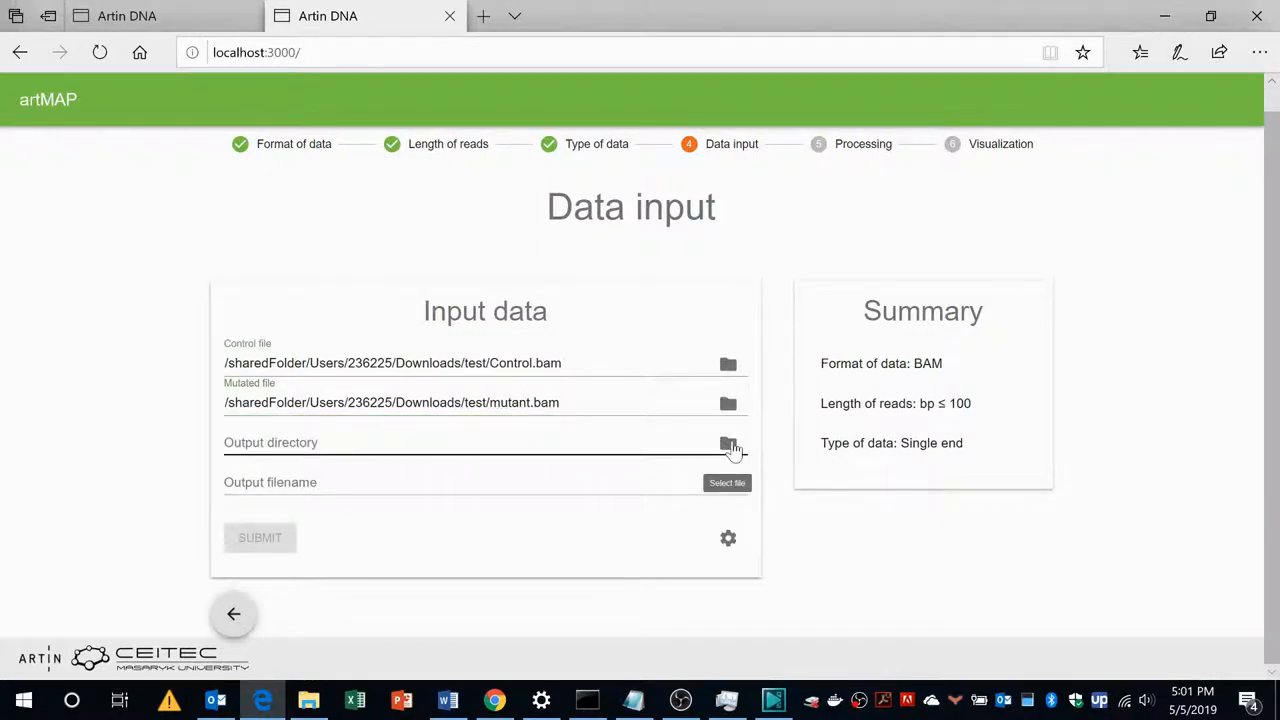
Set the output directory to Downloads/test and the output filename to 'test', enabling Submit
click(728, 442)
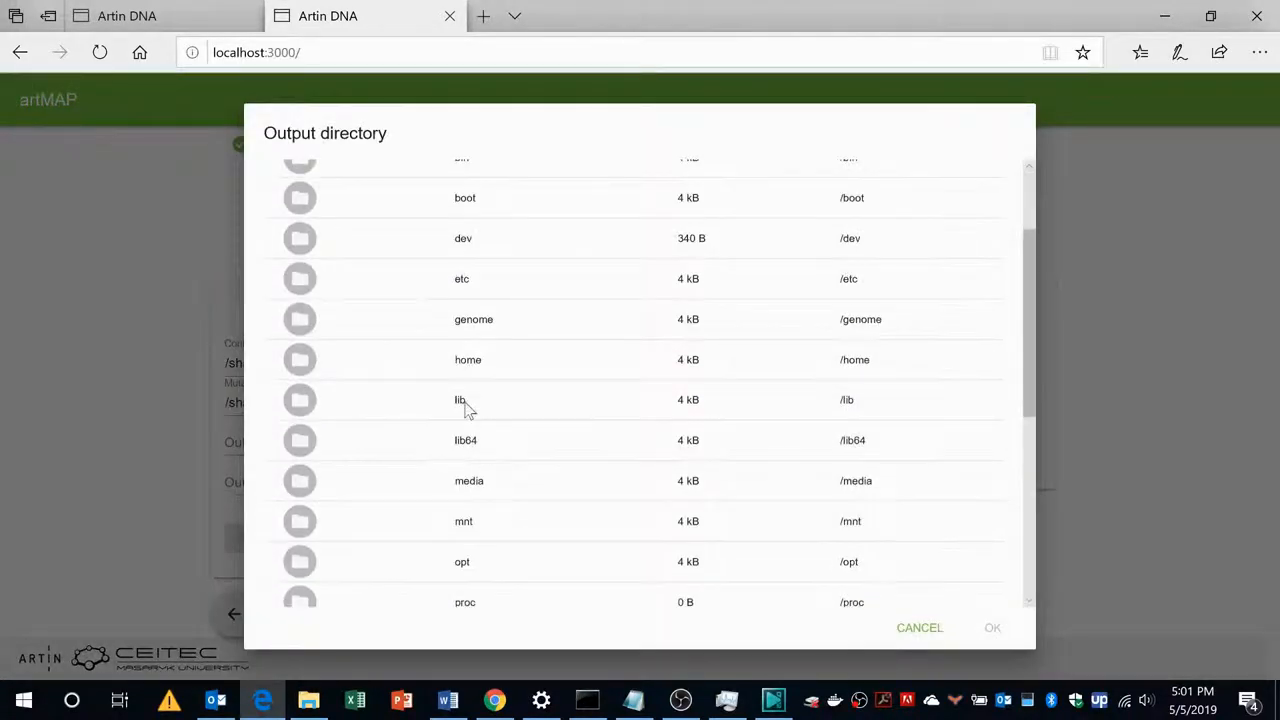
scroll(down, 3)
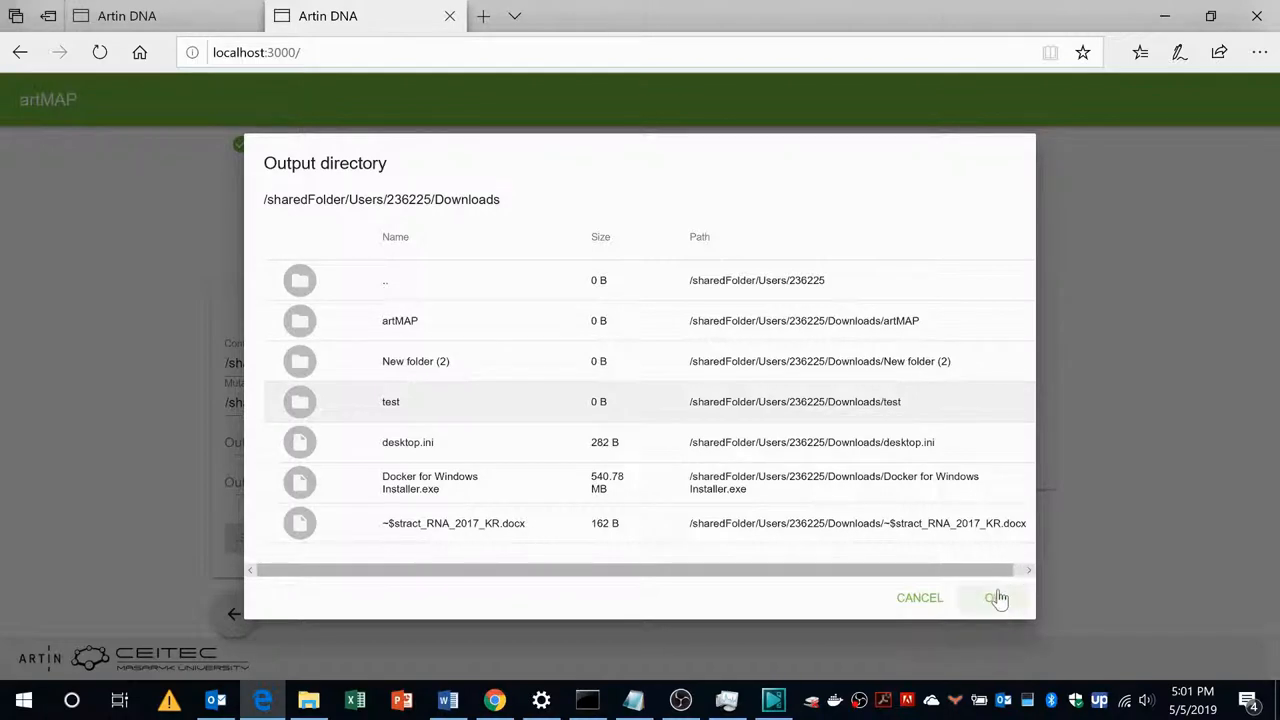
click(996, 596)
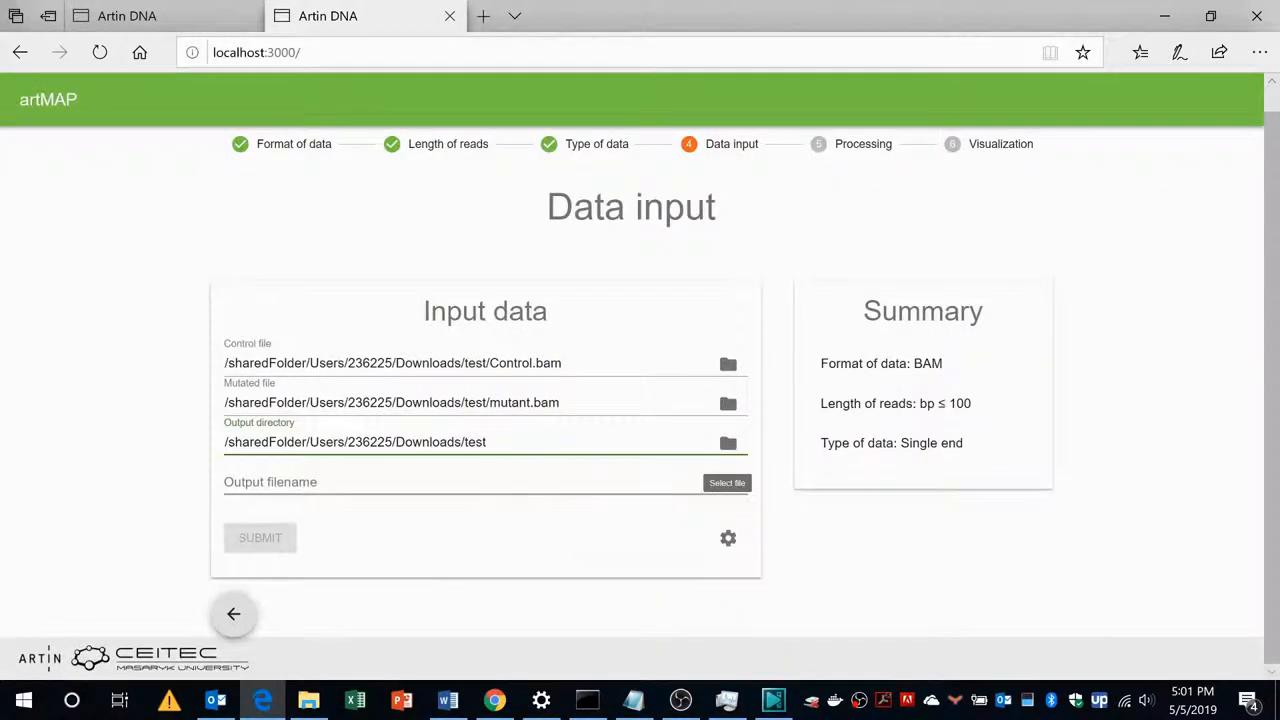
text(test)
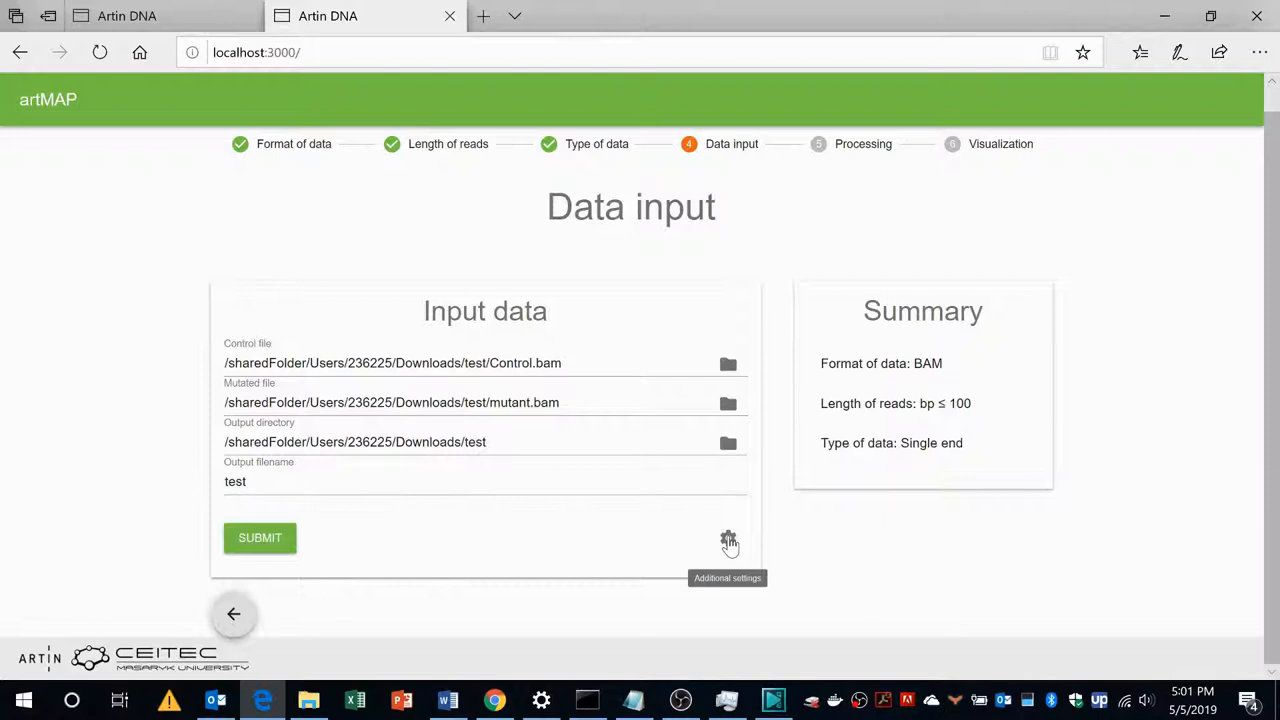
In Additional settings, drag the Depth filter's upper bound from 100 to 110
click(728, 538)
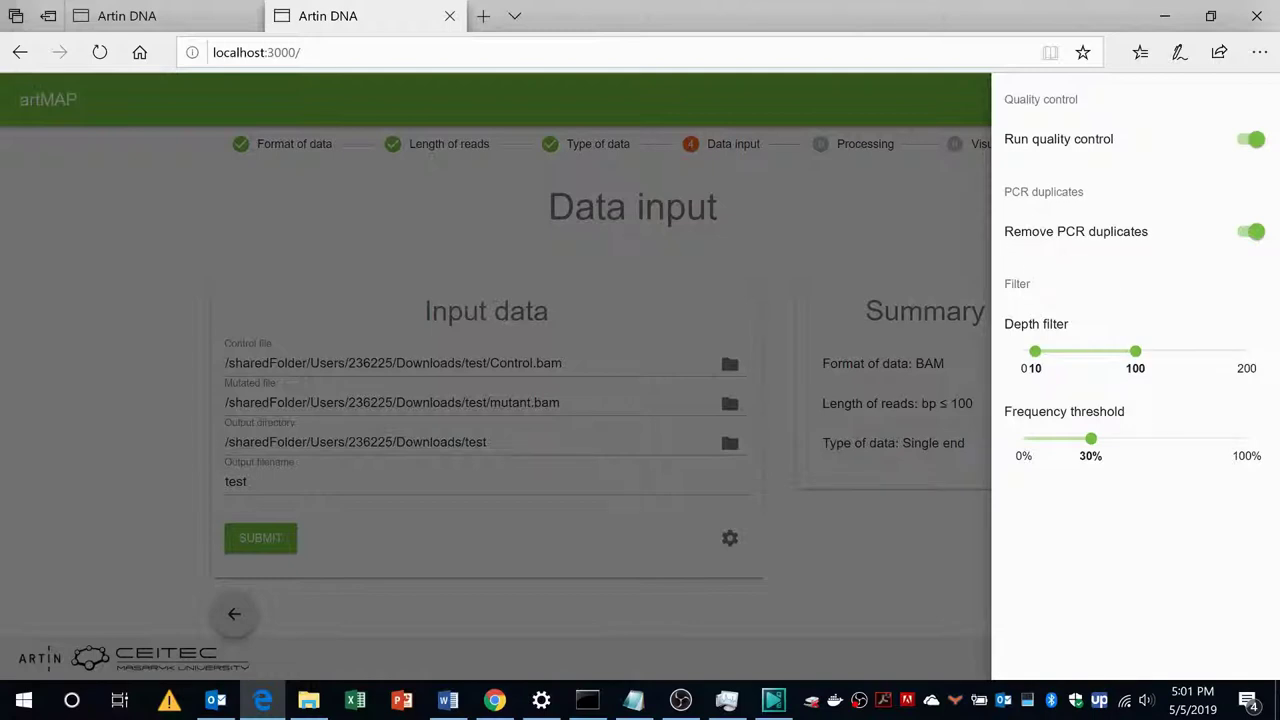
mouse_move(1164, 244)
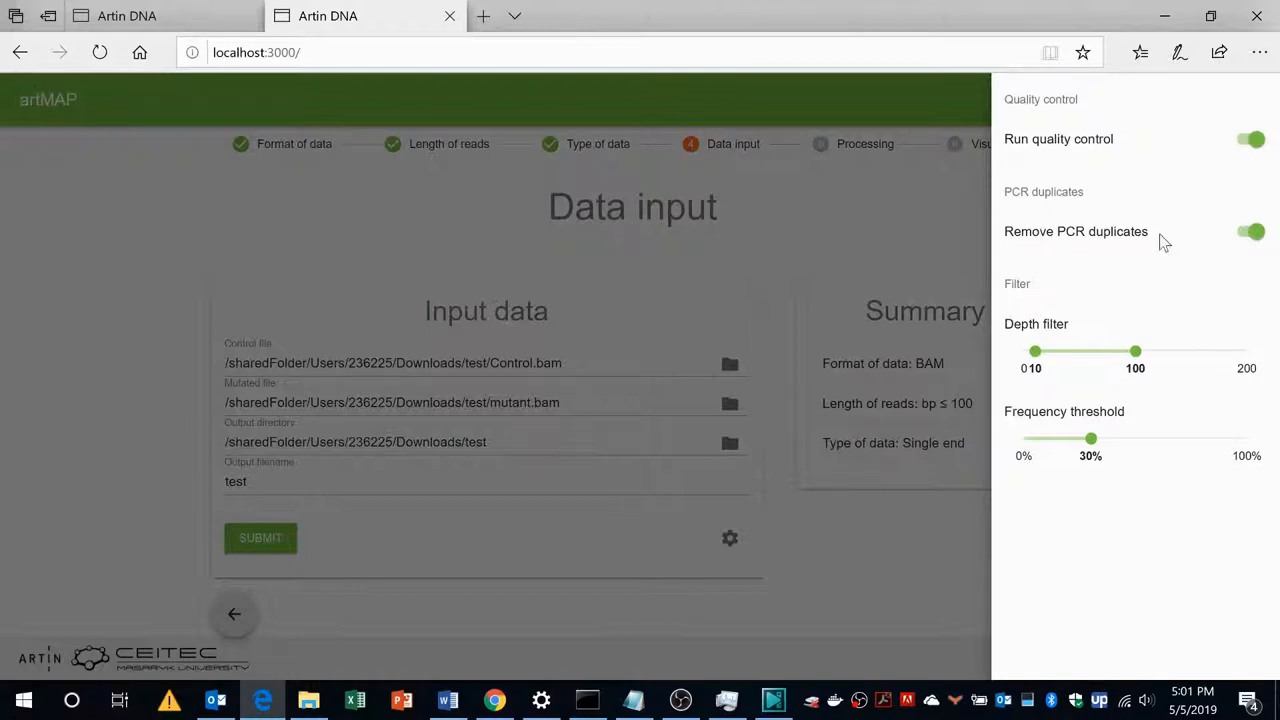
mouse_move(1238, 248)
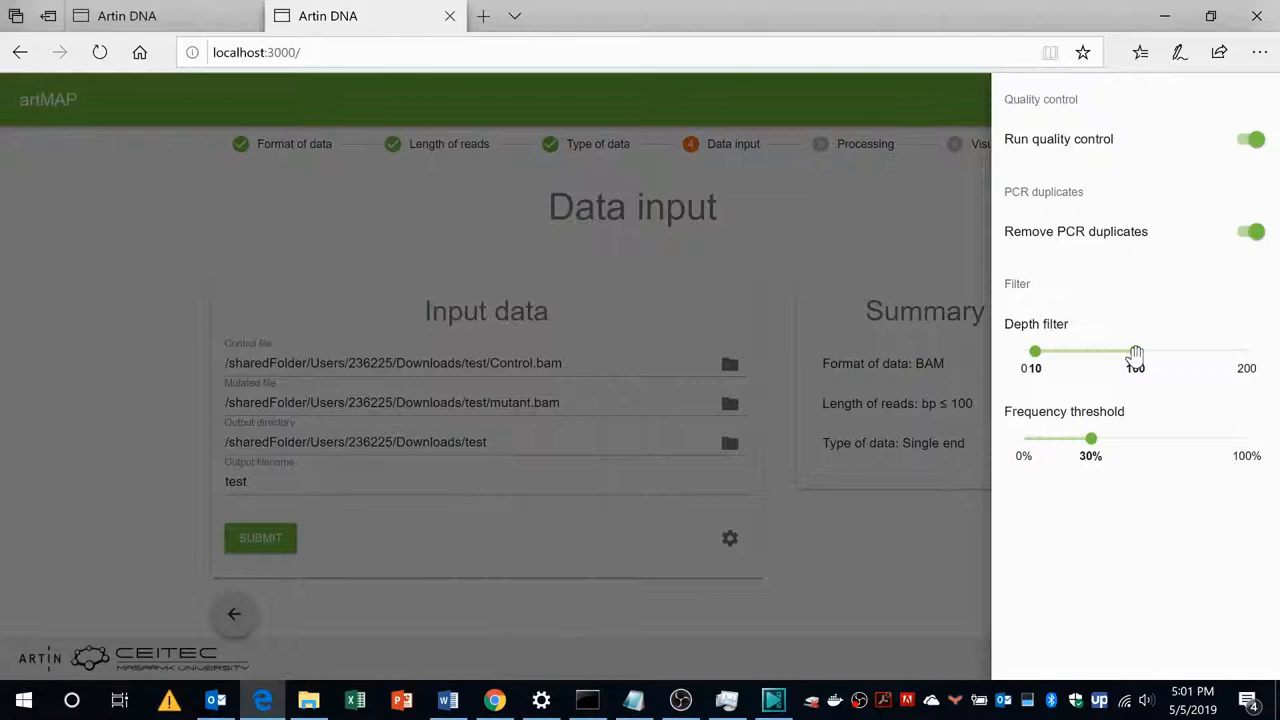
drag(1136, 352, 1156, 352)
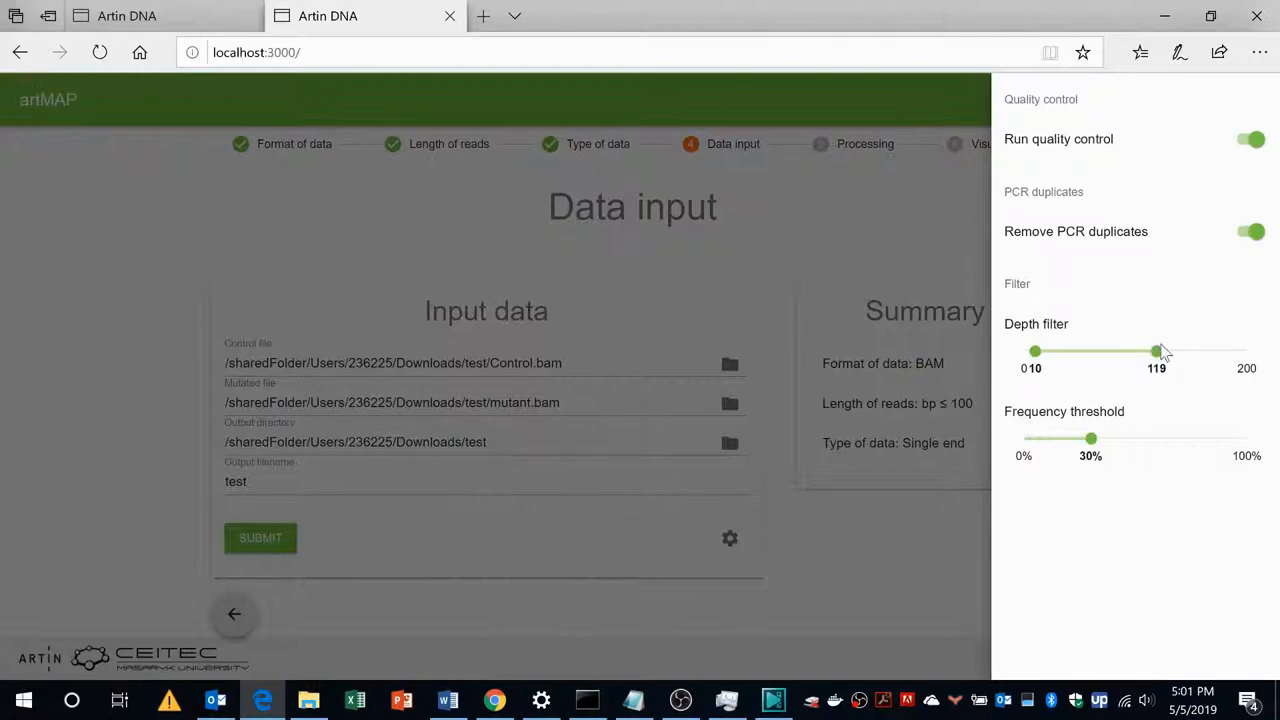
drag(1156, 352, 1148, 352)
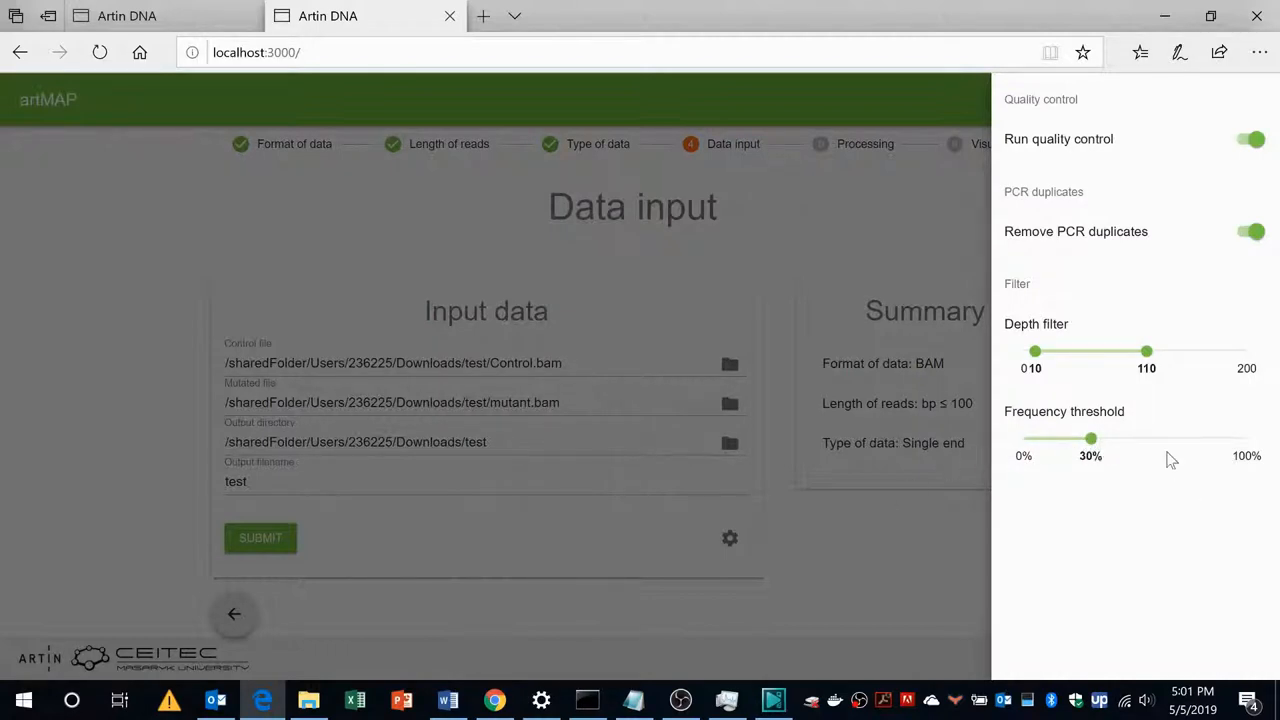
mouse_move(896, 424)
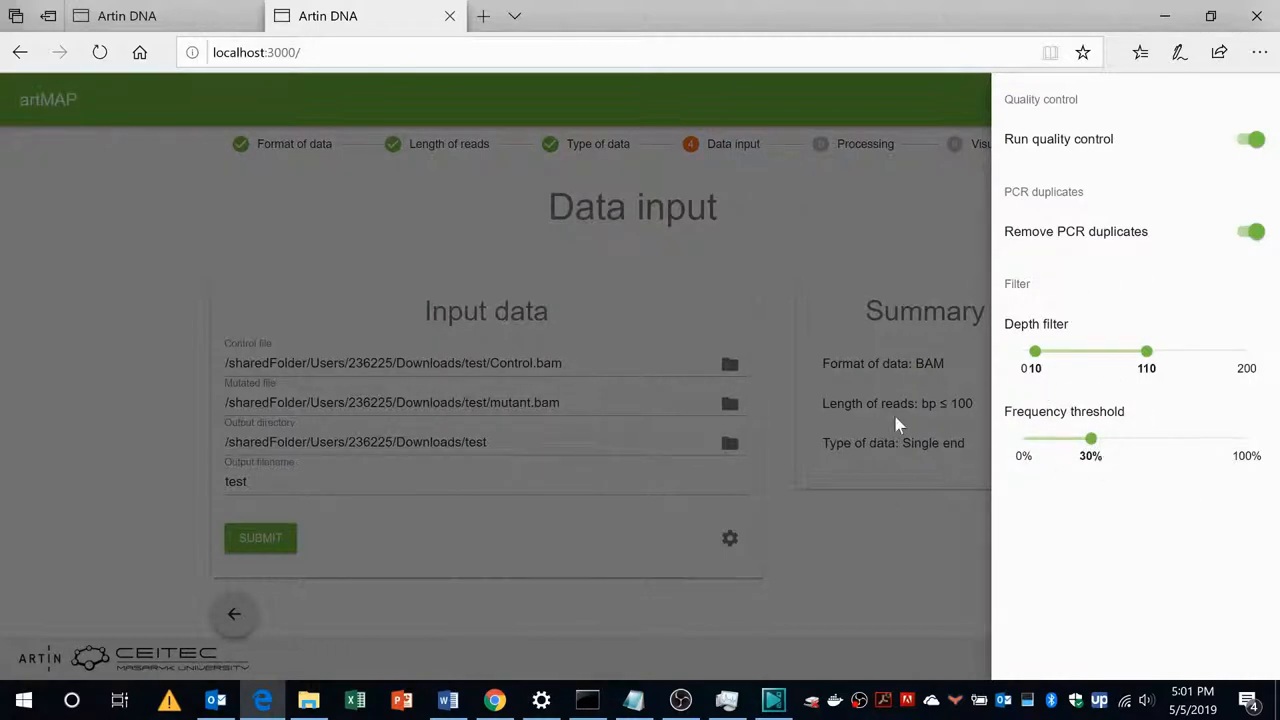
mouse_move(824, 536)
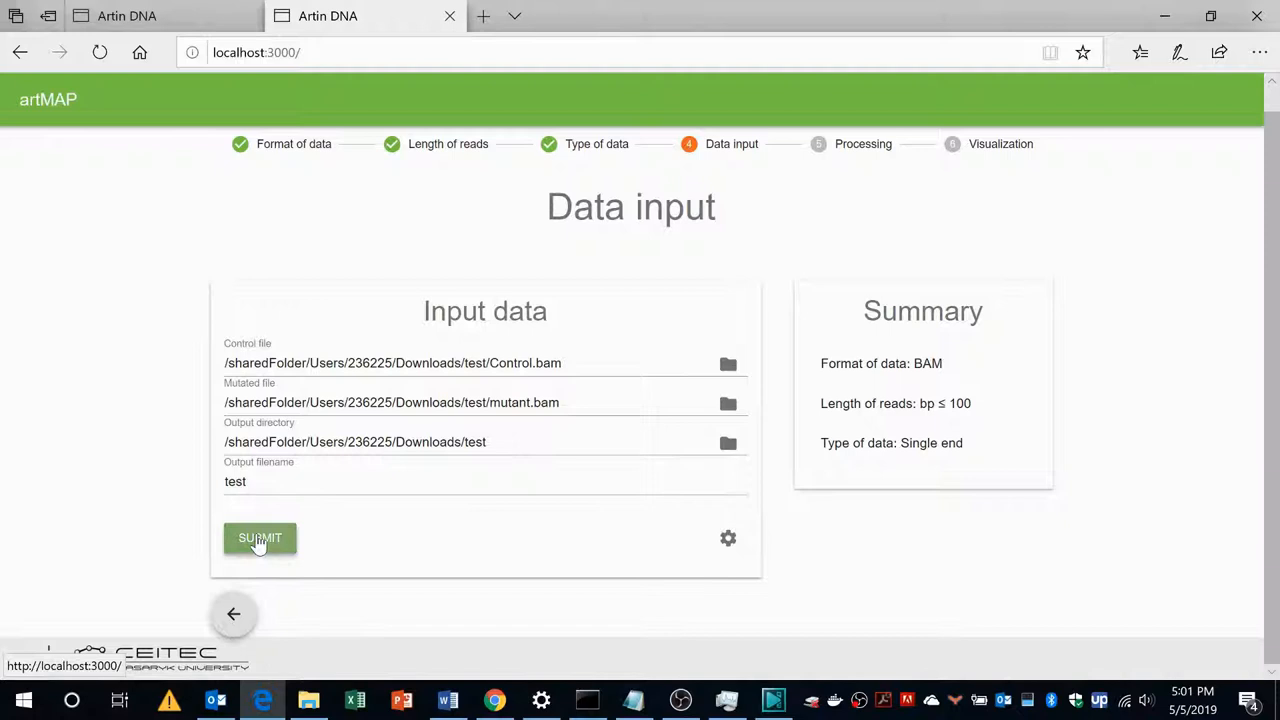
Submit the BAM files for processing, watch conversion begin, and return to Data input
click(260, 538)
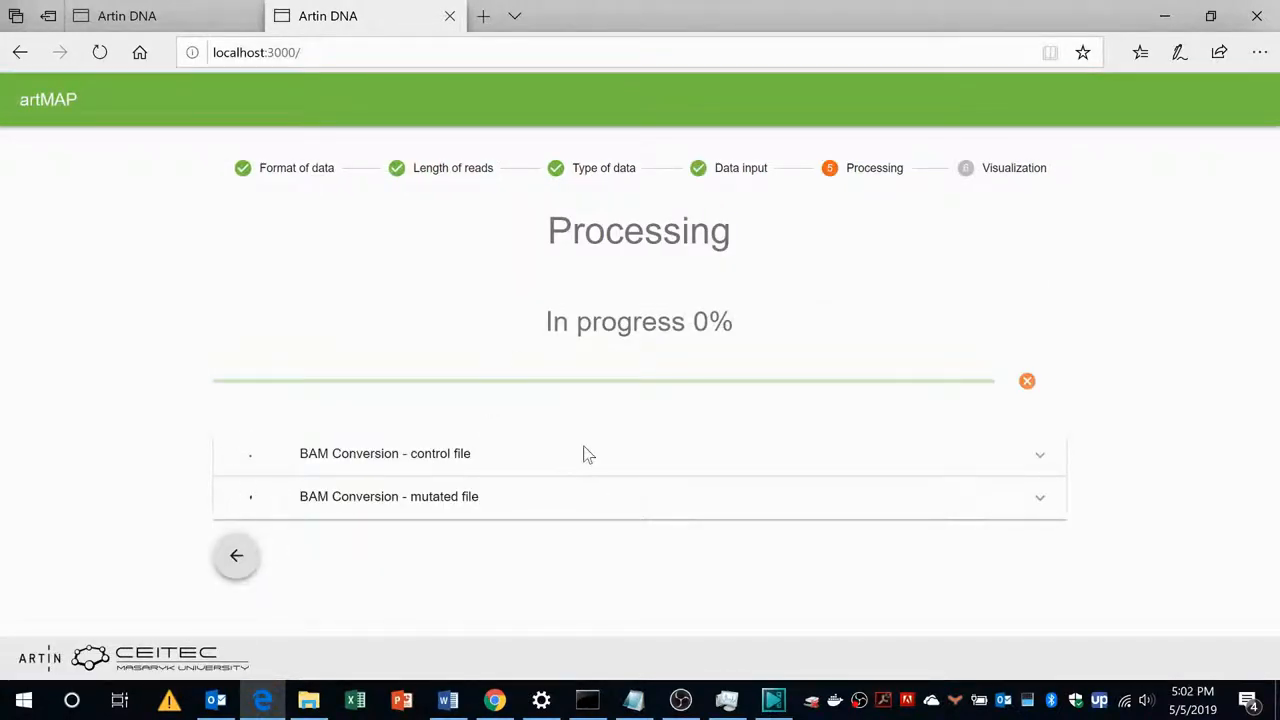
mouse_move(600, 356)
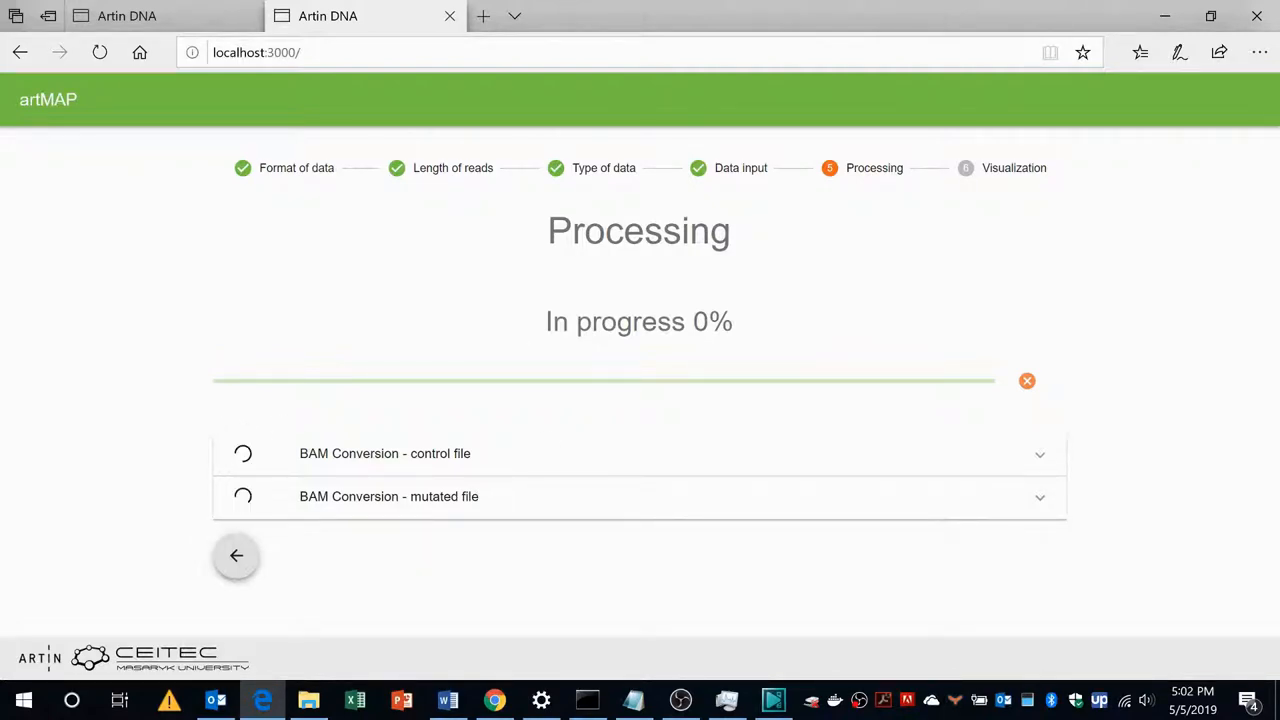
mouse_move(420, 388)
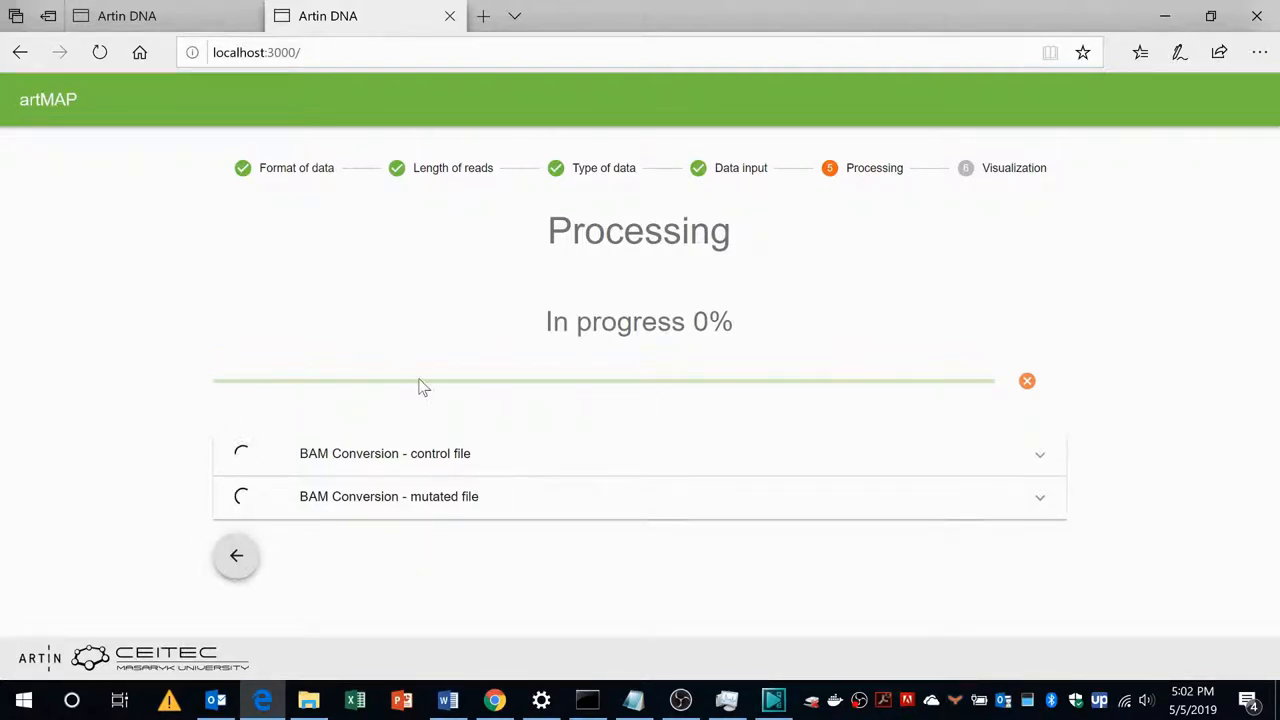
mouse_move(320, 470)
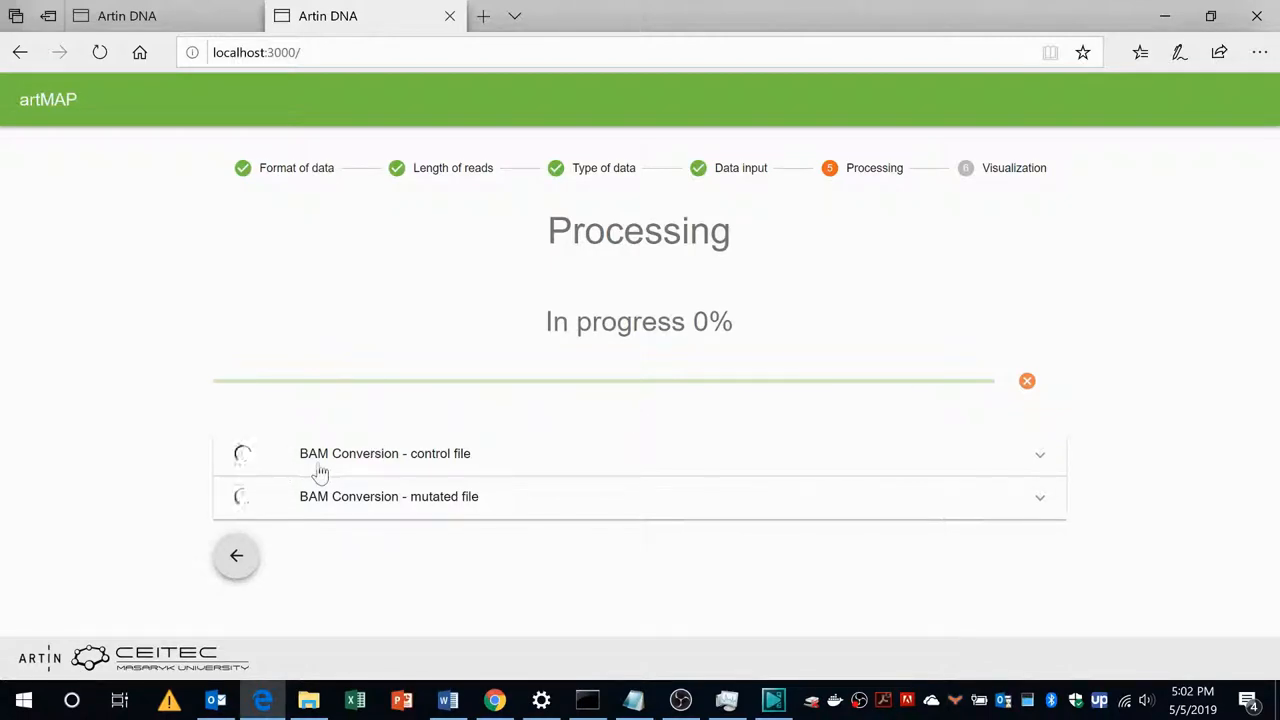
mouse_move(1044, 458)
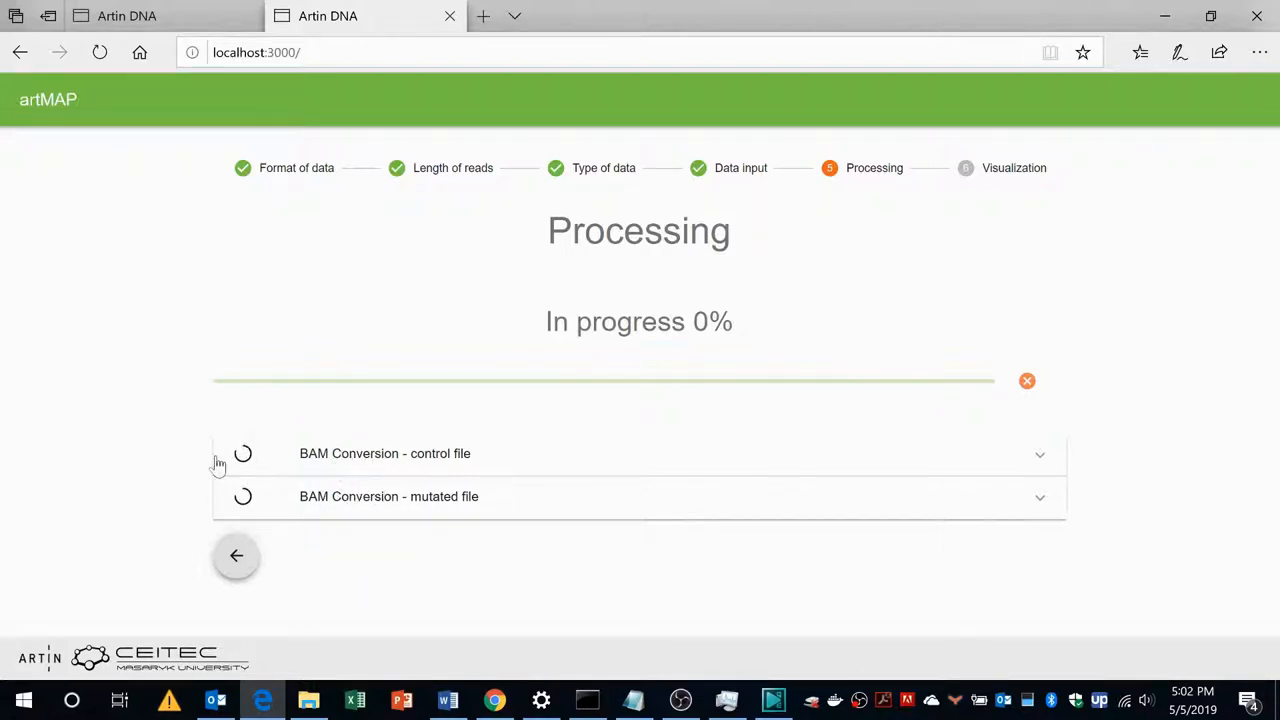
mouse_move(250, 468)
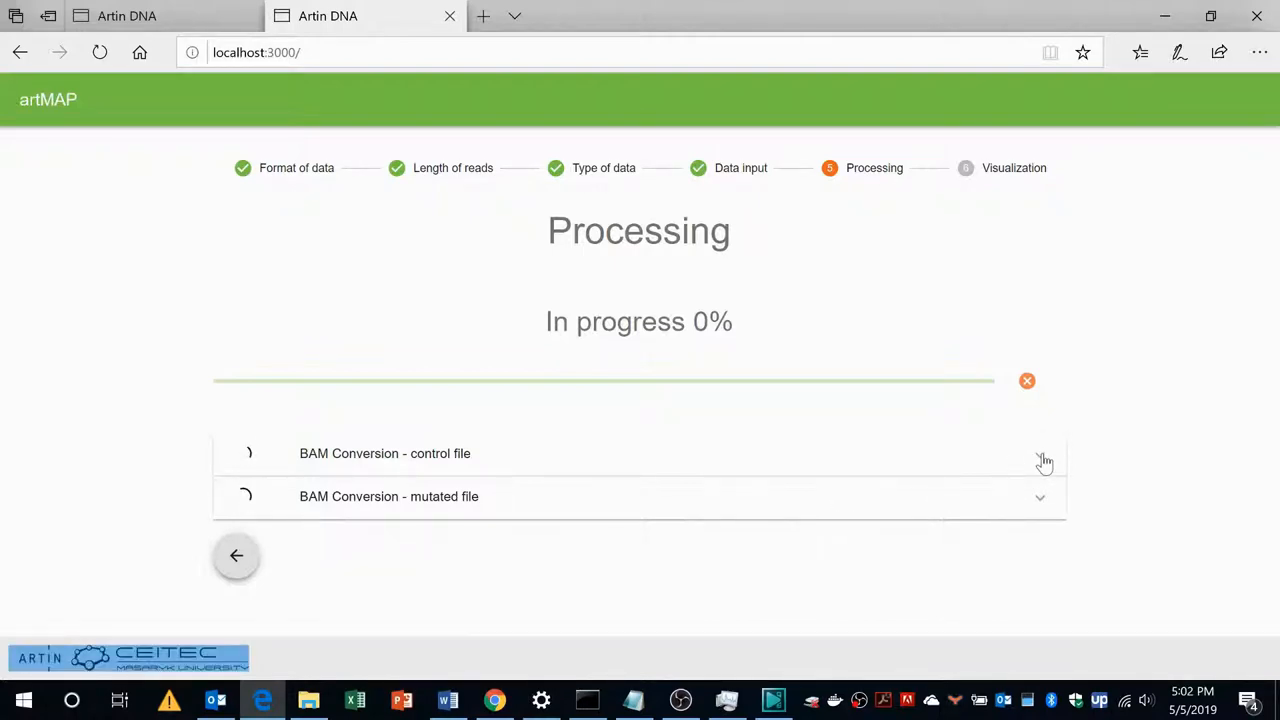
click(1040, 452)
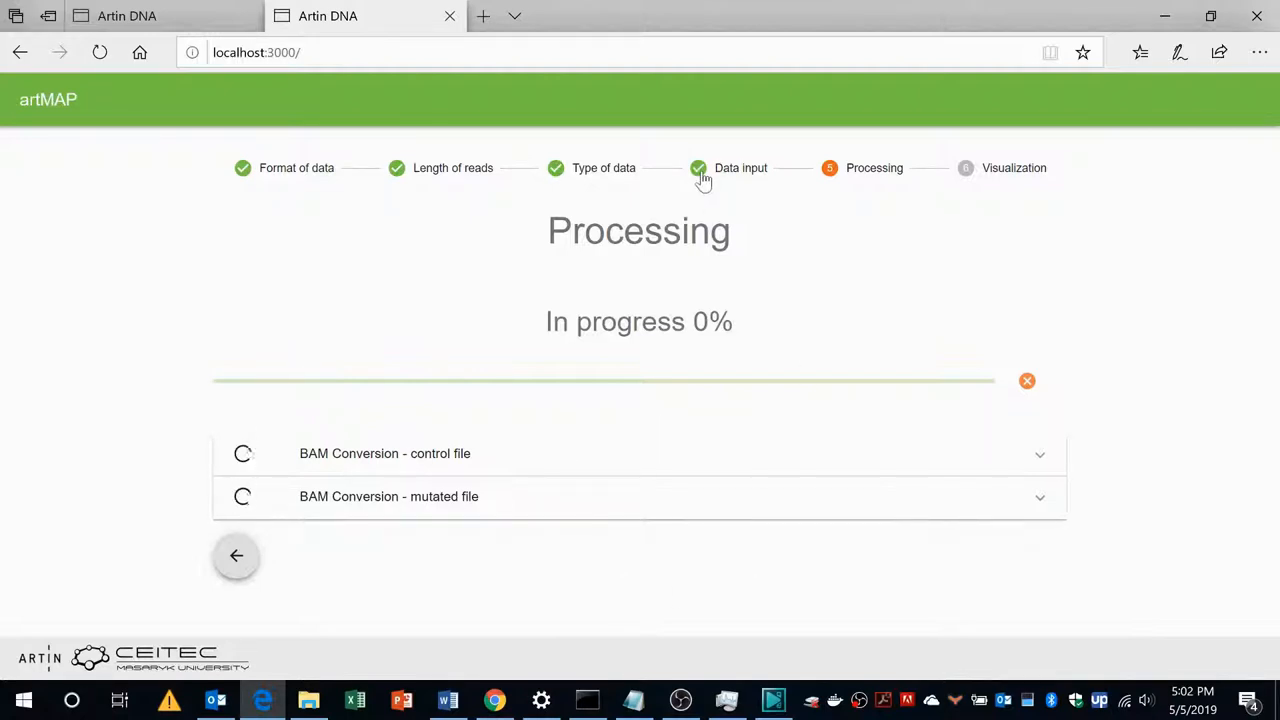
click(236, 556)
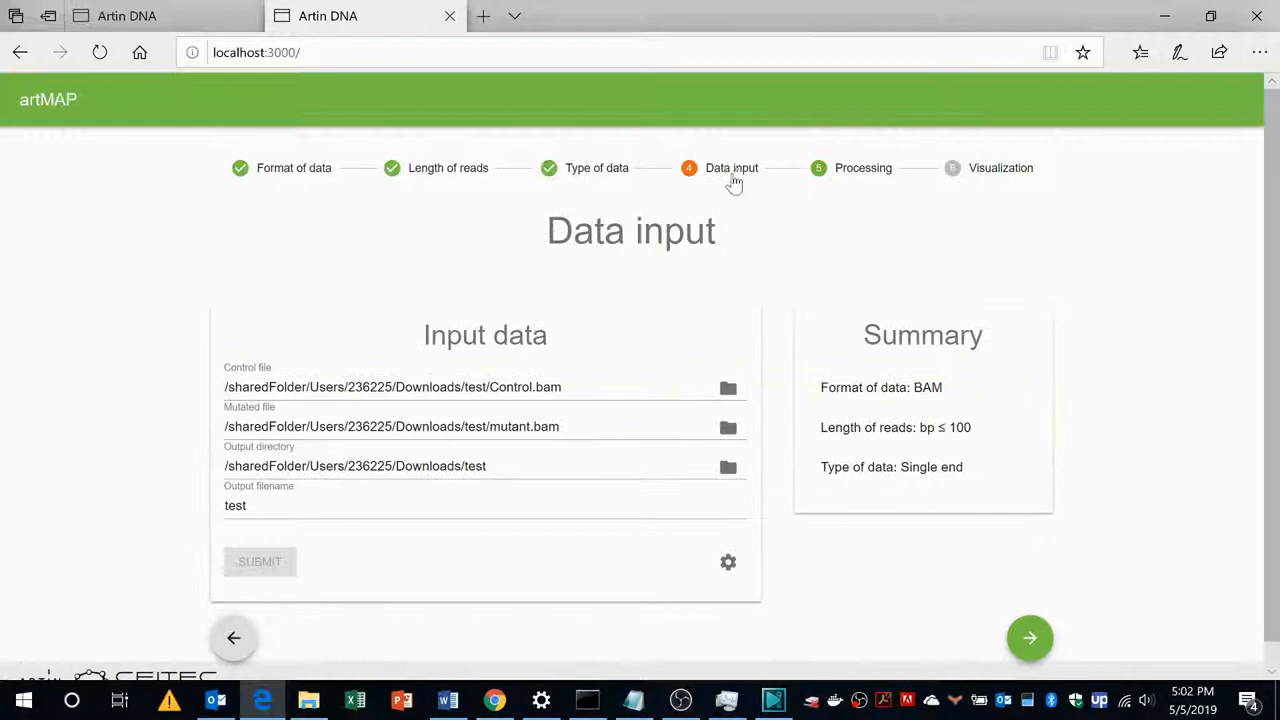
mouse_move(720, 232)
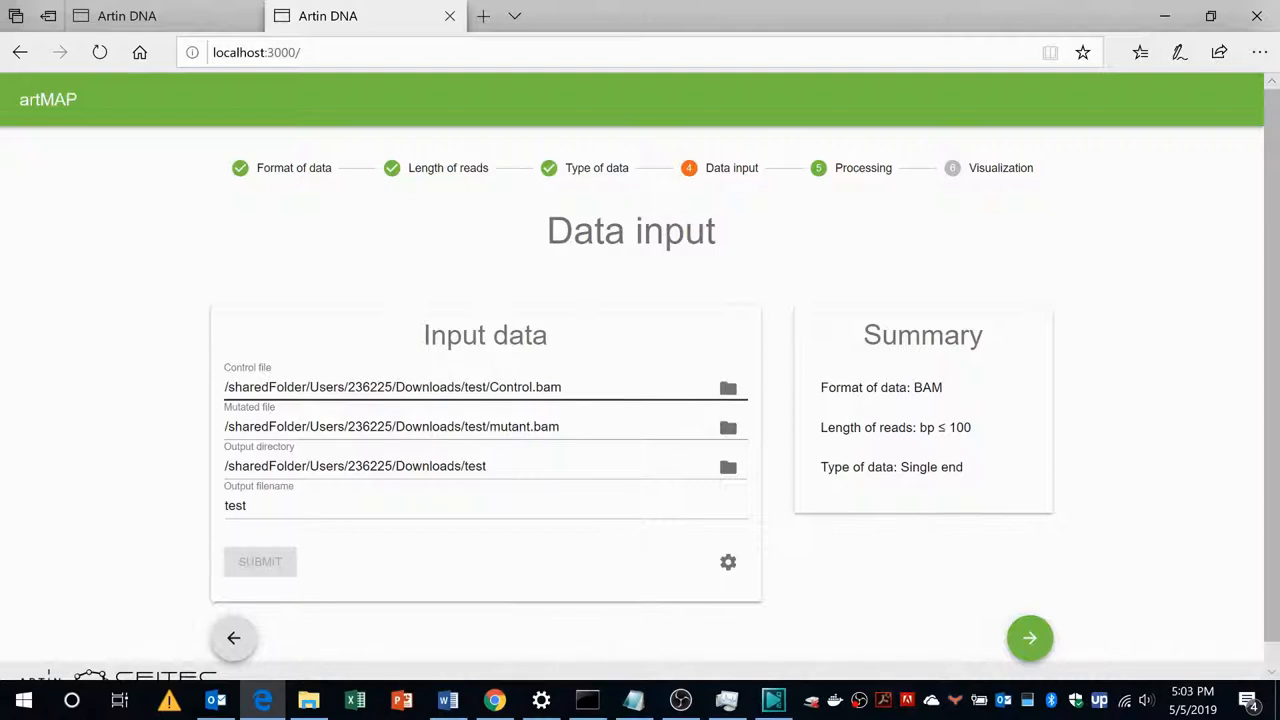
mouse_move(818, 178)
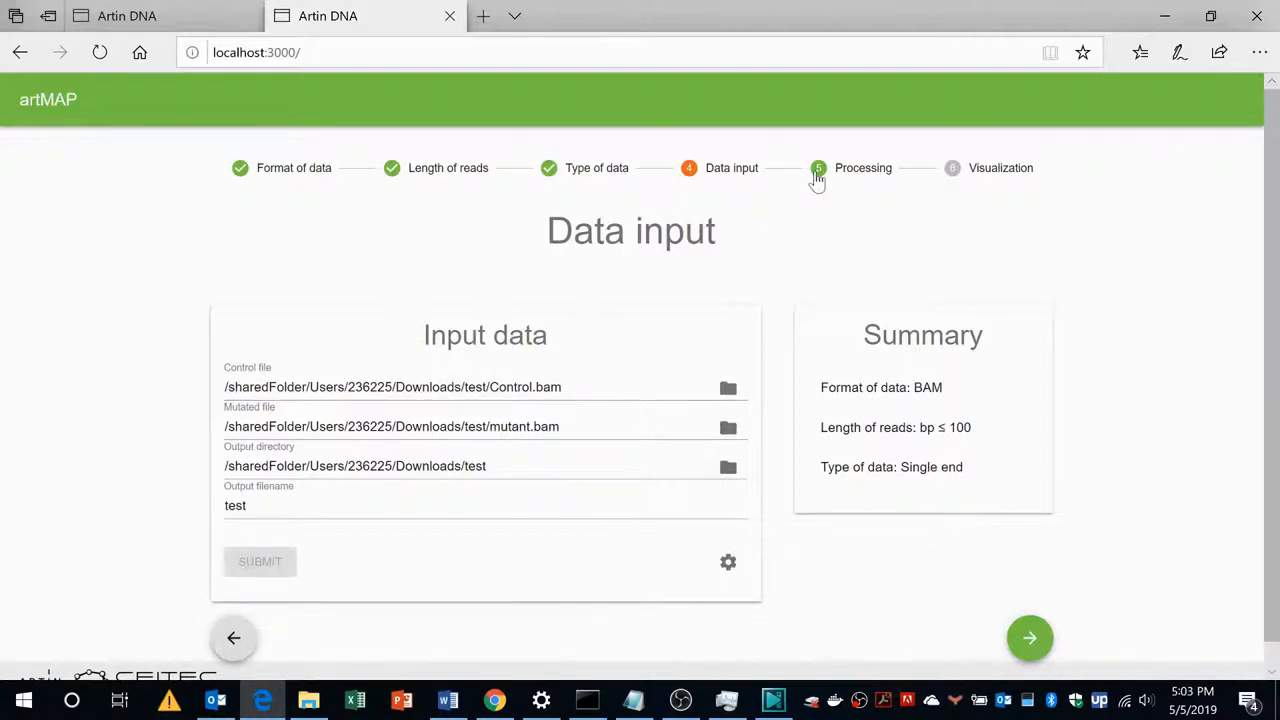
click(1028, 638)
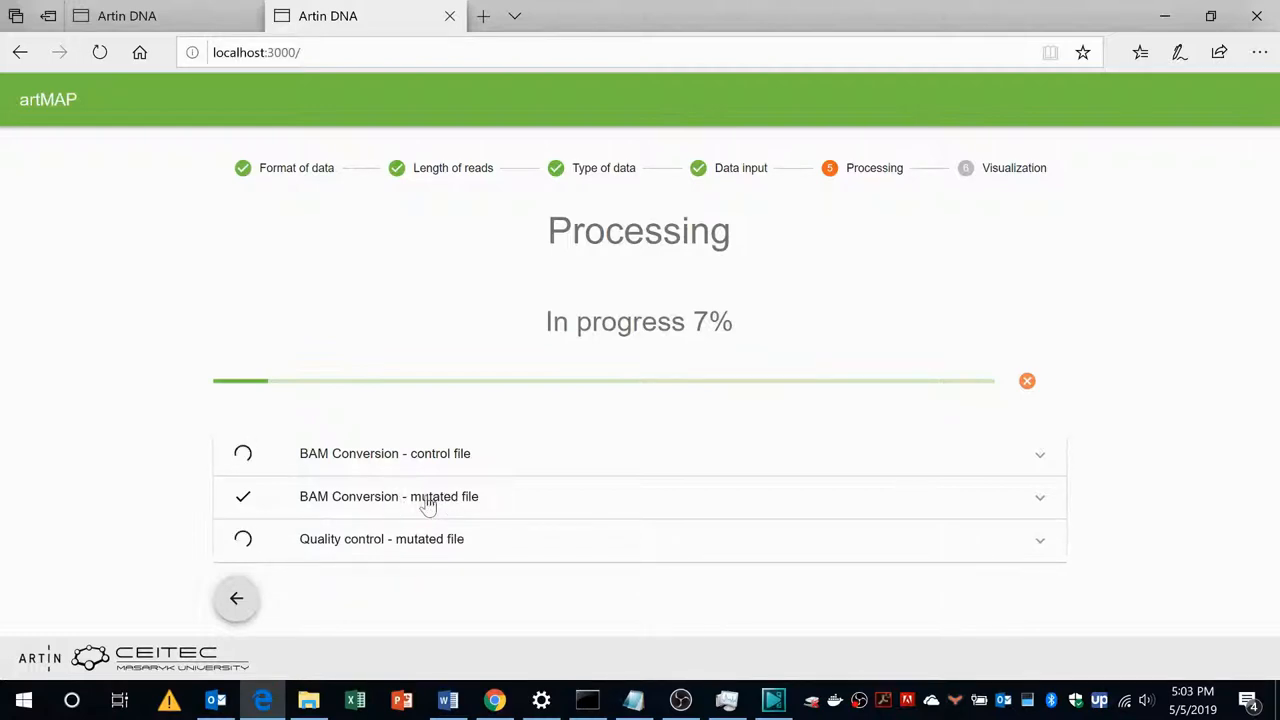
mouse_move(584, 380)
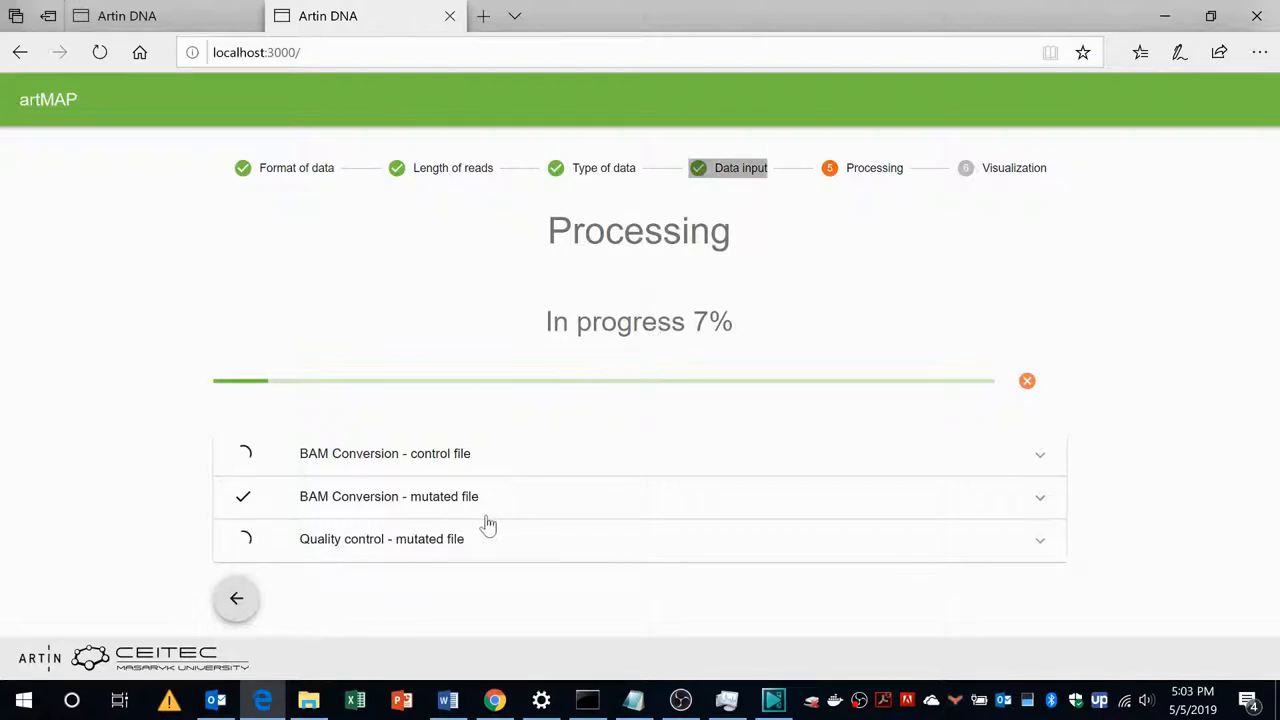
click(236, 598)
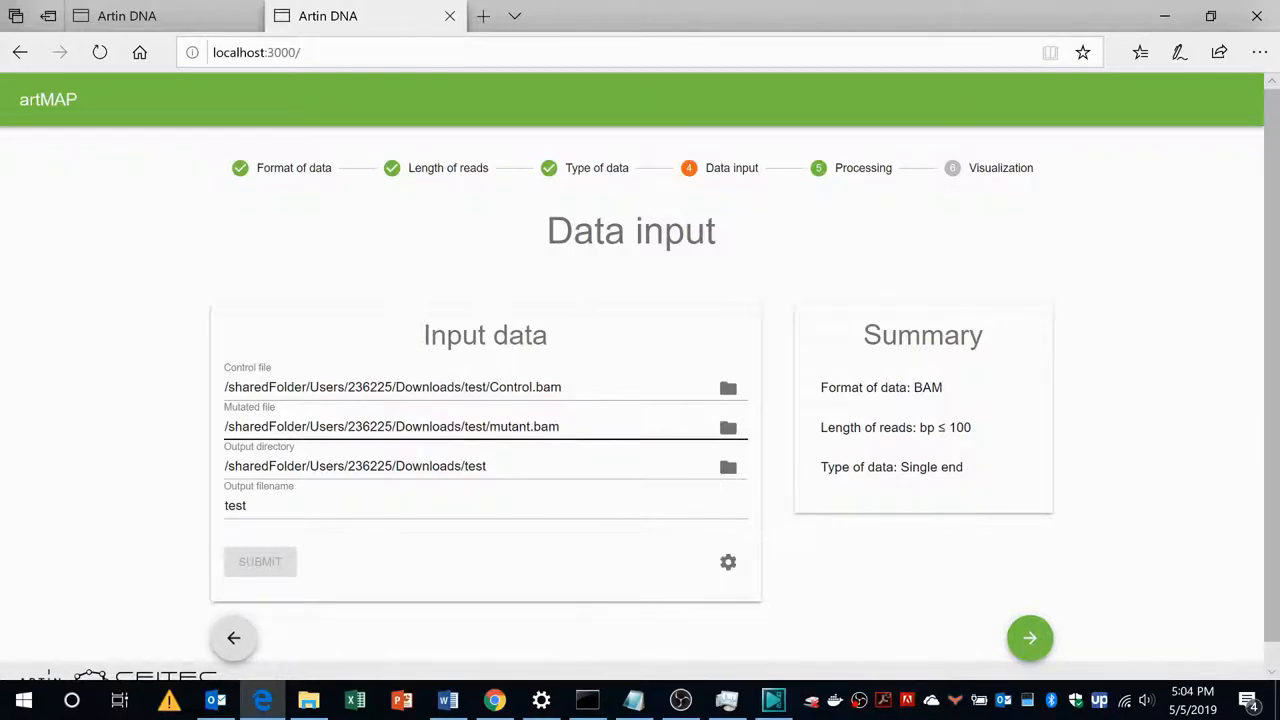
mouse_move(838, 206)
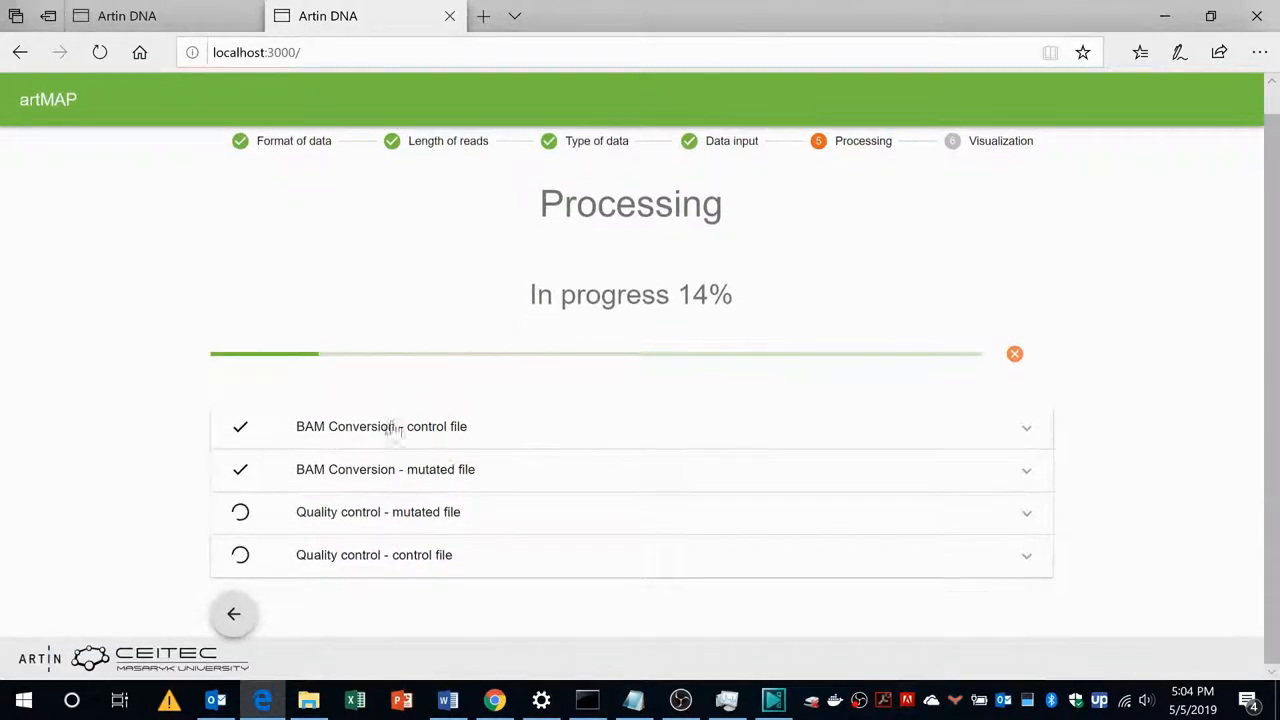
mouse_move(472, 490)
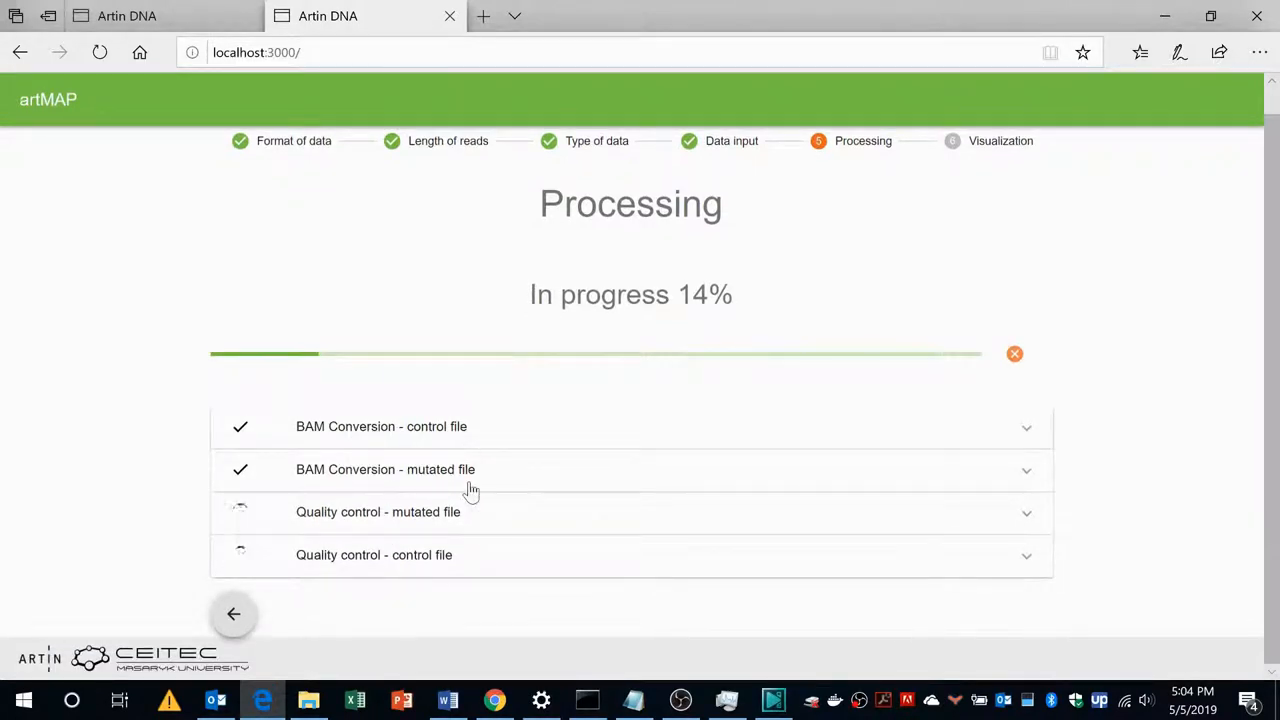
mouse_move(1028, 438)
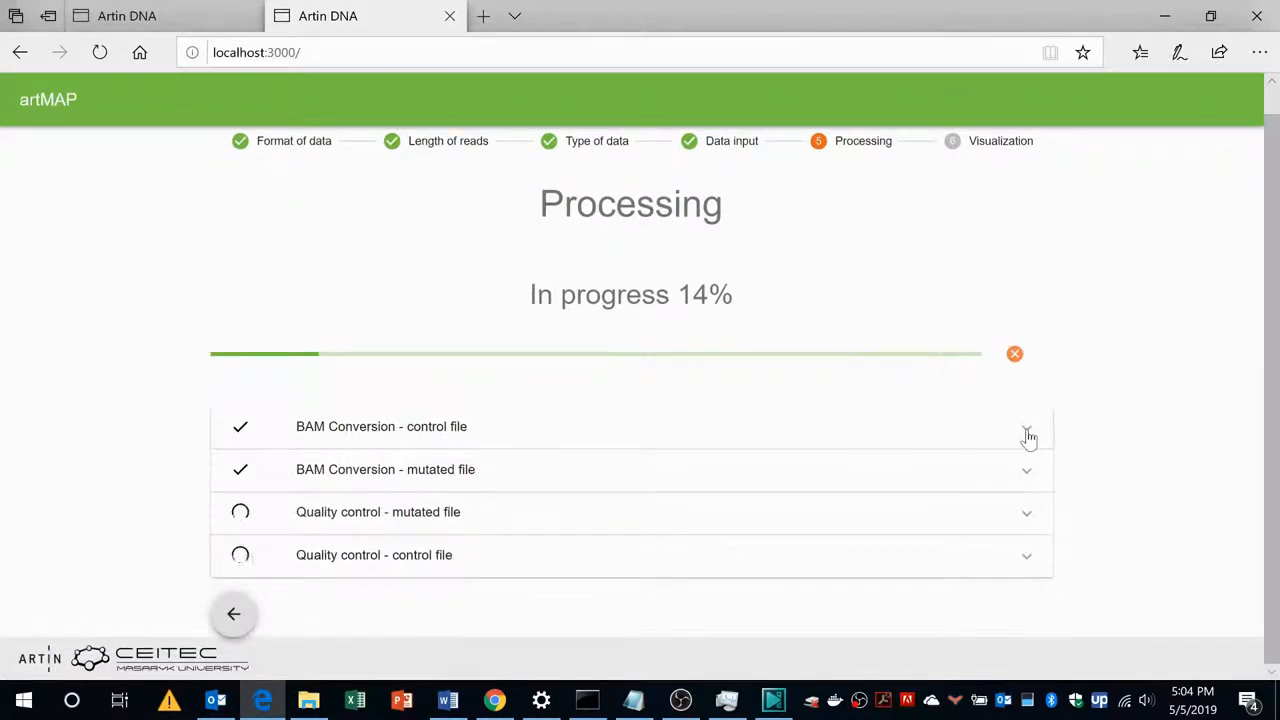
Expand the control file BAM conversion log and highlight 'Script finished with exit code 0'
click(1026, 426)
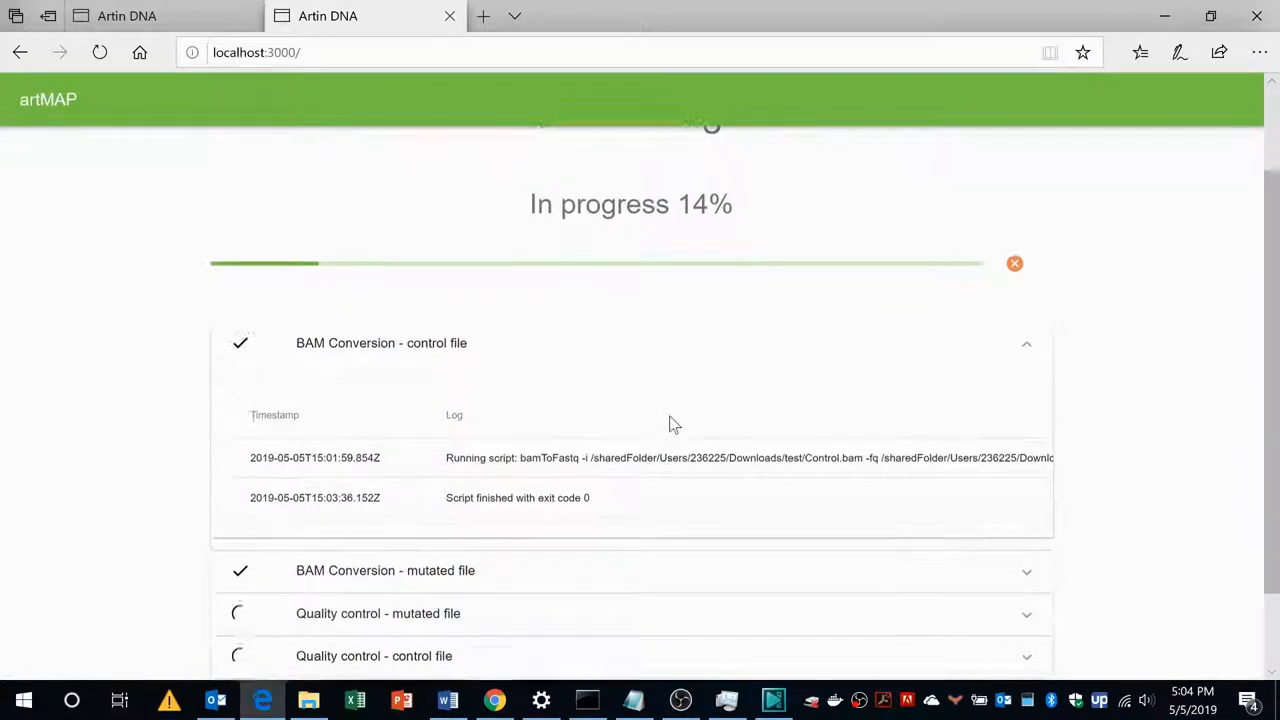
double_click(460, 496)
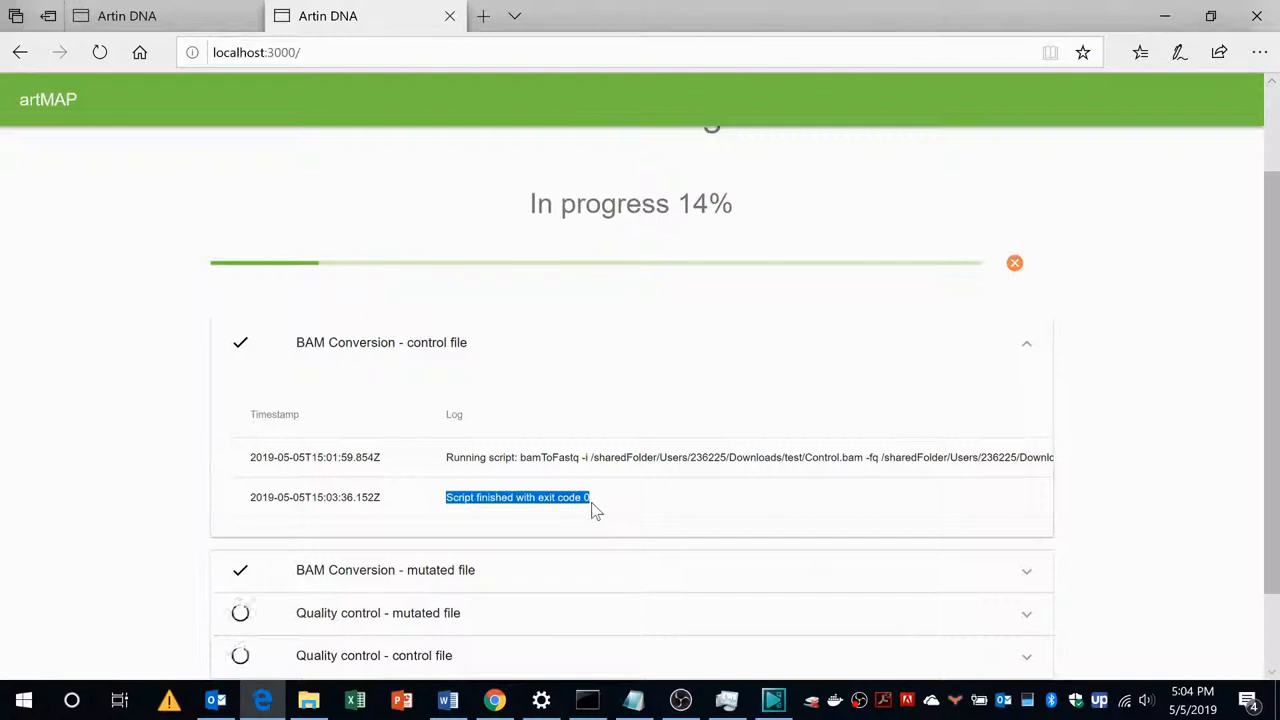
mouse_move(584, 504)
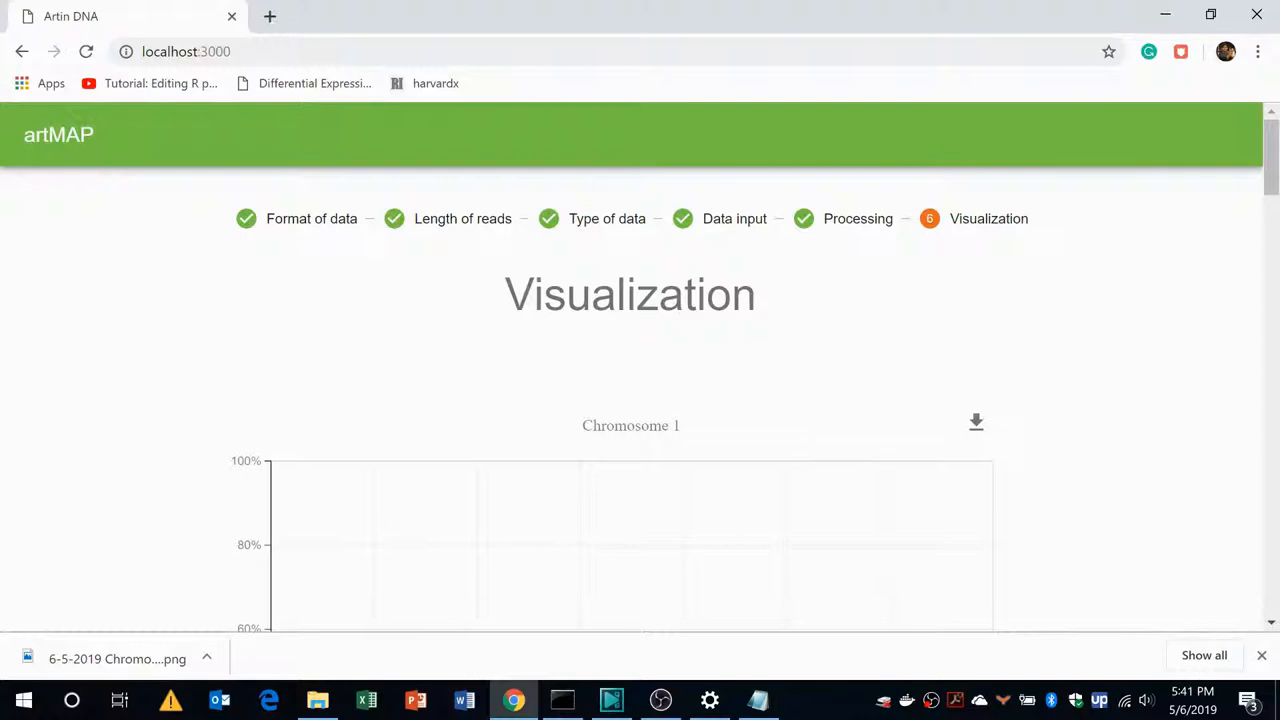
mouse_move(444, 434)
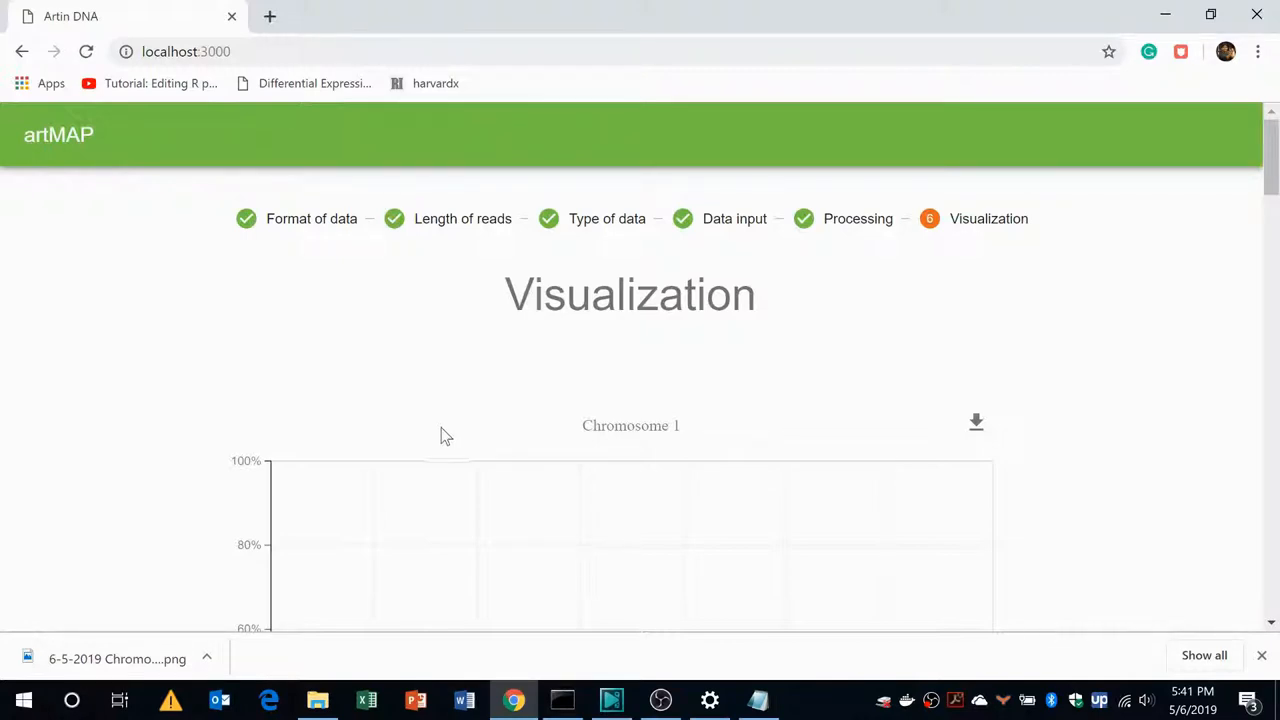
scroll(down, 3)
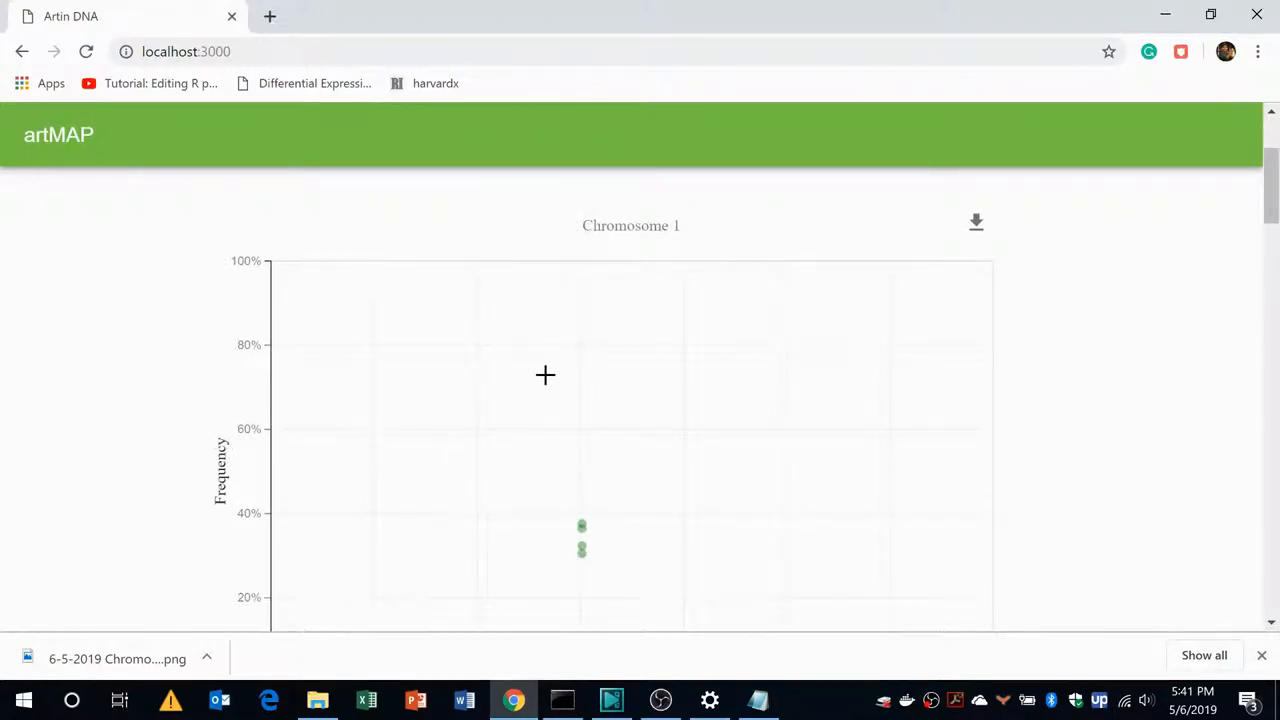
scroll(down, 3)
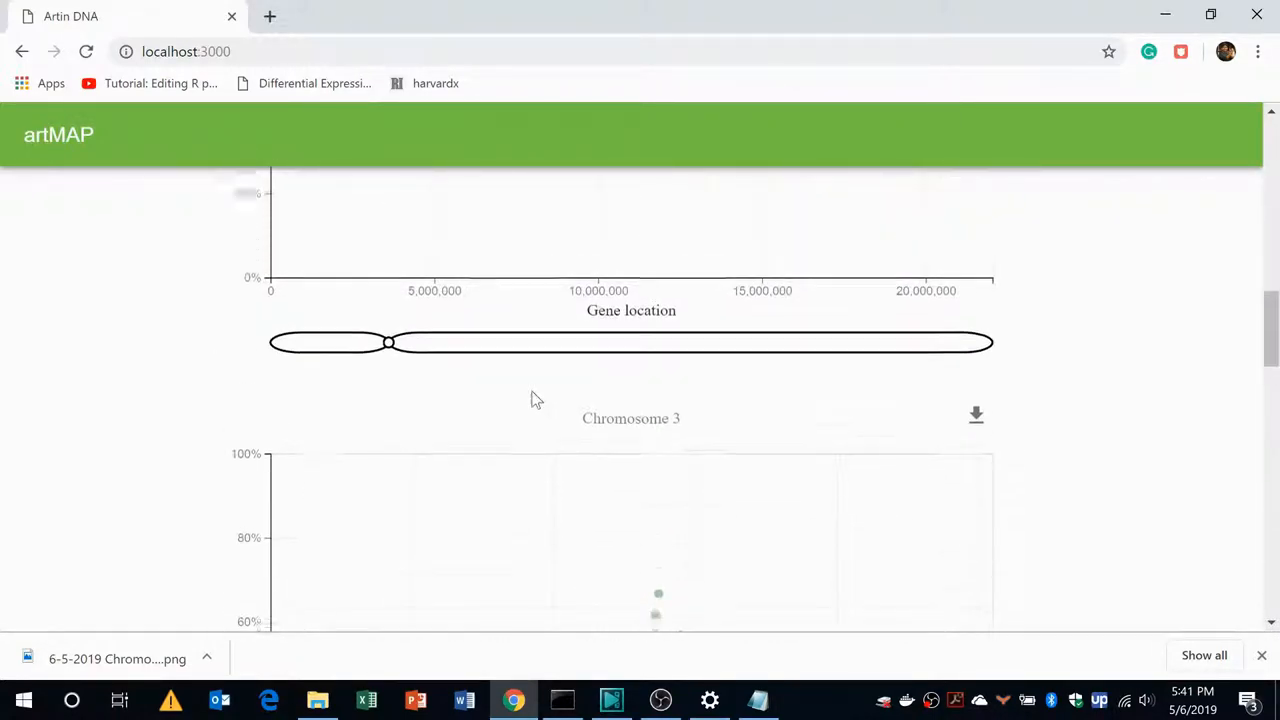
scroll(up, 3)
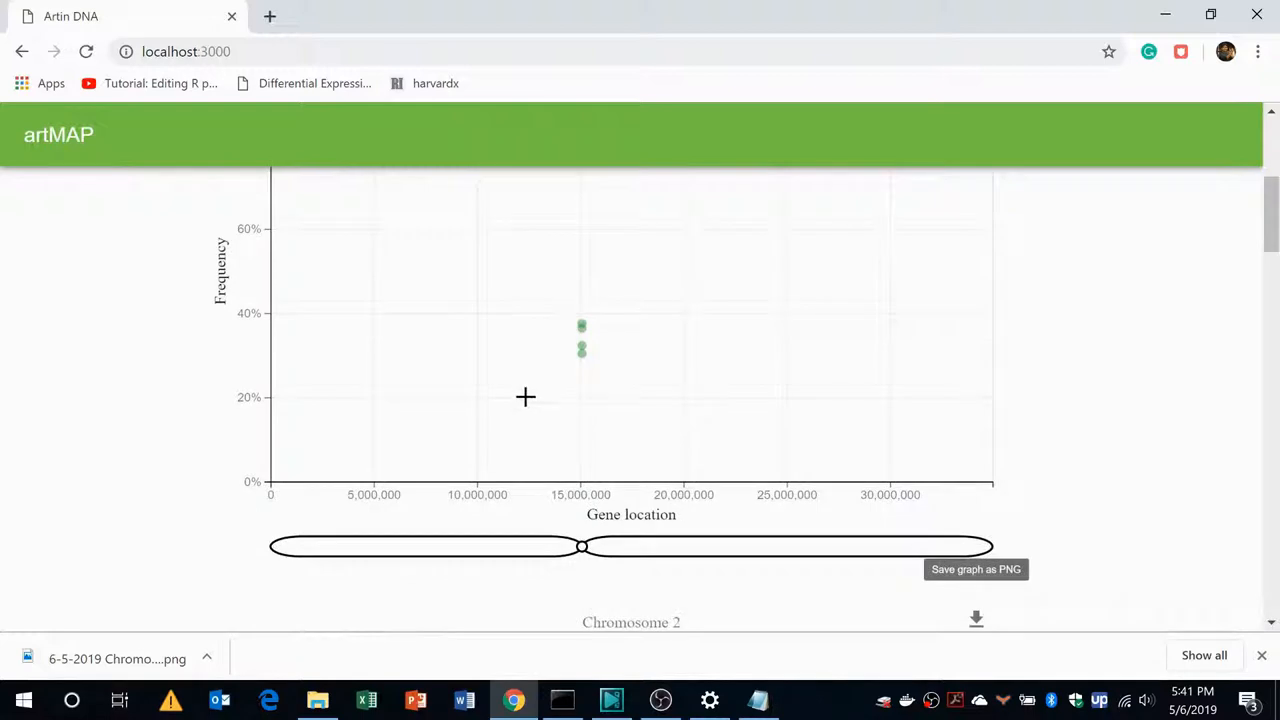
mouse_move(924, 518)
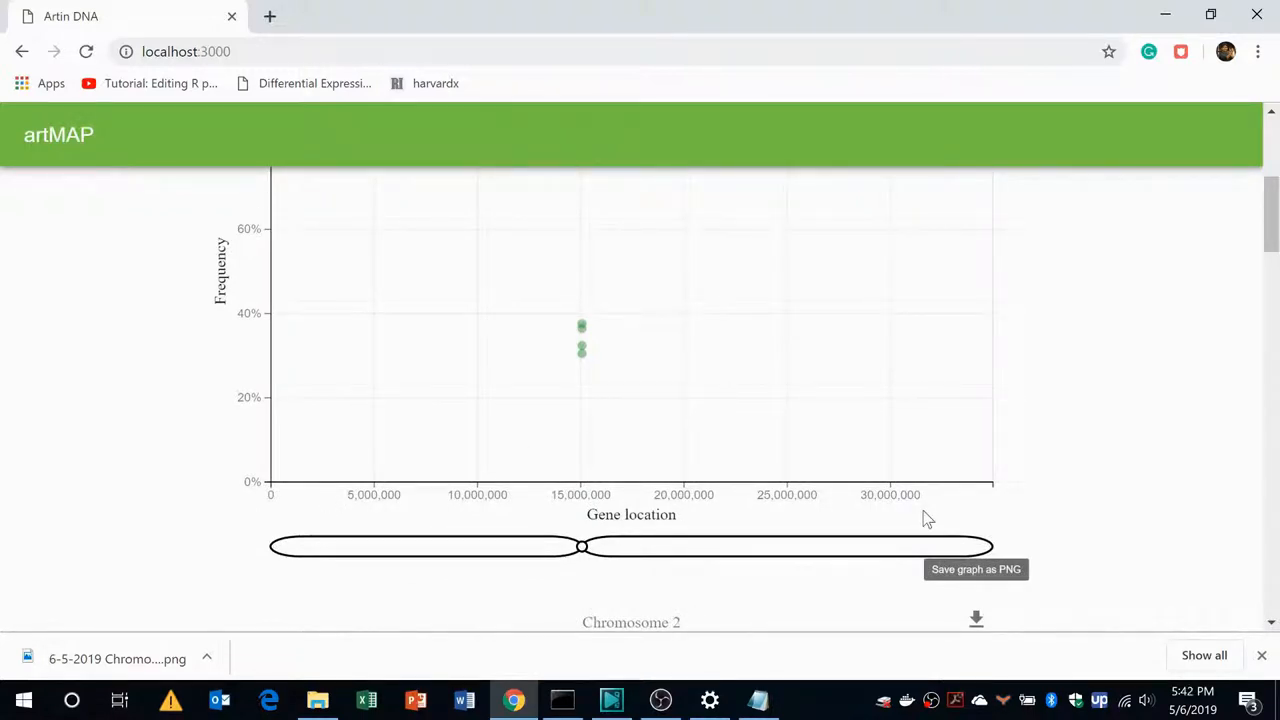
mouse_move(276, 448)
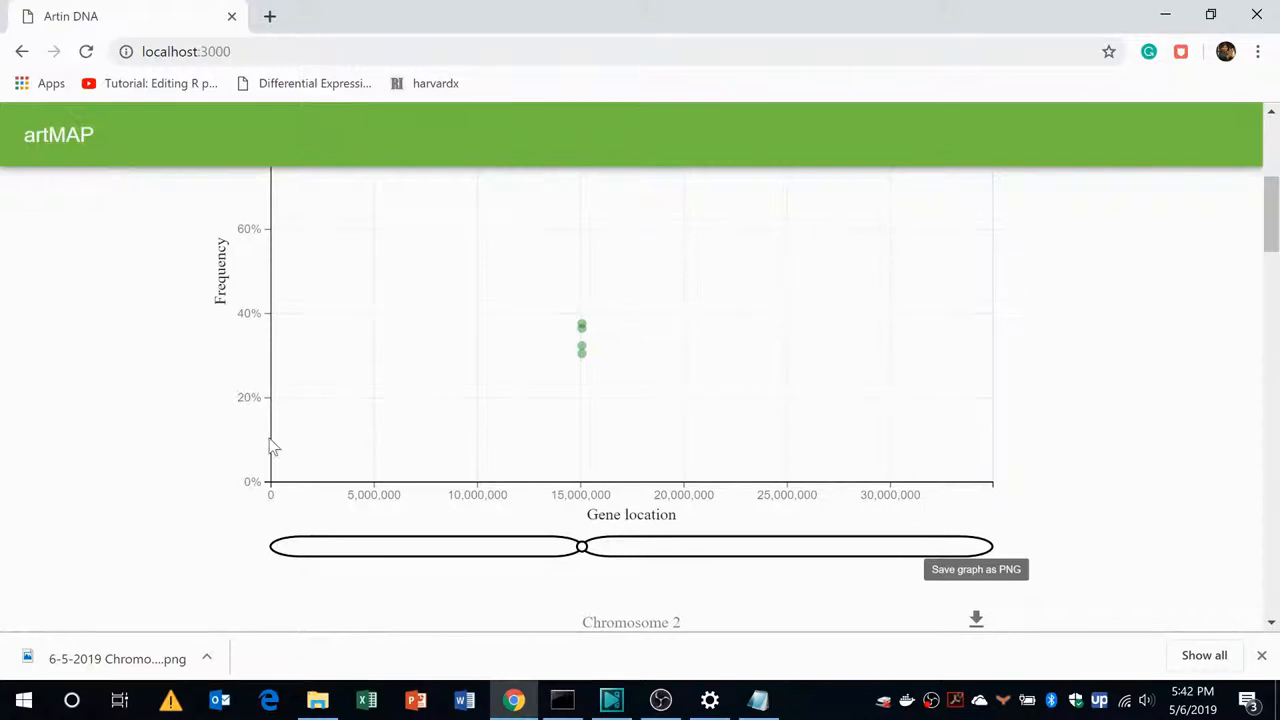
scroll(up, 3)
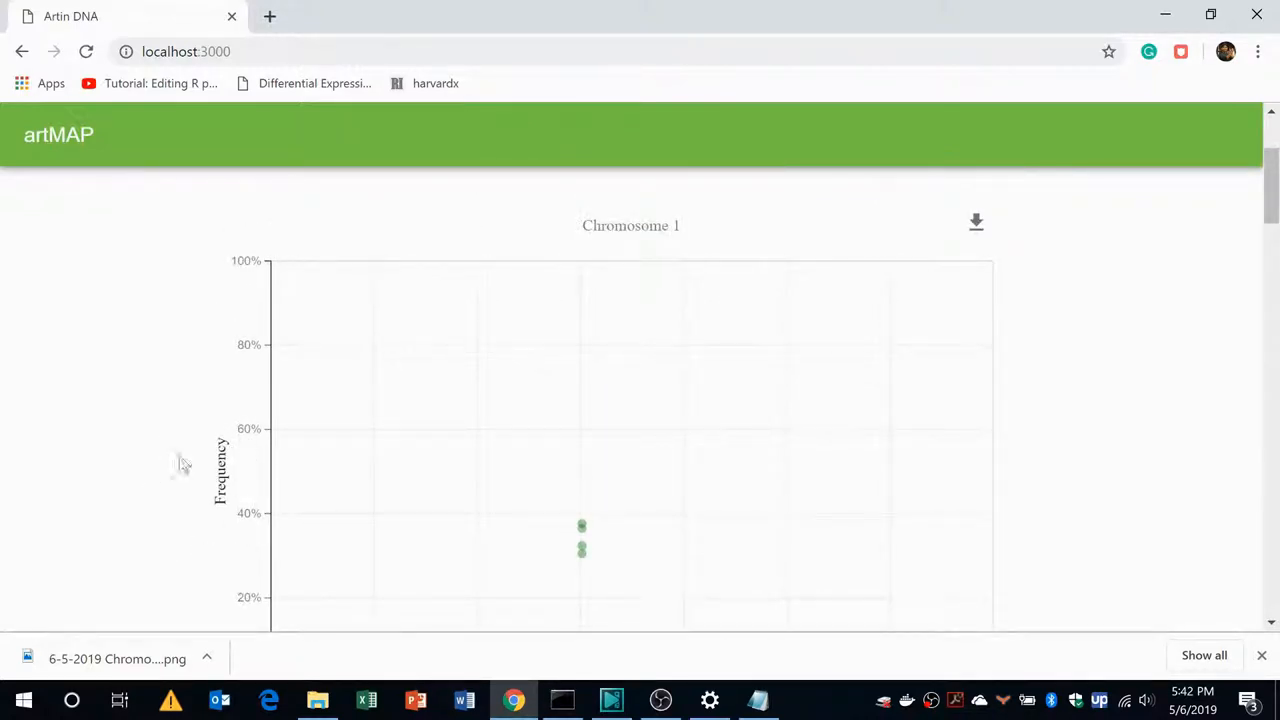
mouse_move(204, 476)
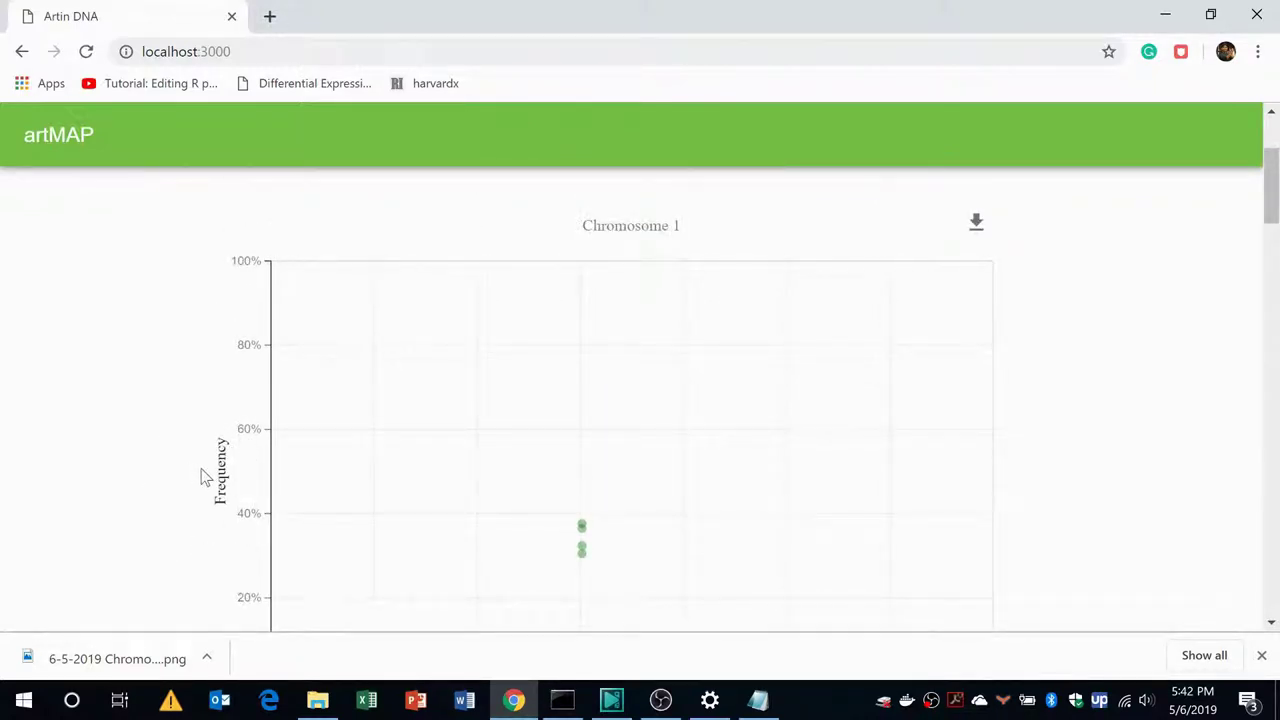
scroll(down, 3)
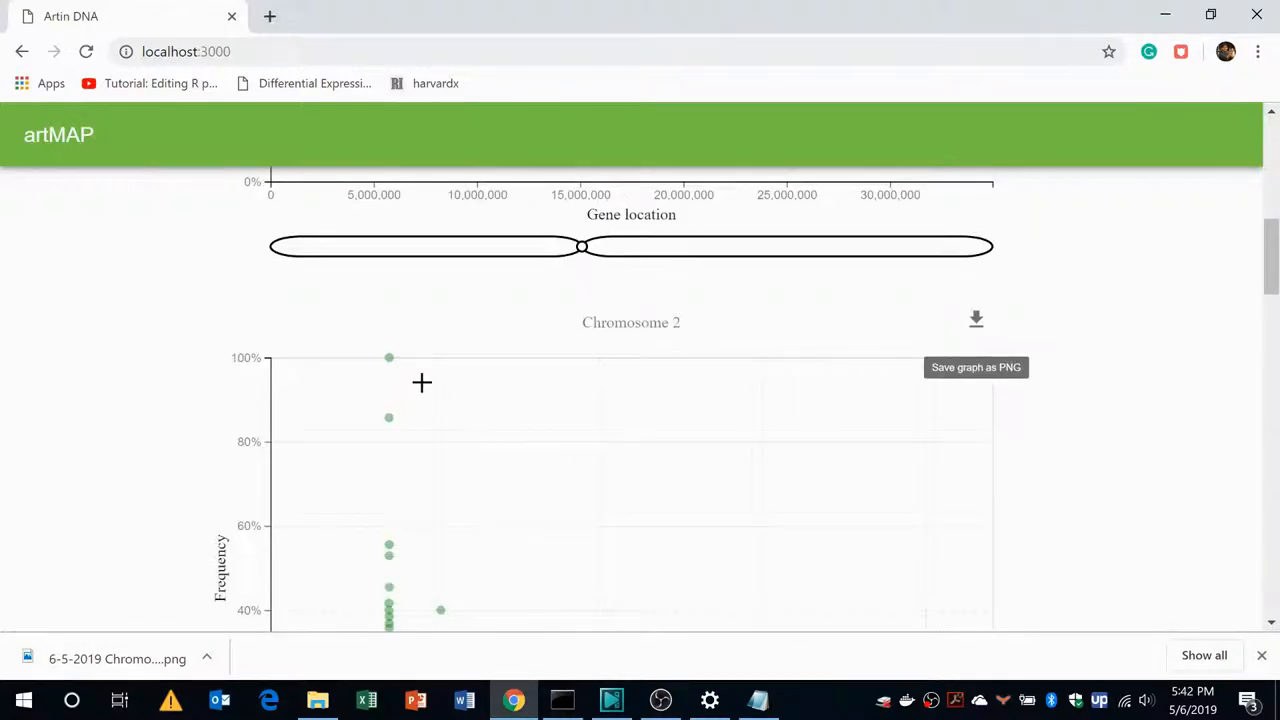
mouse_move(442, 392)
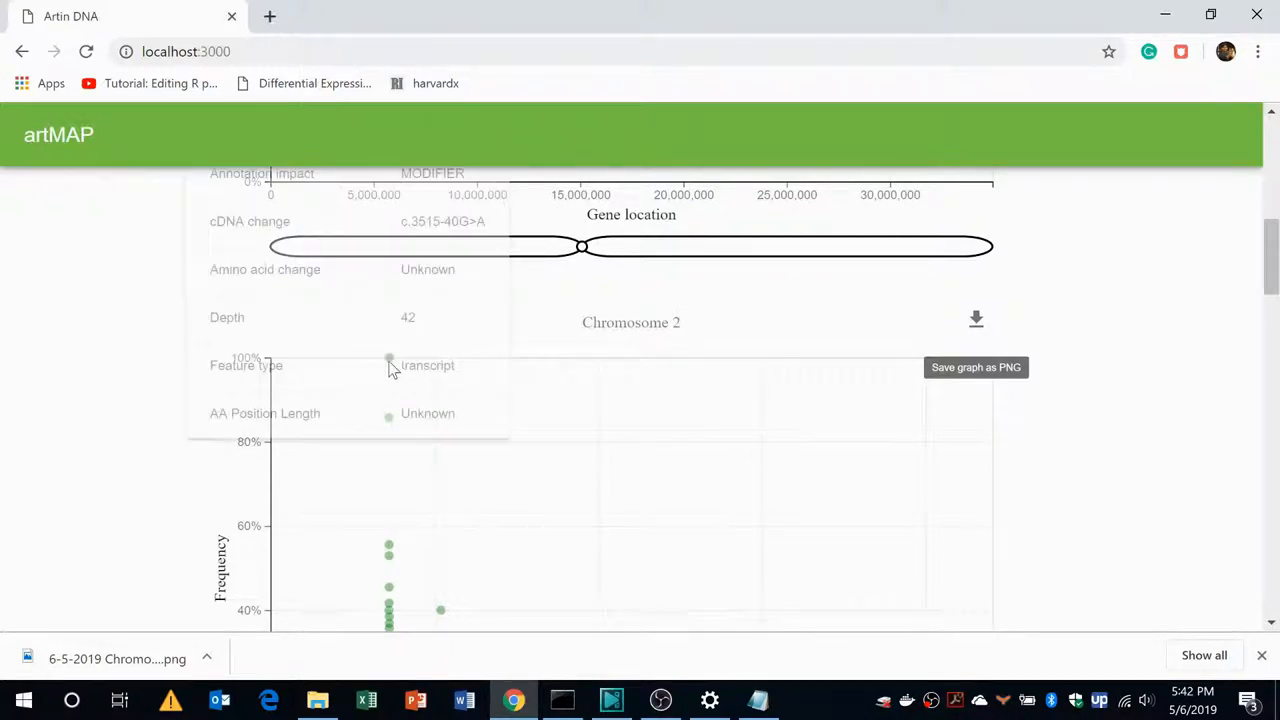
click(388, 360)
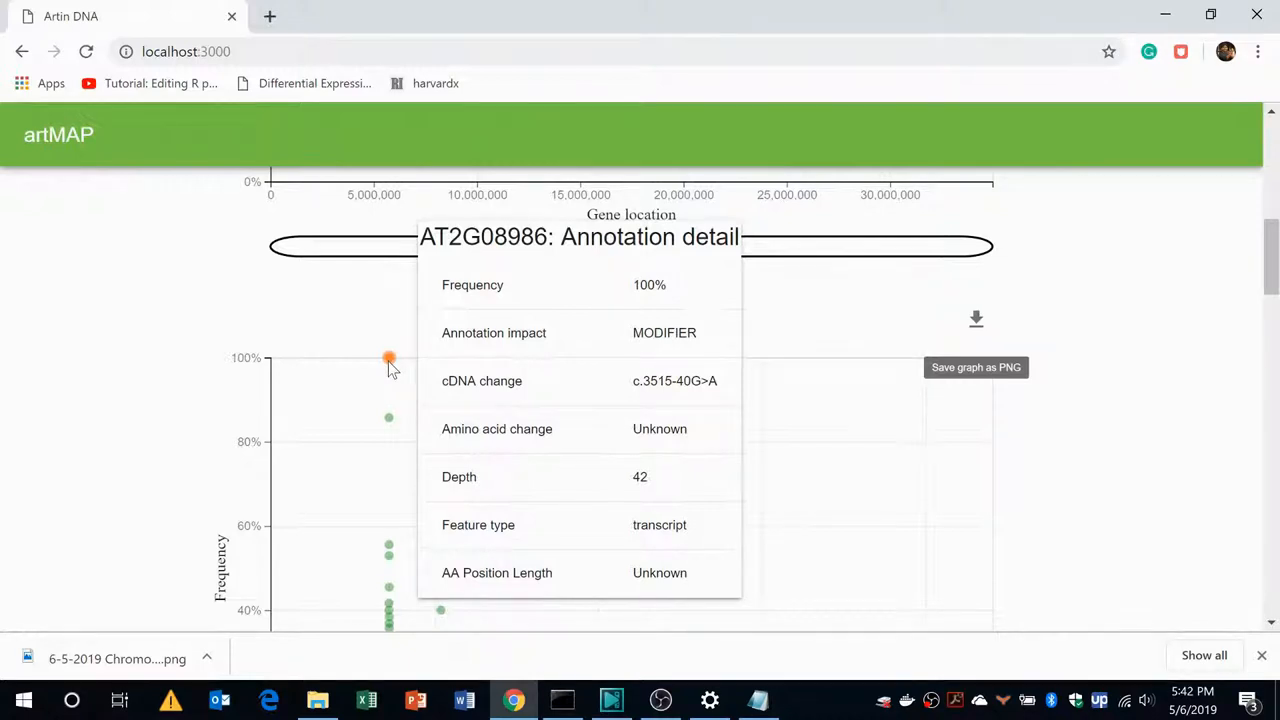
mouse_move(388, 364)
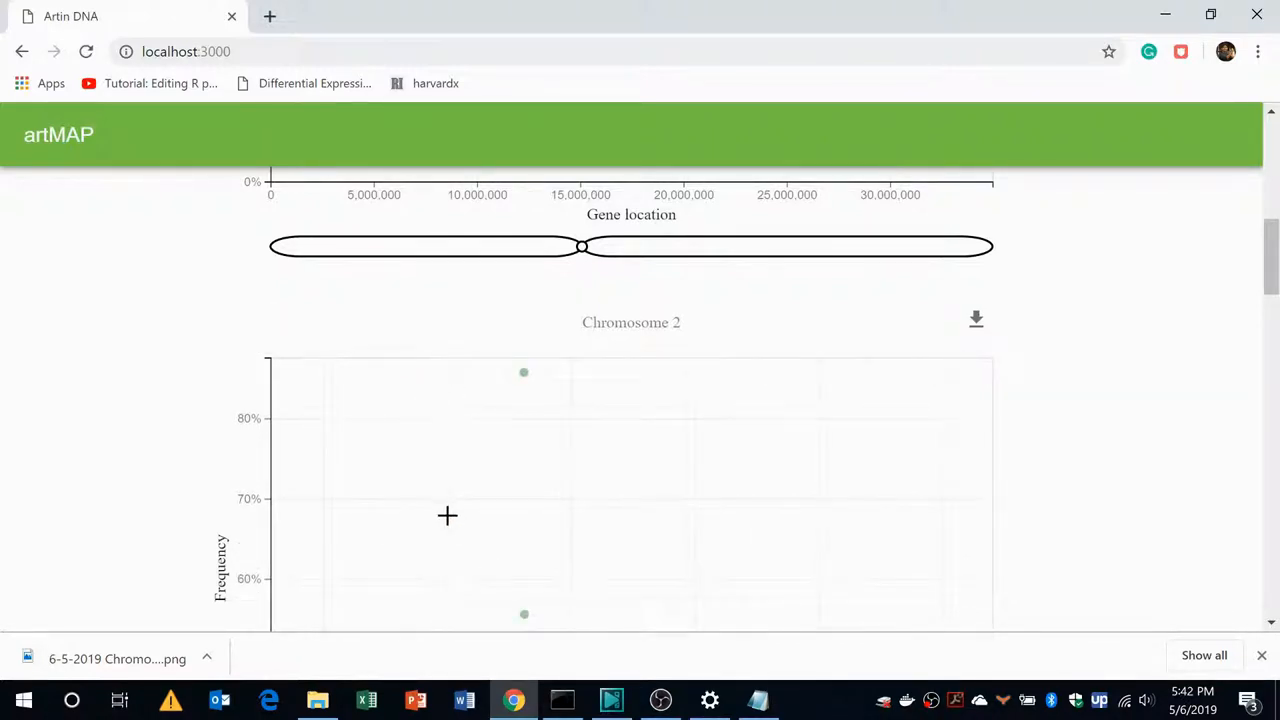
scroll(down, 3)
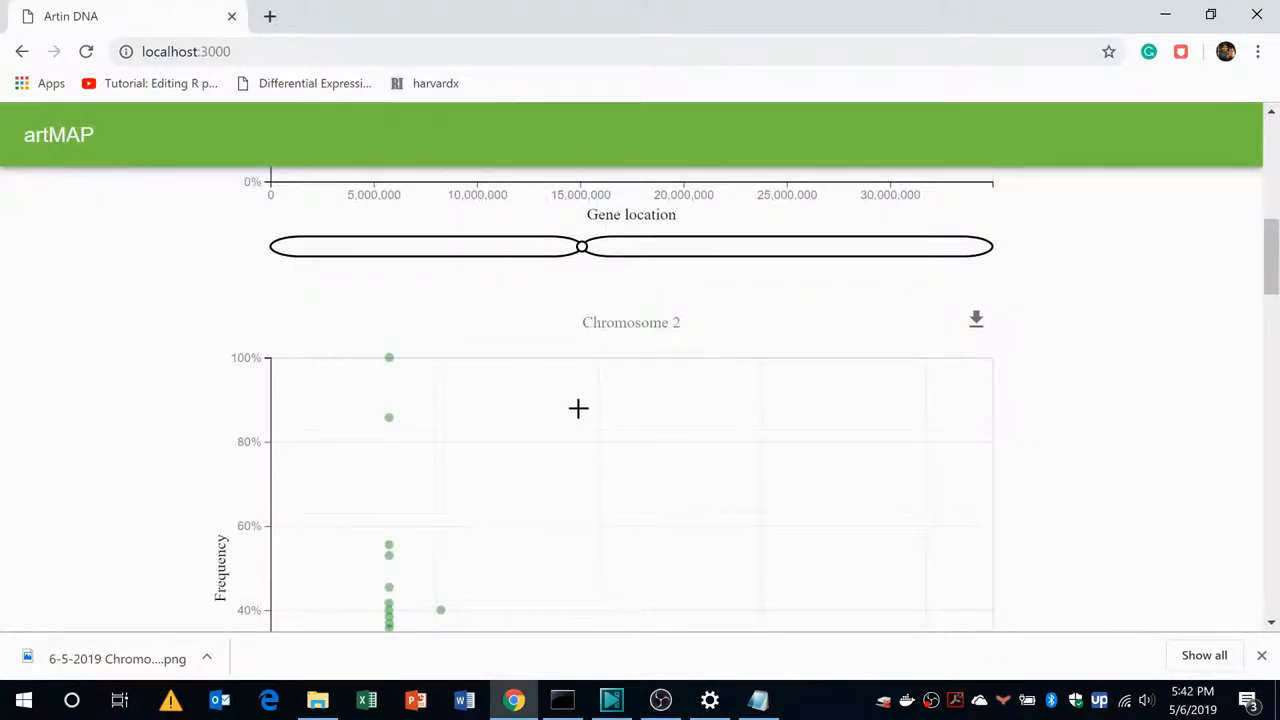
mouse_move(976, 320)
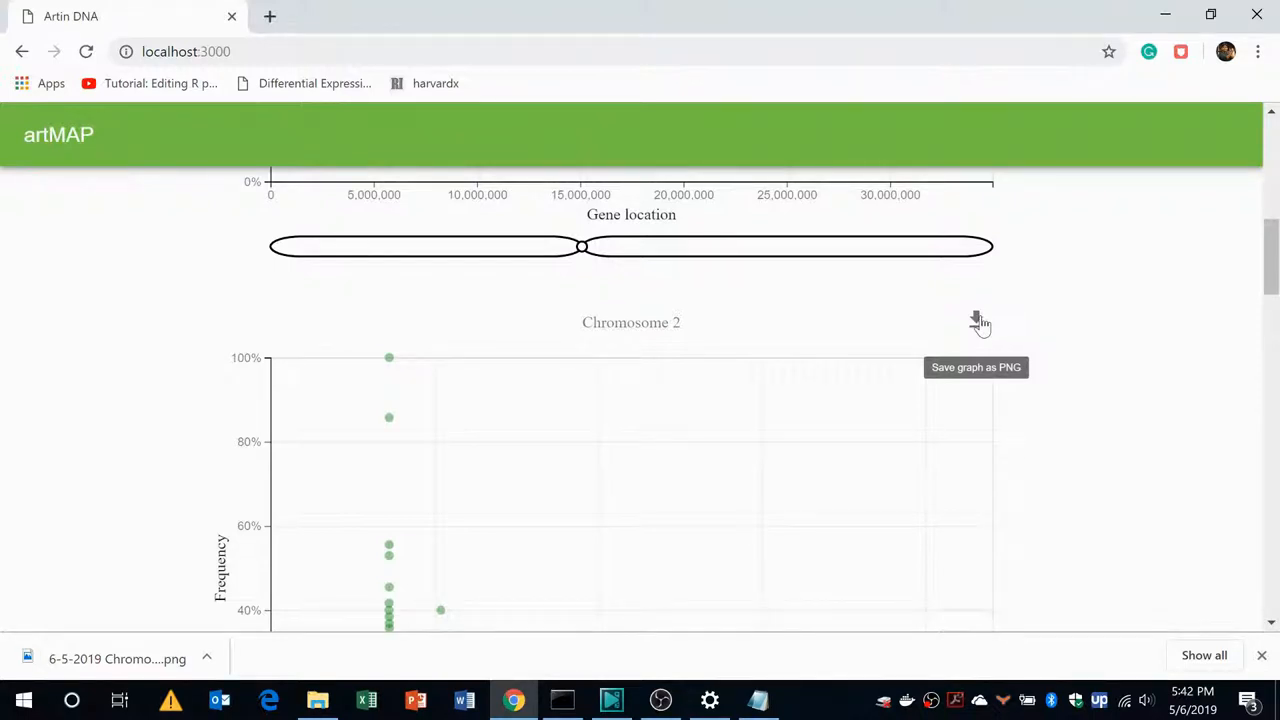
mouse_move(990, 330)
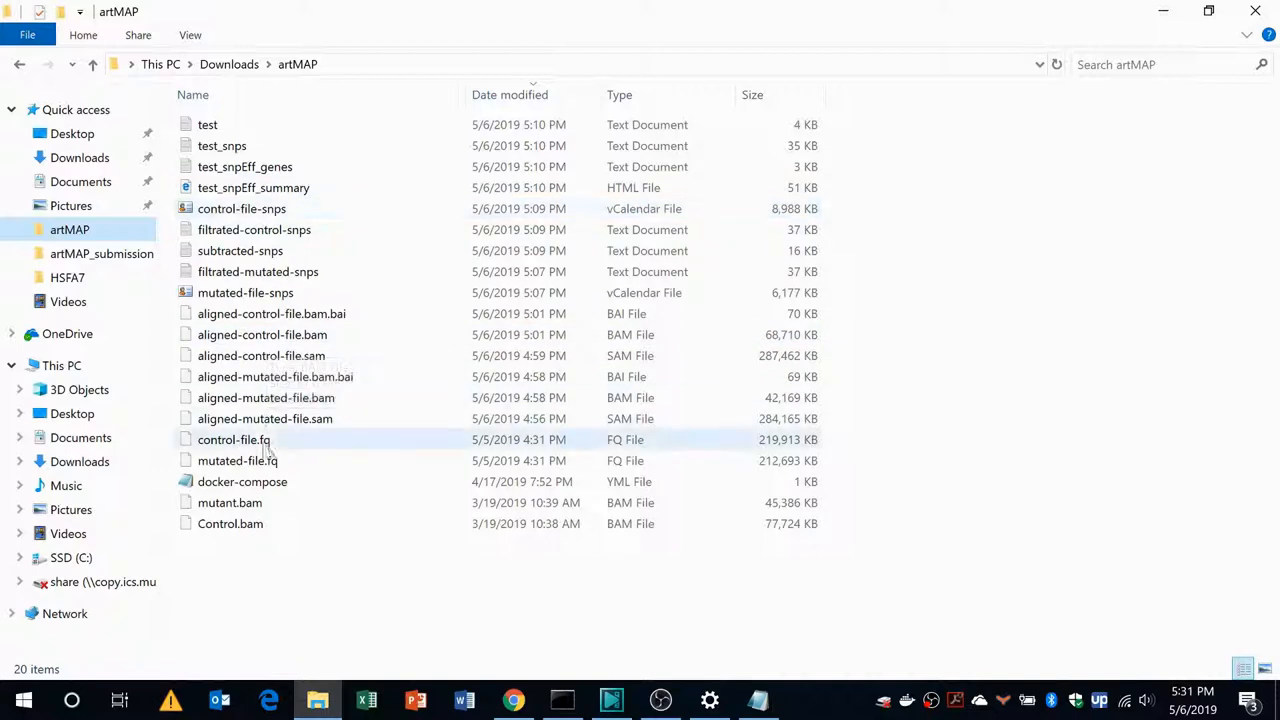
Open the 'test' text document from the Downloads > artMAP folder
click(208, 124)
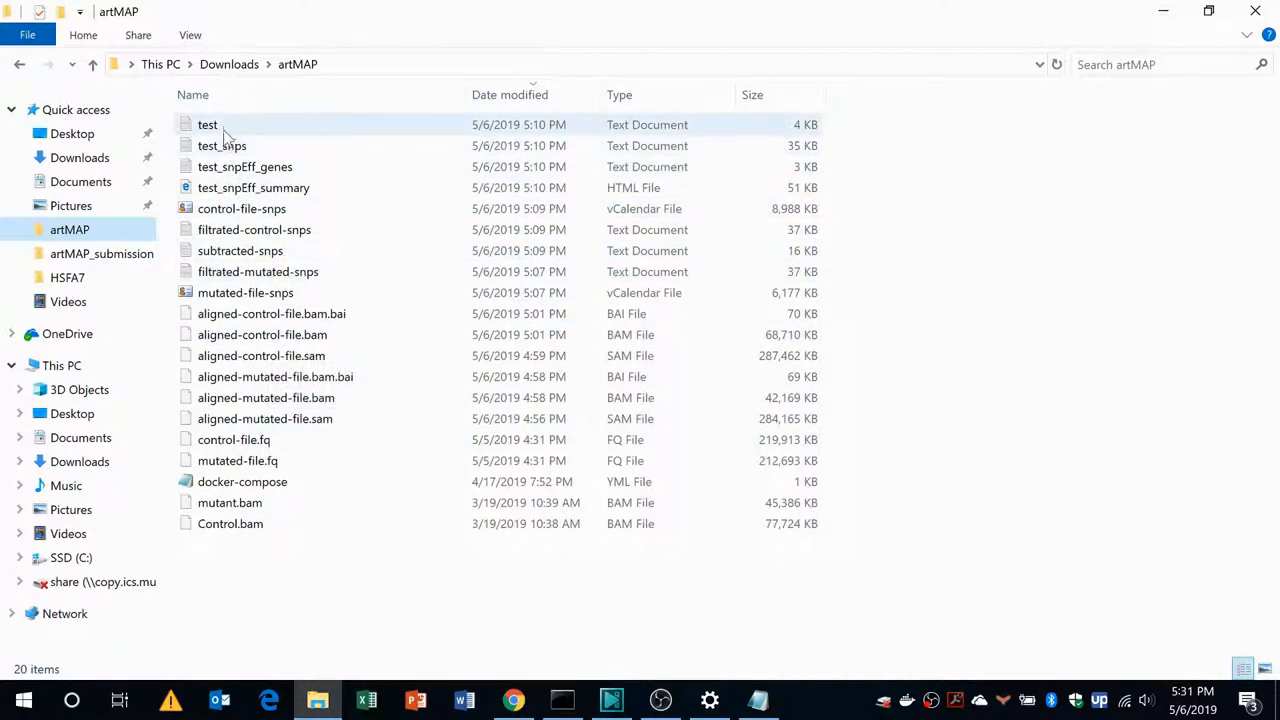
mouse_move(208, 124)
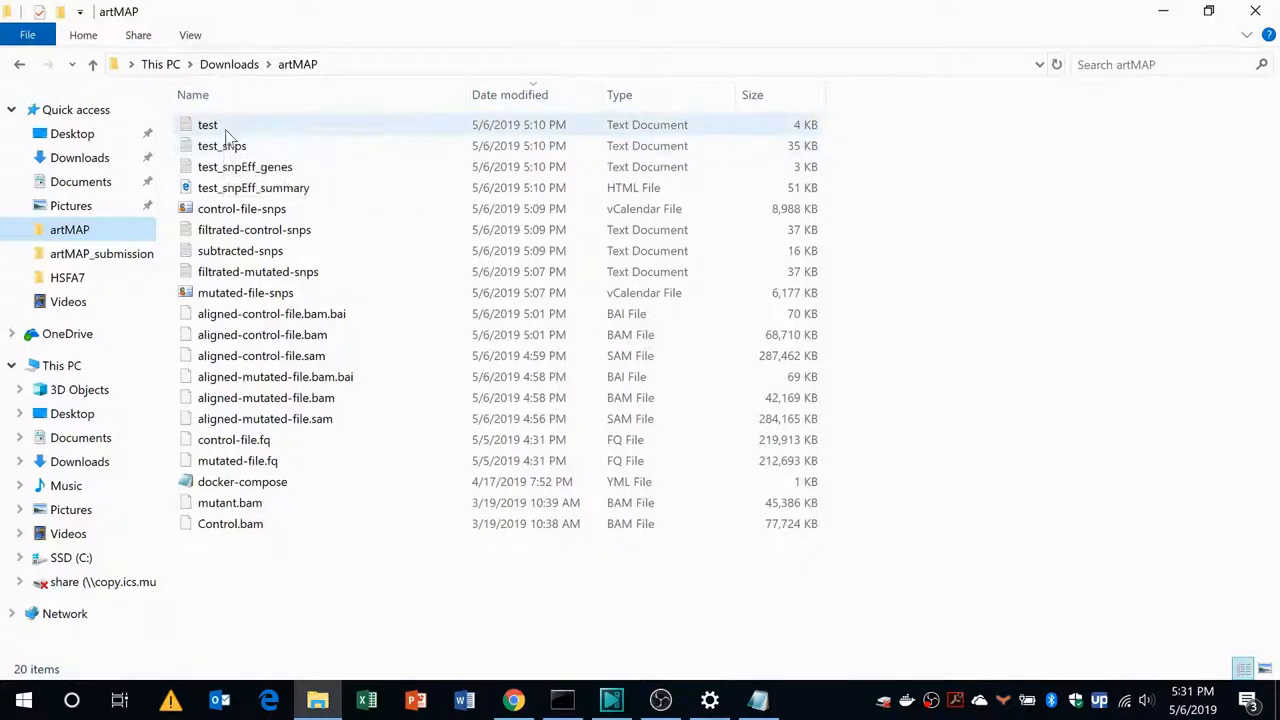
mouse_move(208, 124)
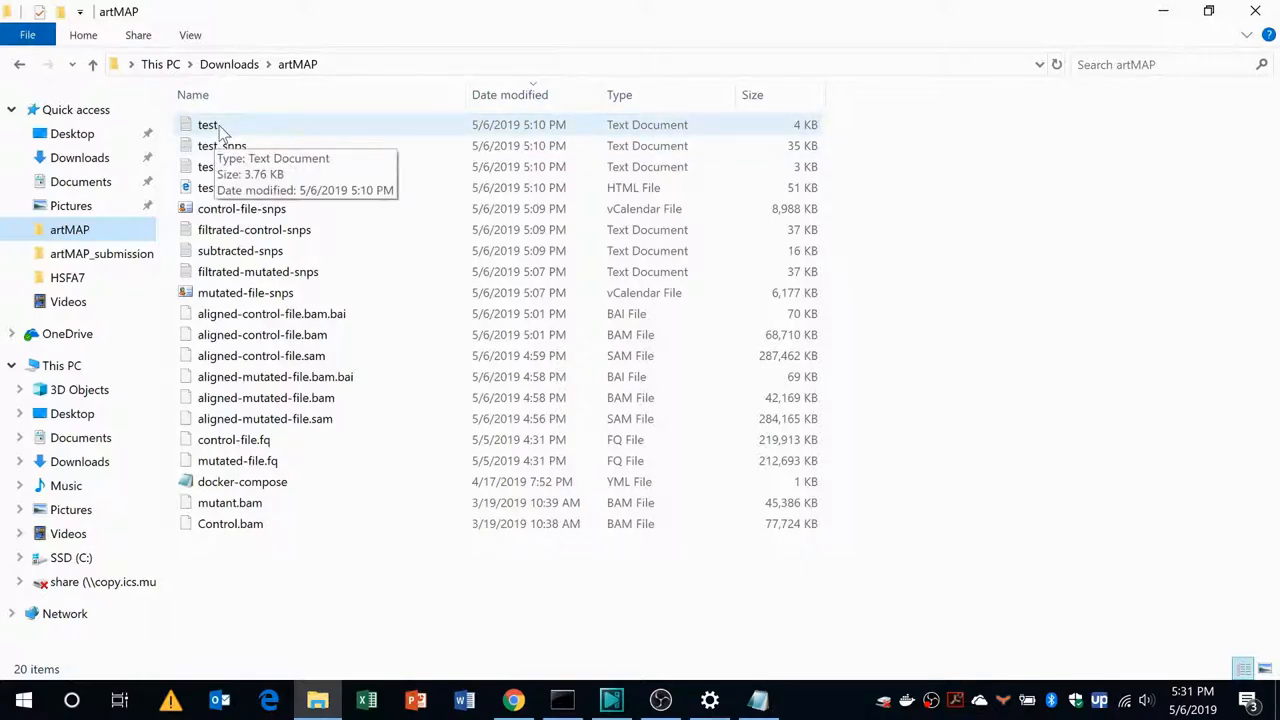
double_click(208, 124)
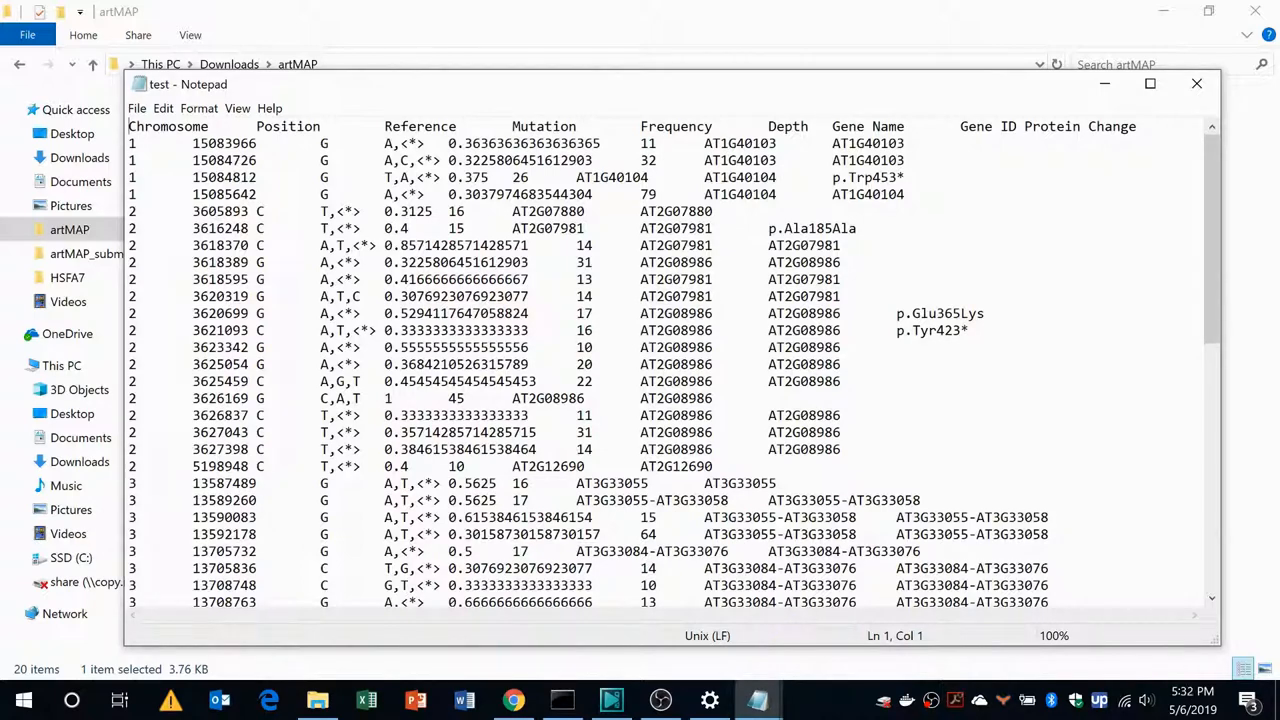
Highlight the p.Tyr423* protein change entry for gene AT2G08986 in the mutation table
double_click(930, 330)
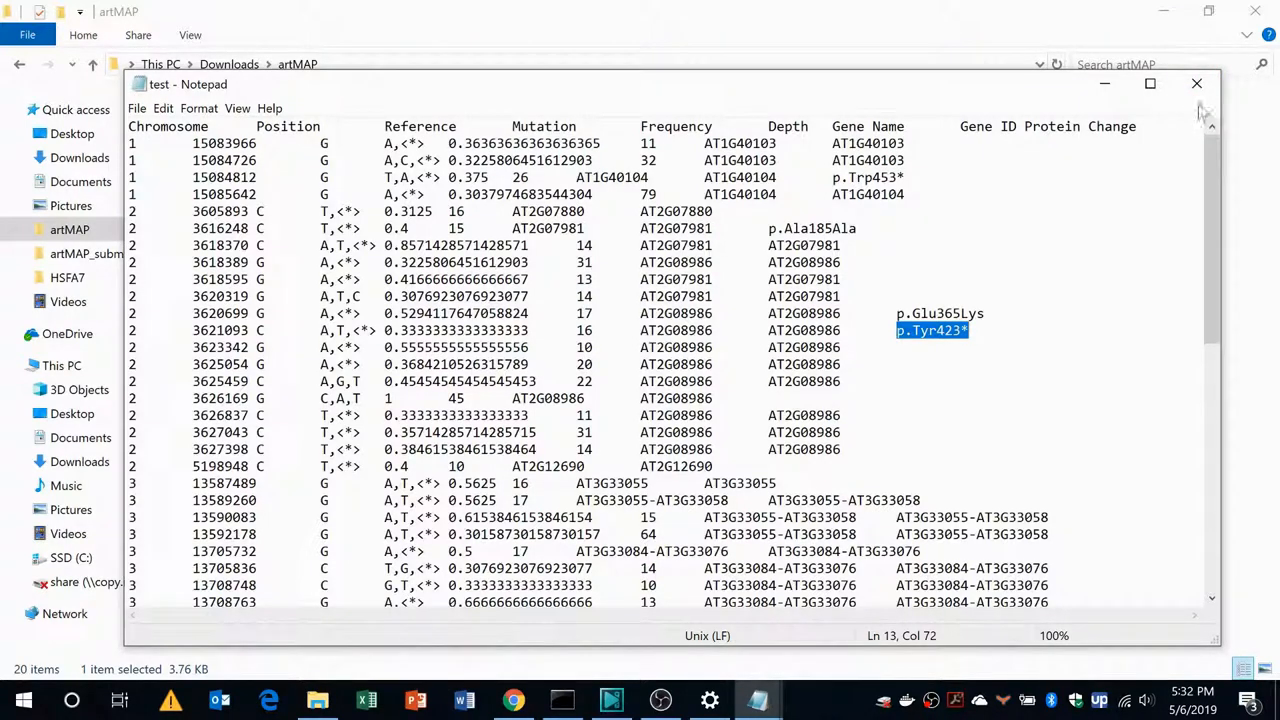
mouse_move(1196, 84)
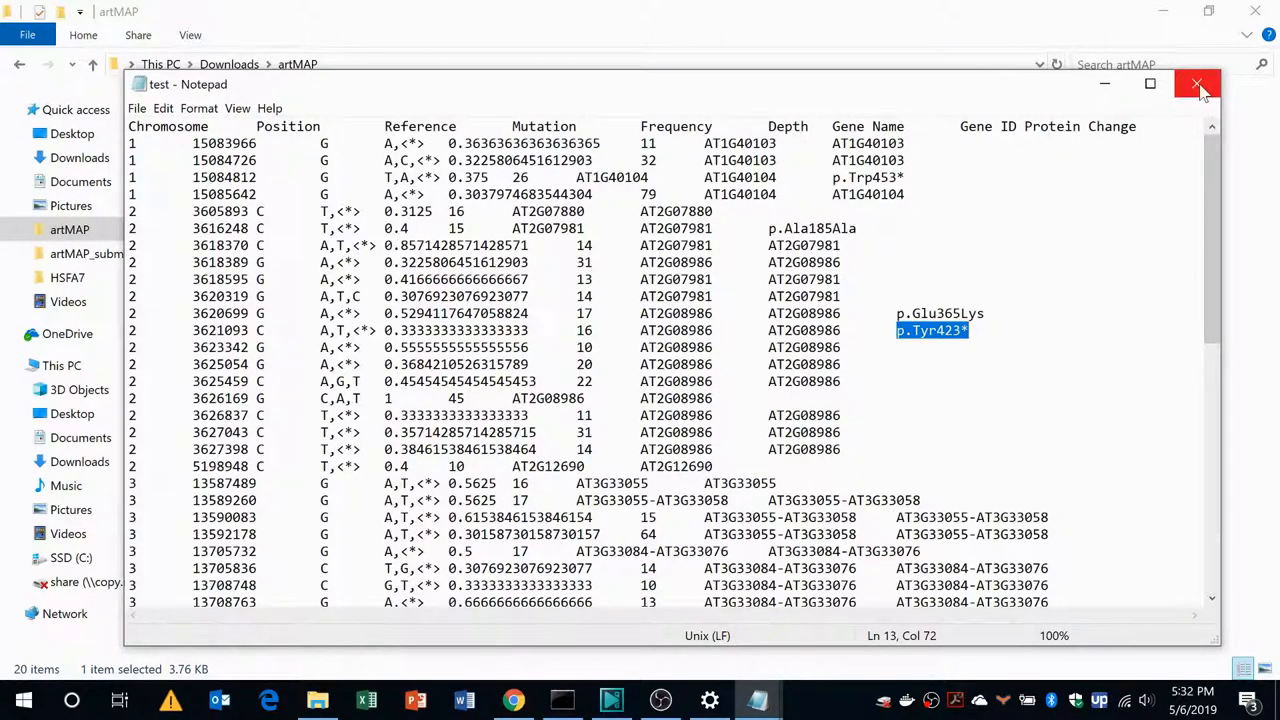